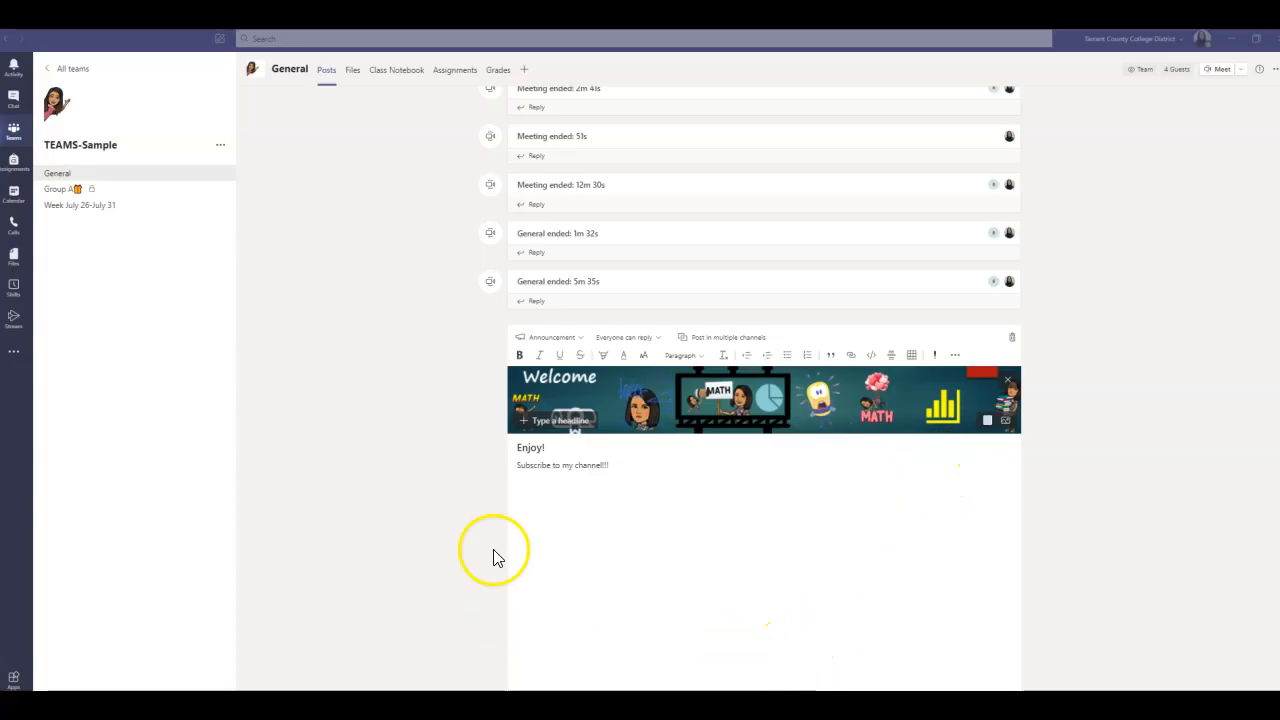
pyautogui.moveTo(856, 390)
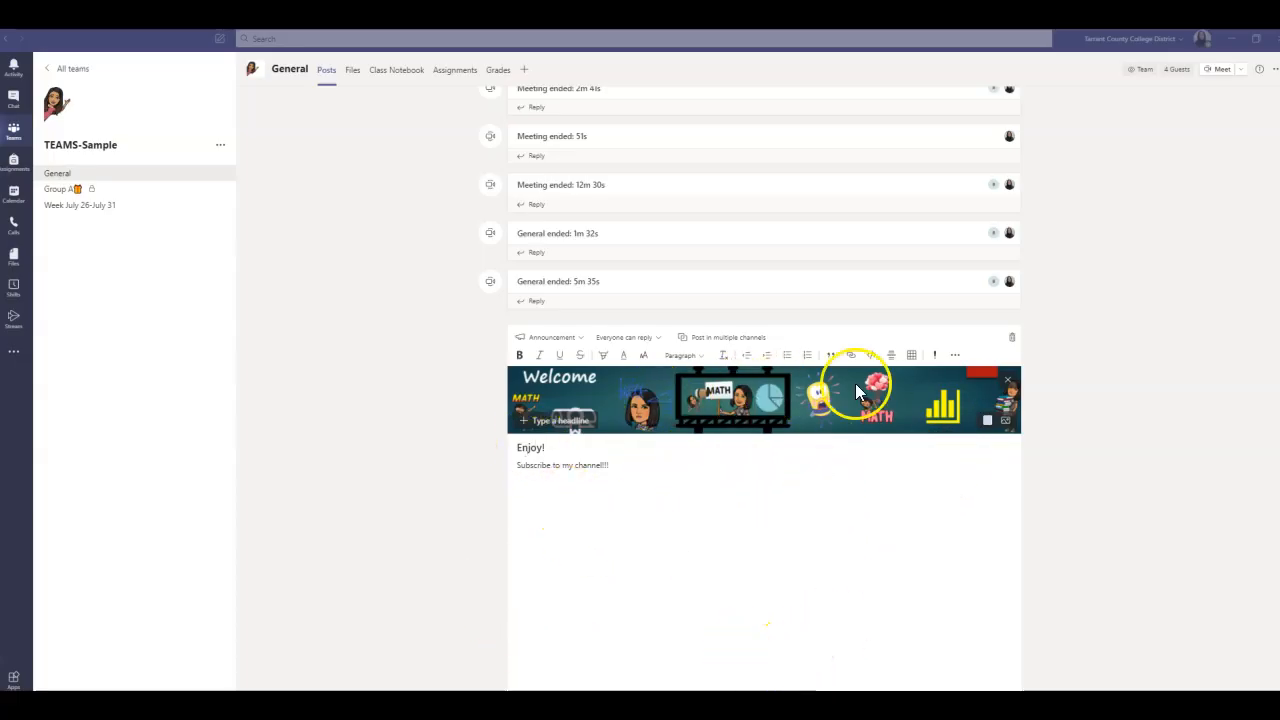
pyautogui.moveTo(1120, 376)
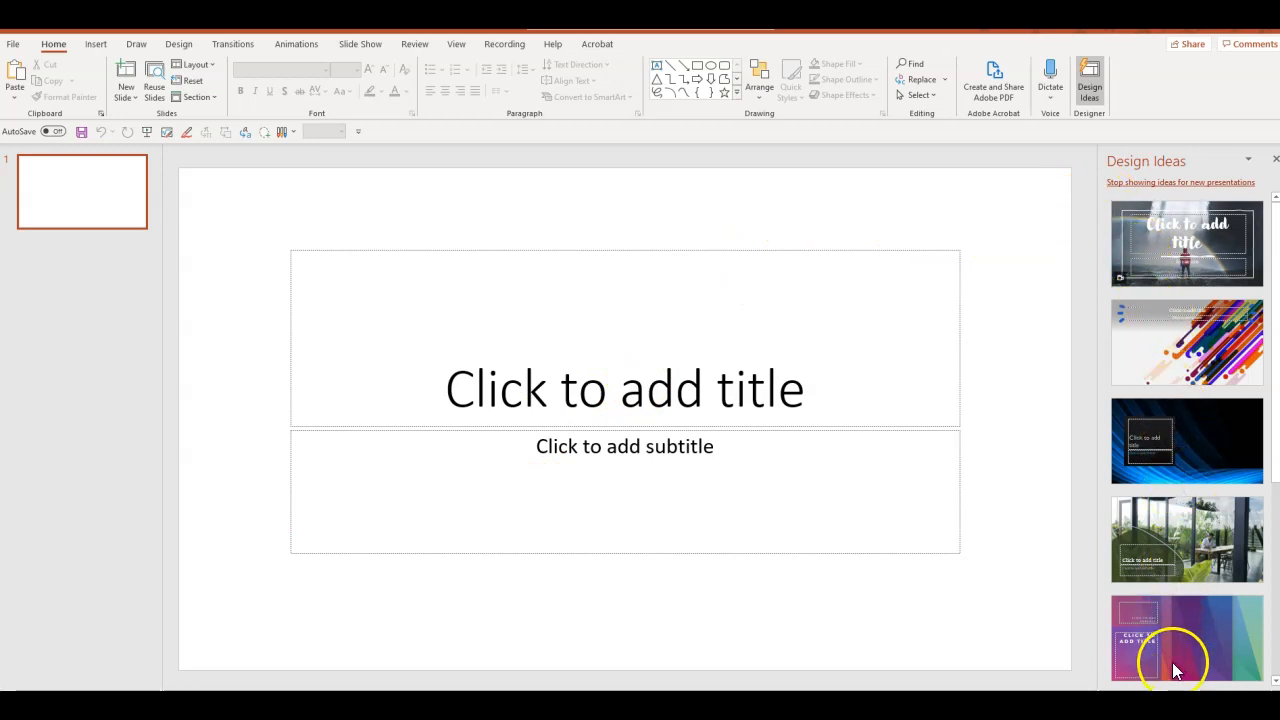
pyautogui.moveTo(536, 256)
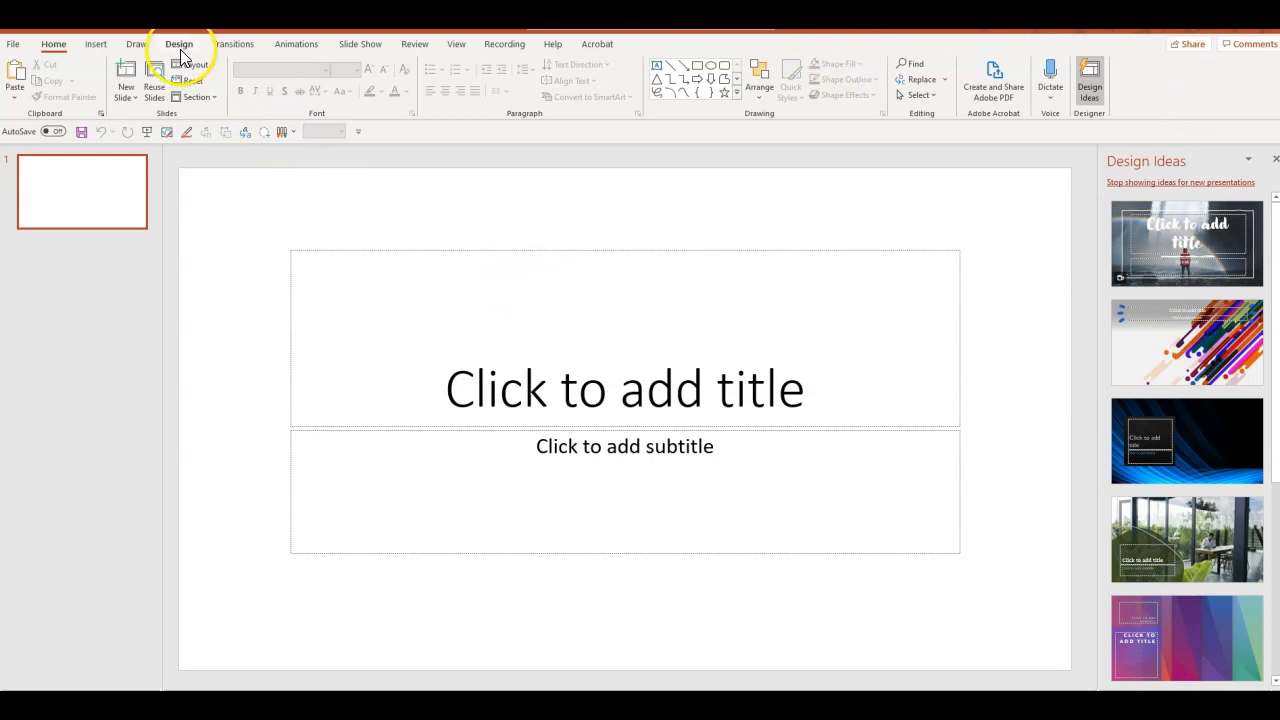
# Apply the Banner preset slide size (8 × 1 inch) and scale the content down with Ensure Fit
pyautogui.click(178, 44)
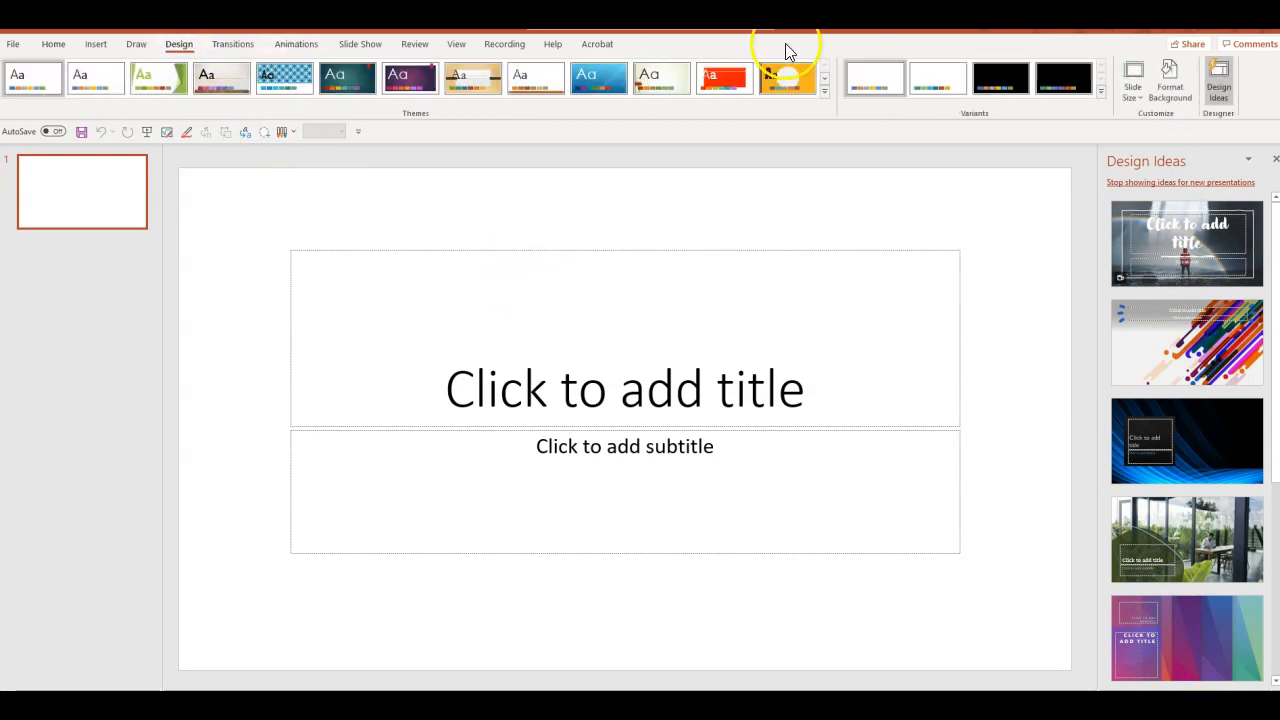
pyautogui.click(1132, 78)
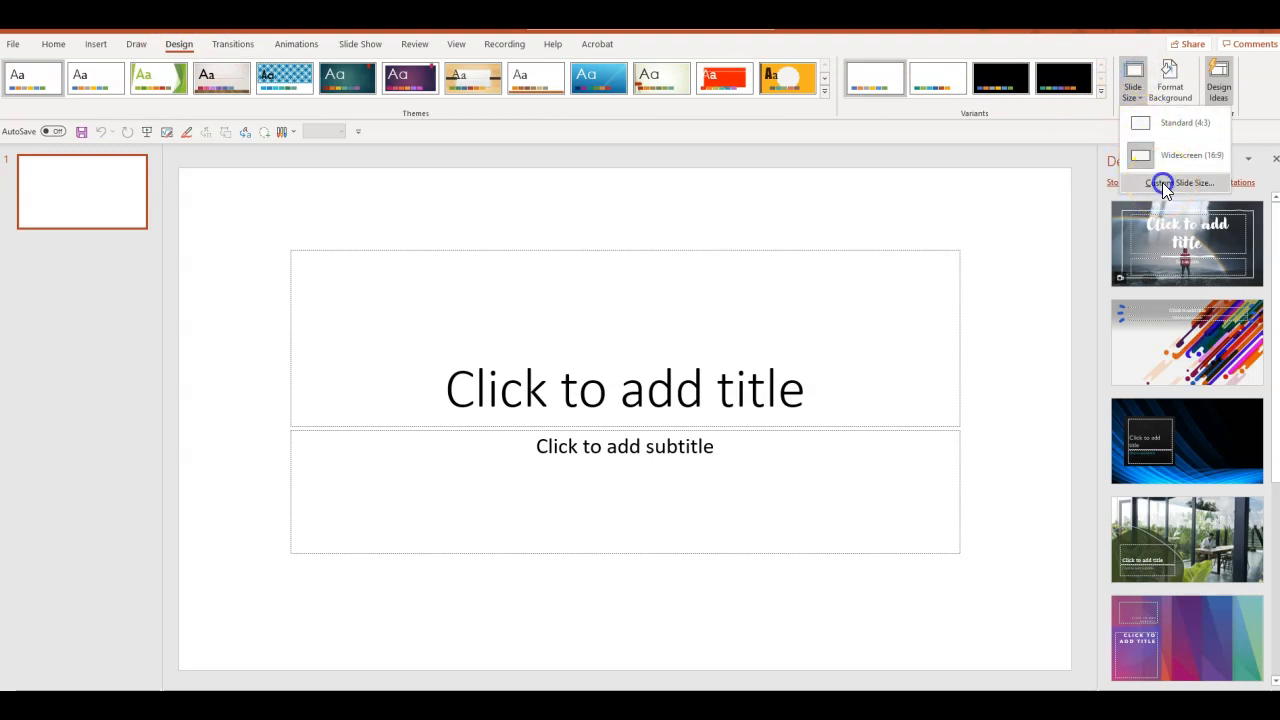
pyautogui.click(1192, 182)
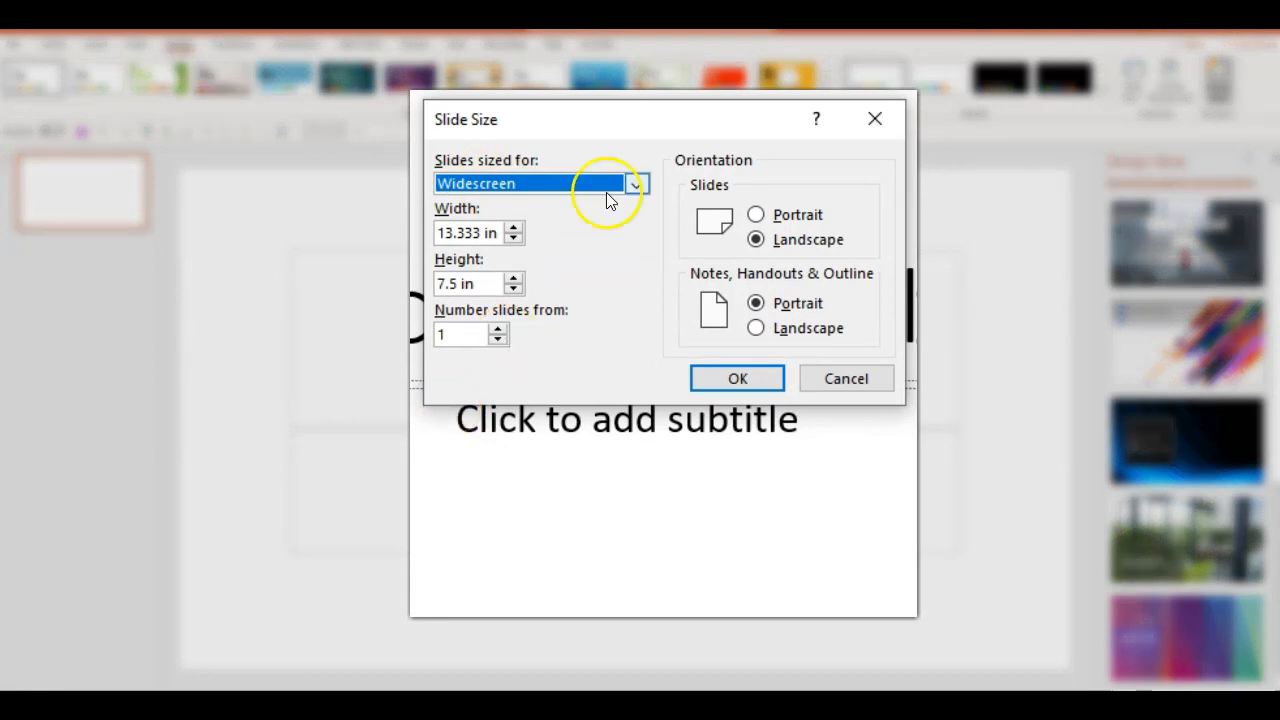
pyautogui.click(636, 184)
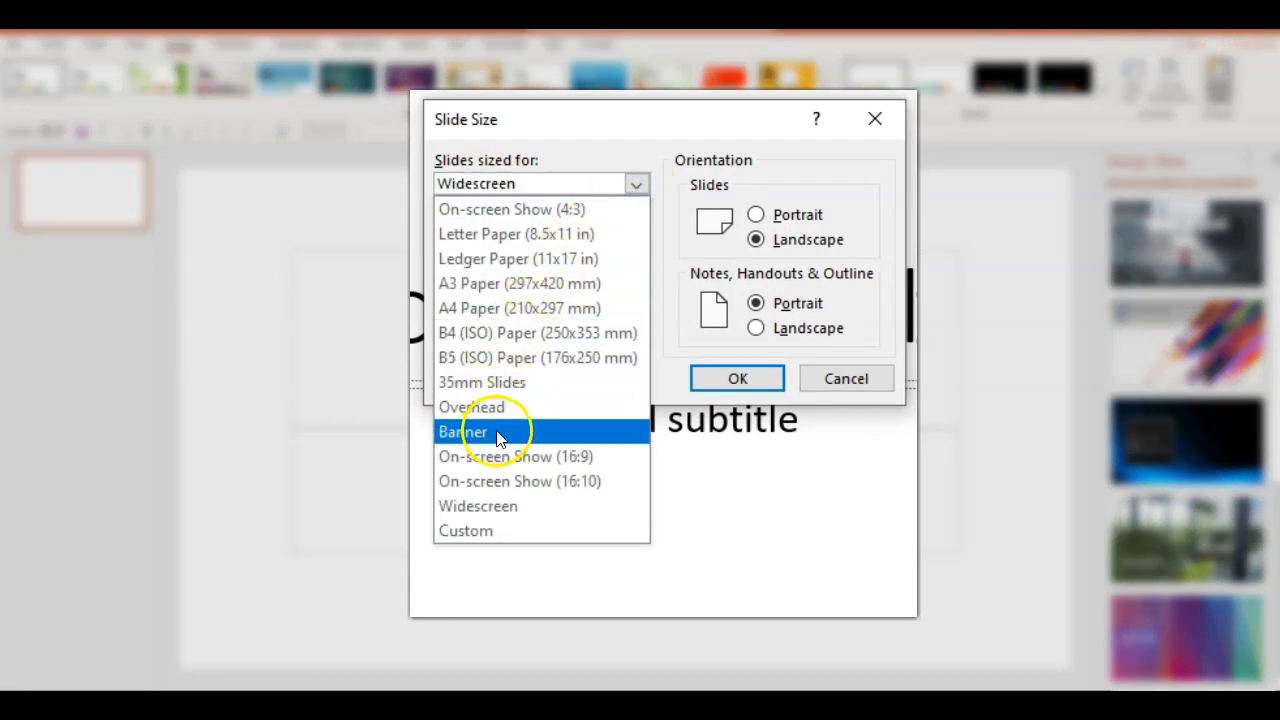
pyautogui.click(460, 432)
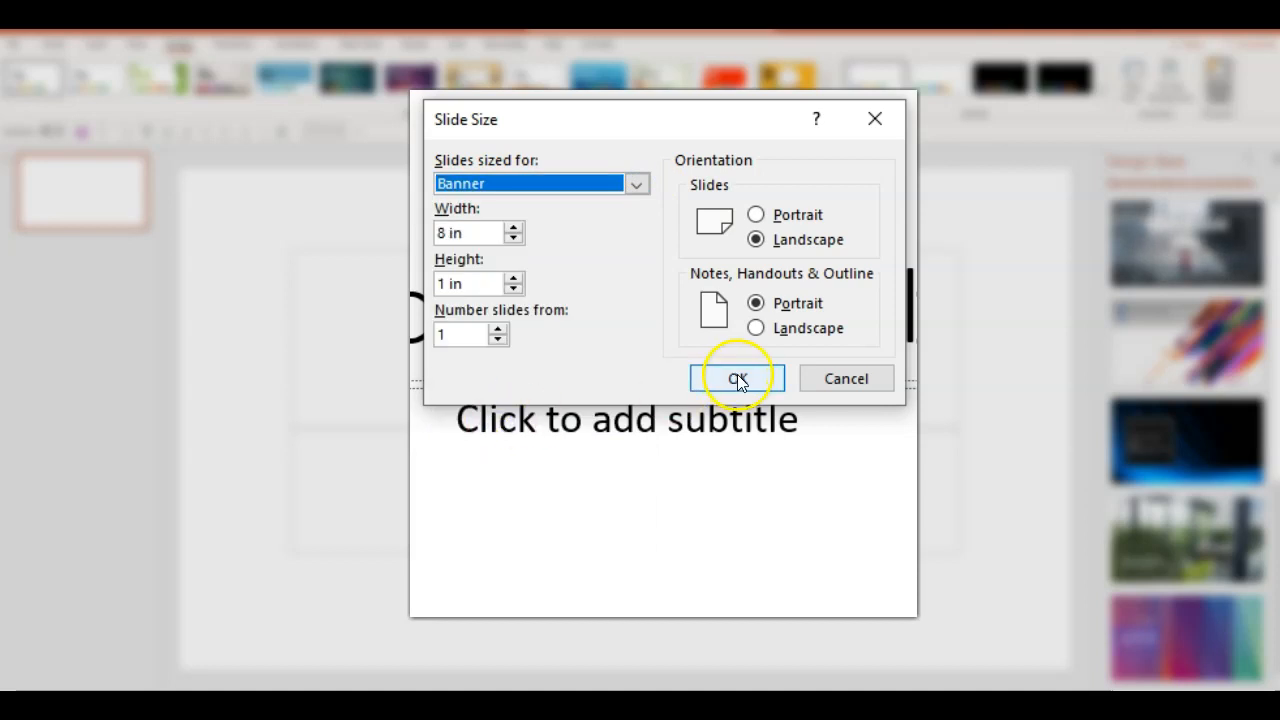
pyautogui.click(736, 378)
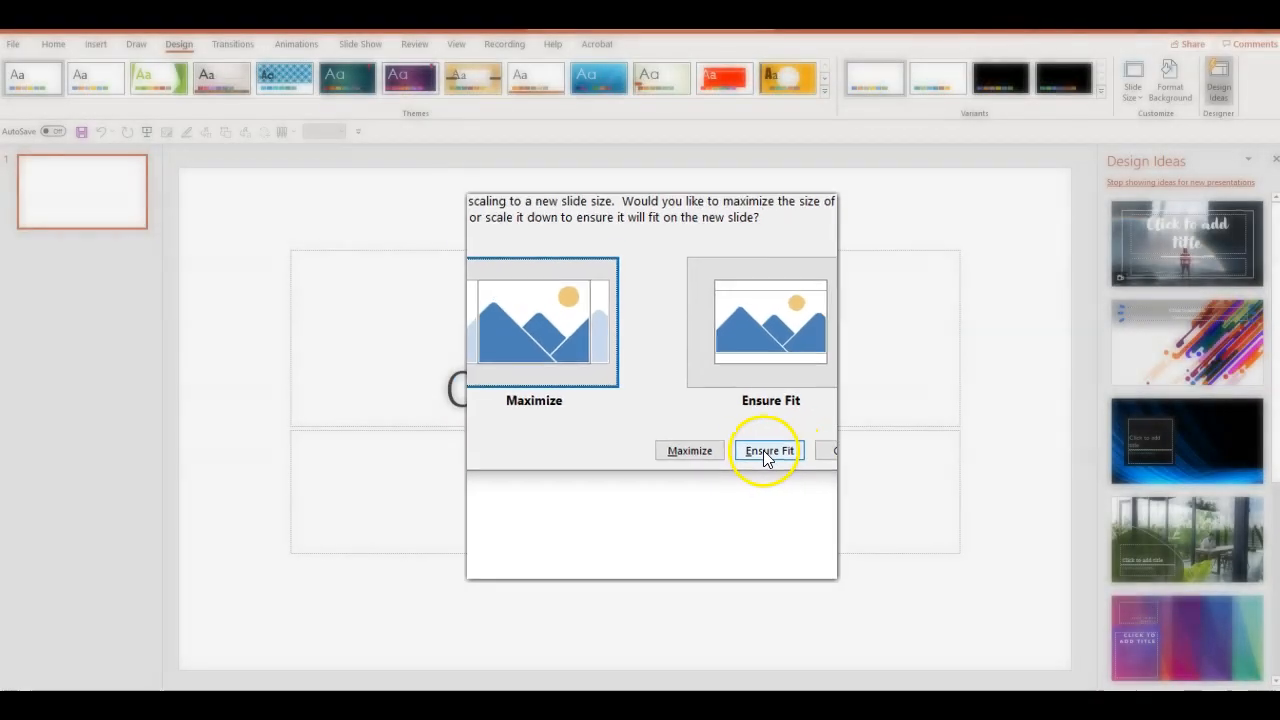
pyautogui.click(768, 450)
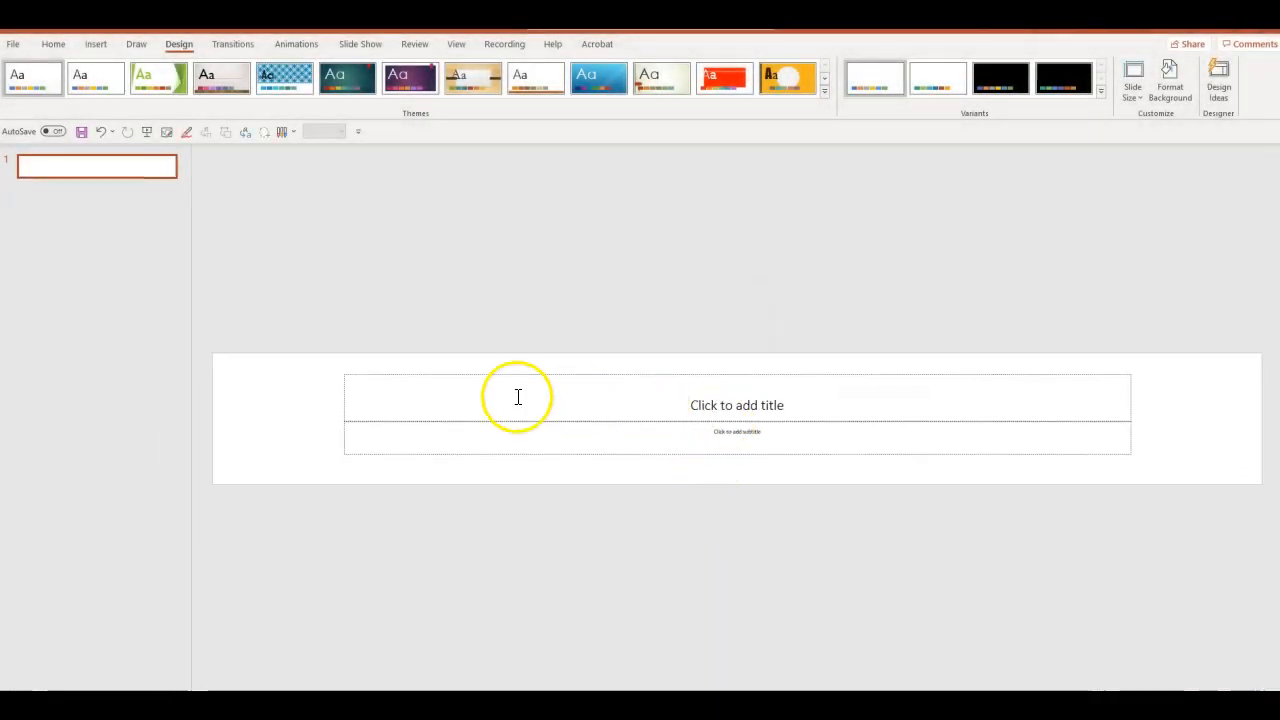
pyautogui.moveTo(816, 376)
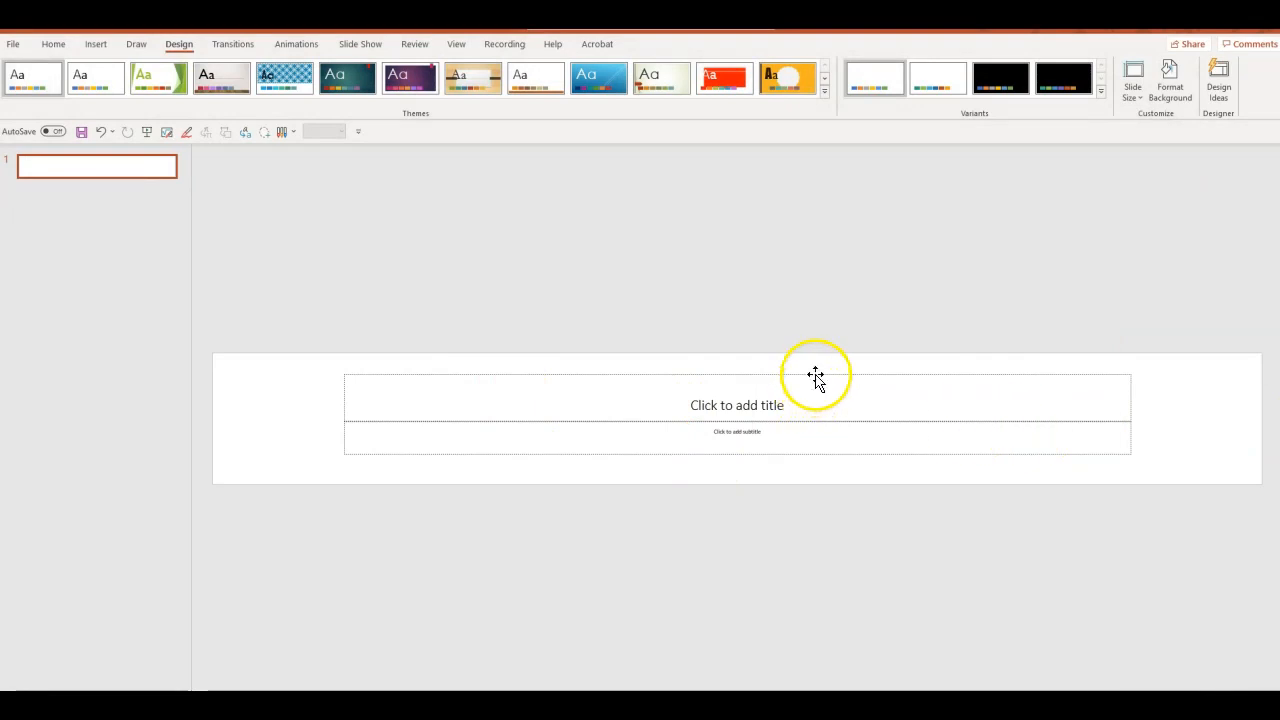
# Select the empty title and subtitle boxes, try several Design themes, and settle on the dark teal one
pyautogui.click(816, 376)
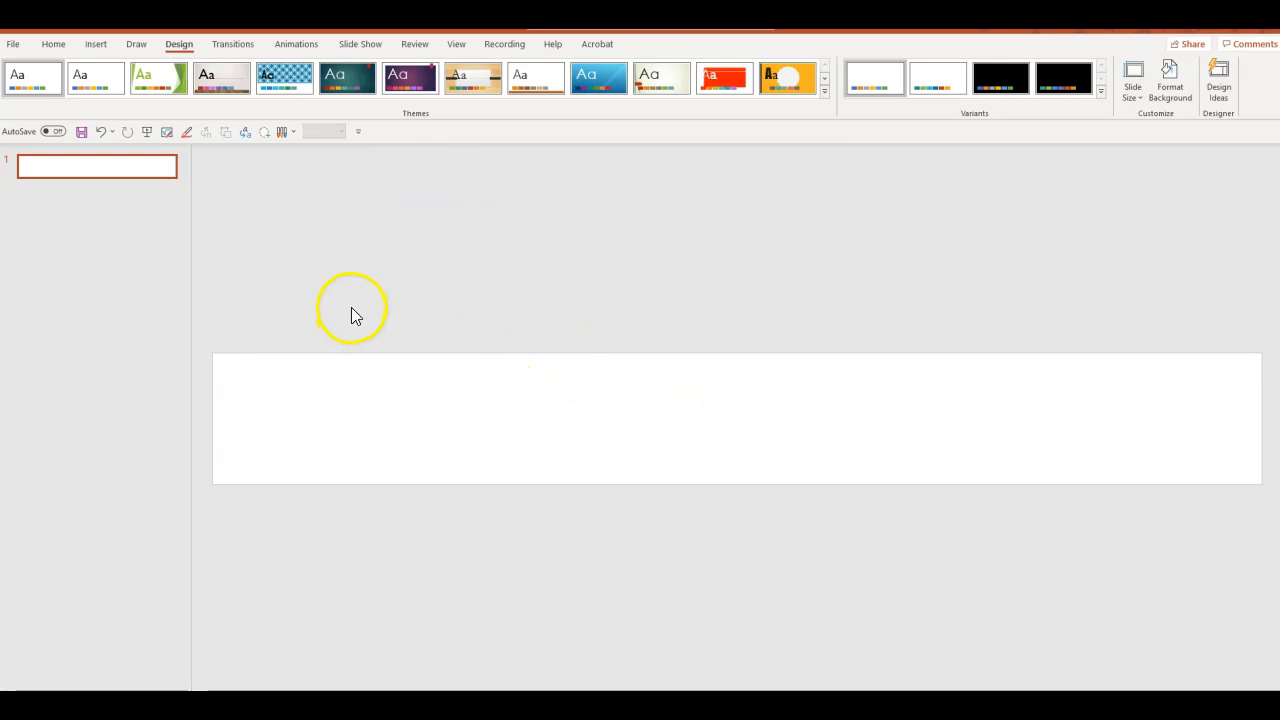
pyautogui.click(158, 78)
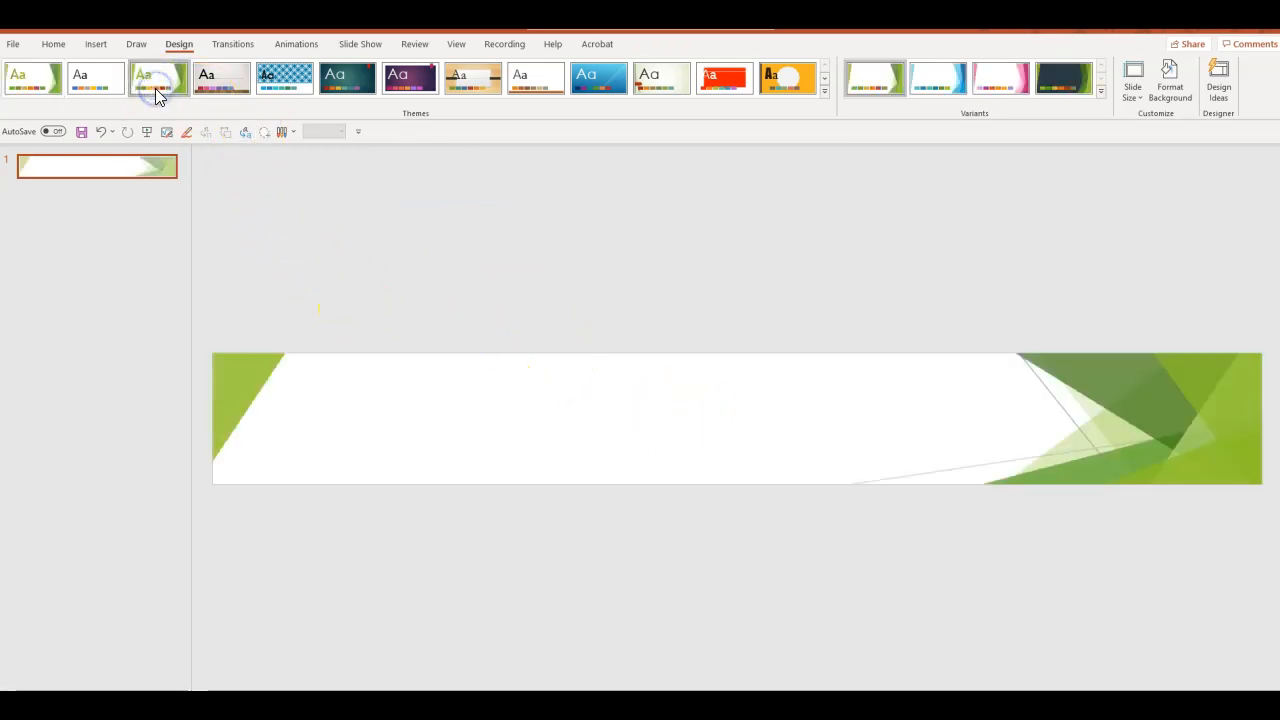
pyautogui.click(158, 78)
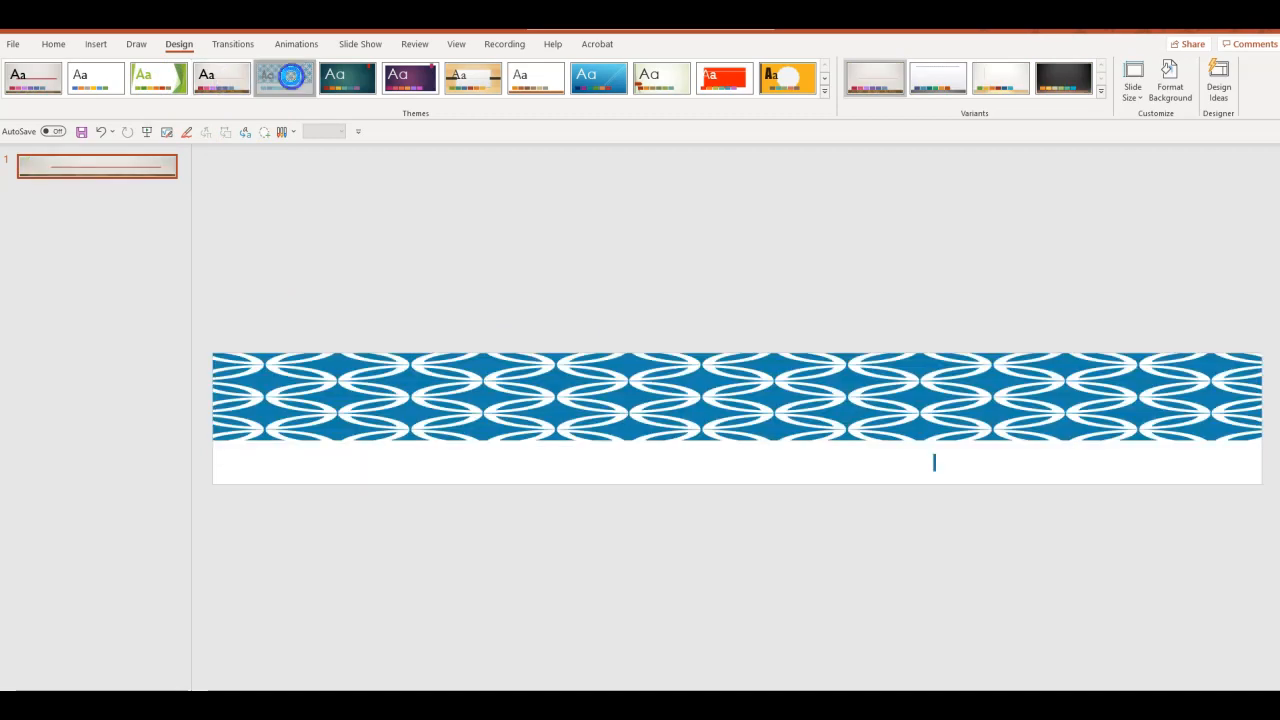
pyautogui.click(410, 78)
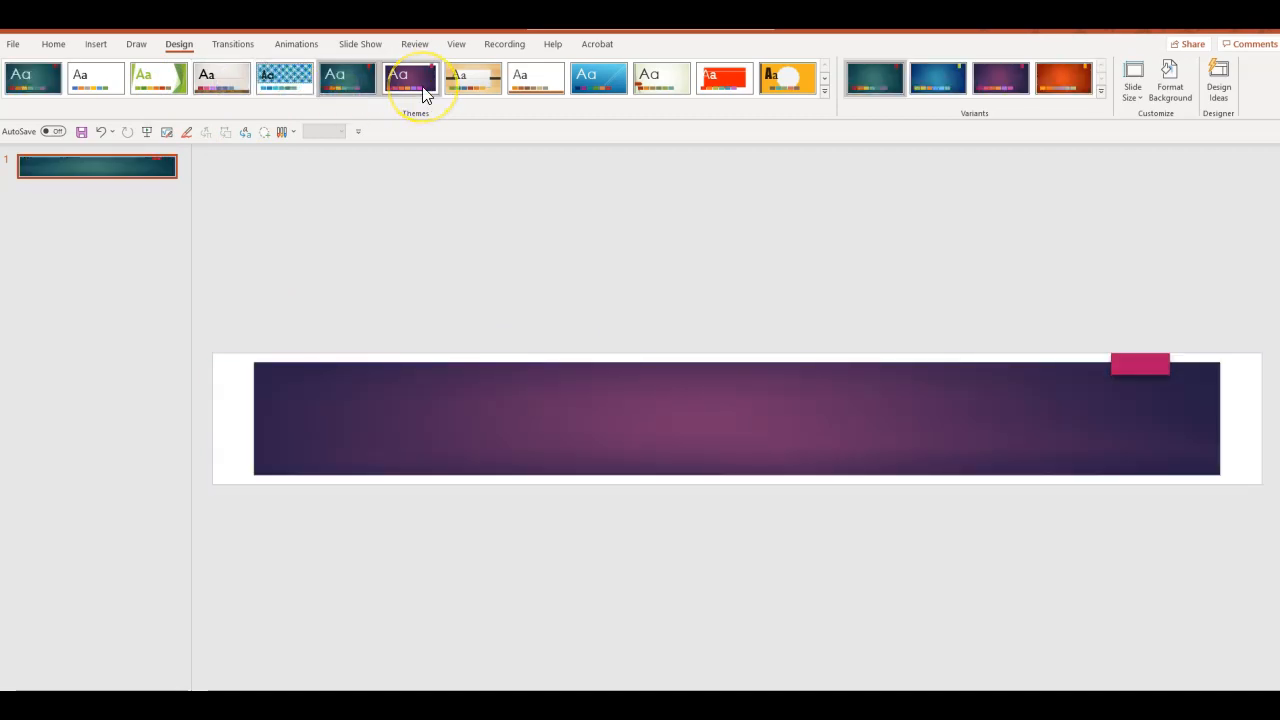
pyautogui.click(472, 78)
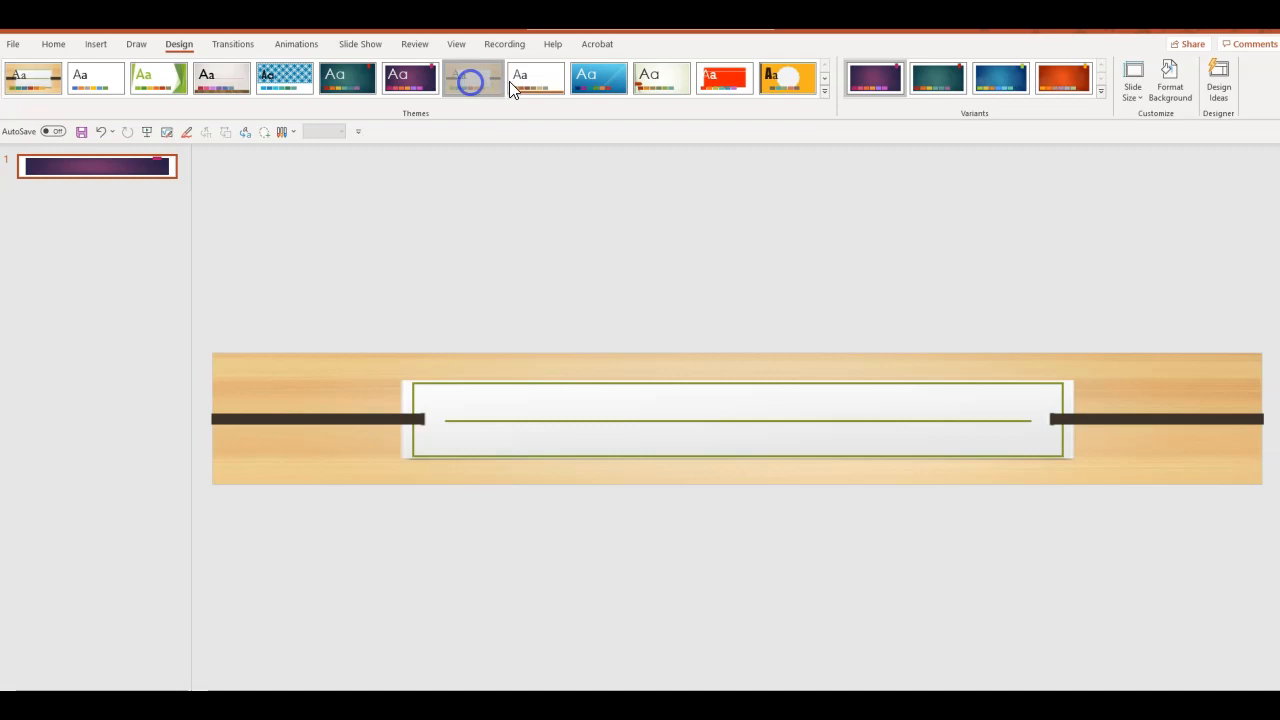
pyautogui.click(662, 78)
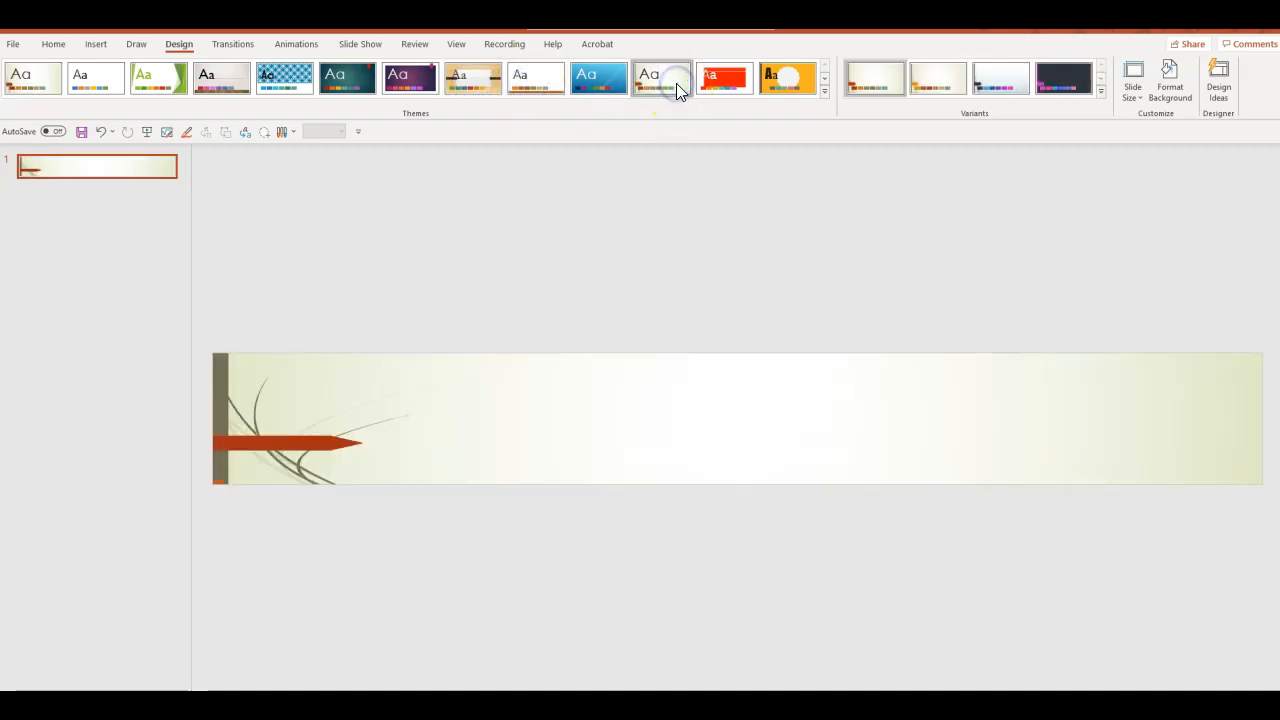
pyautogui.click(348, 78)
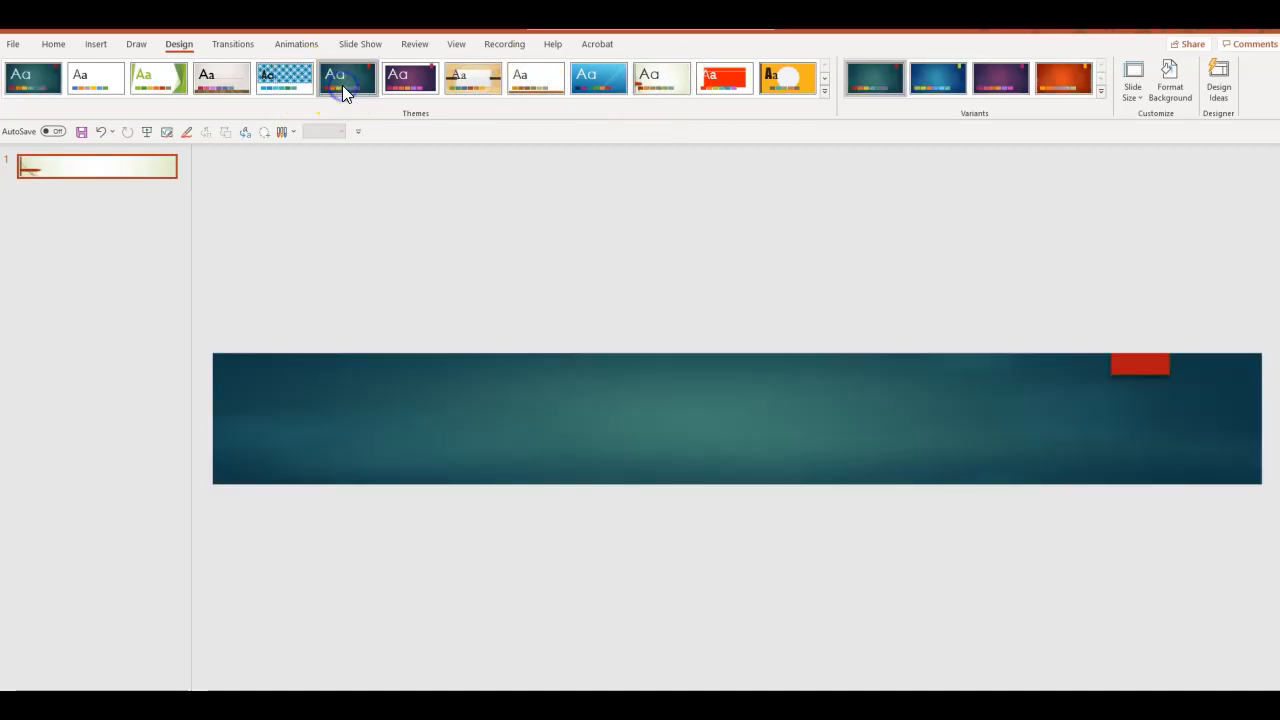
pyautogui.click(936, 78)
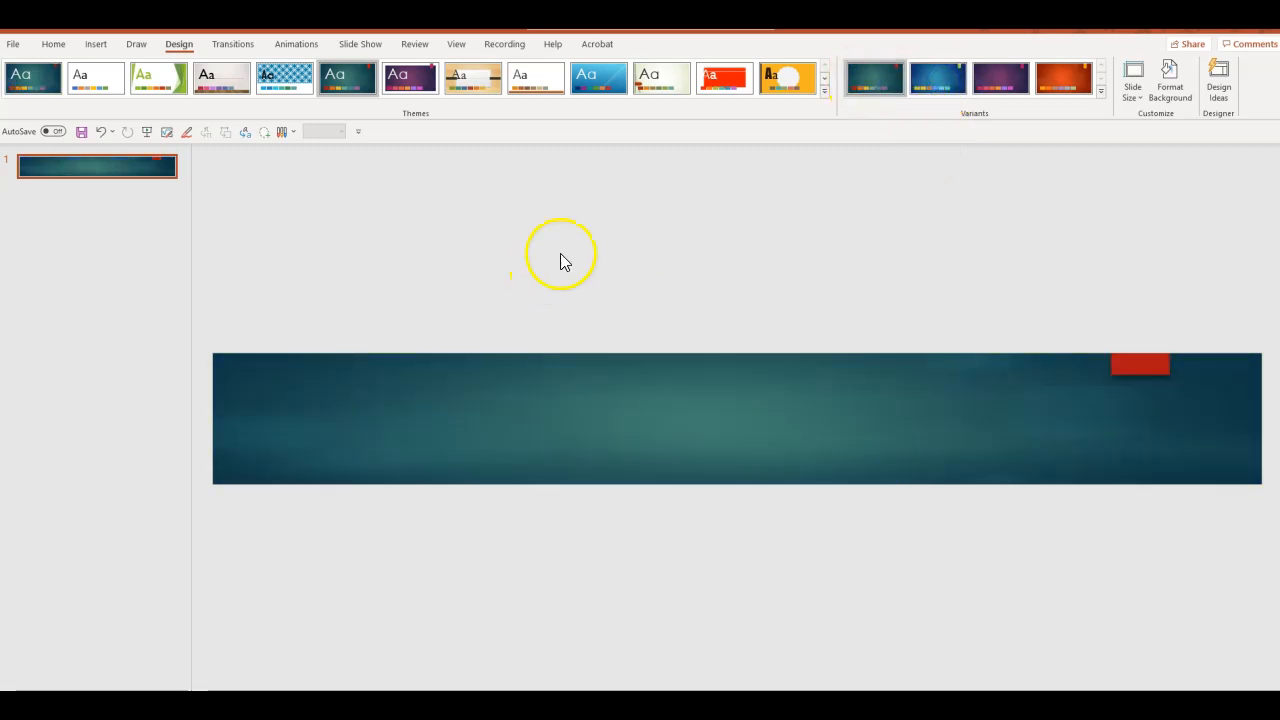
pyautogui.moveTo(1168, 80)
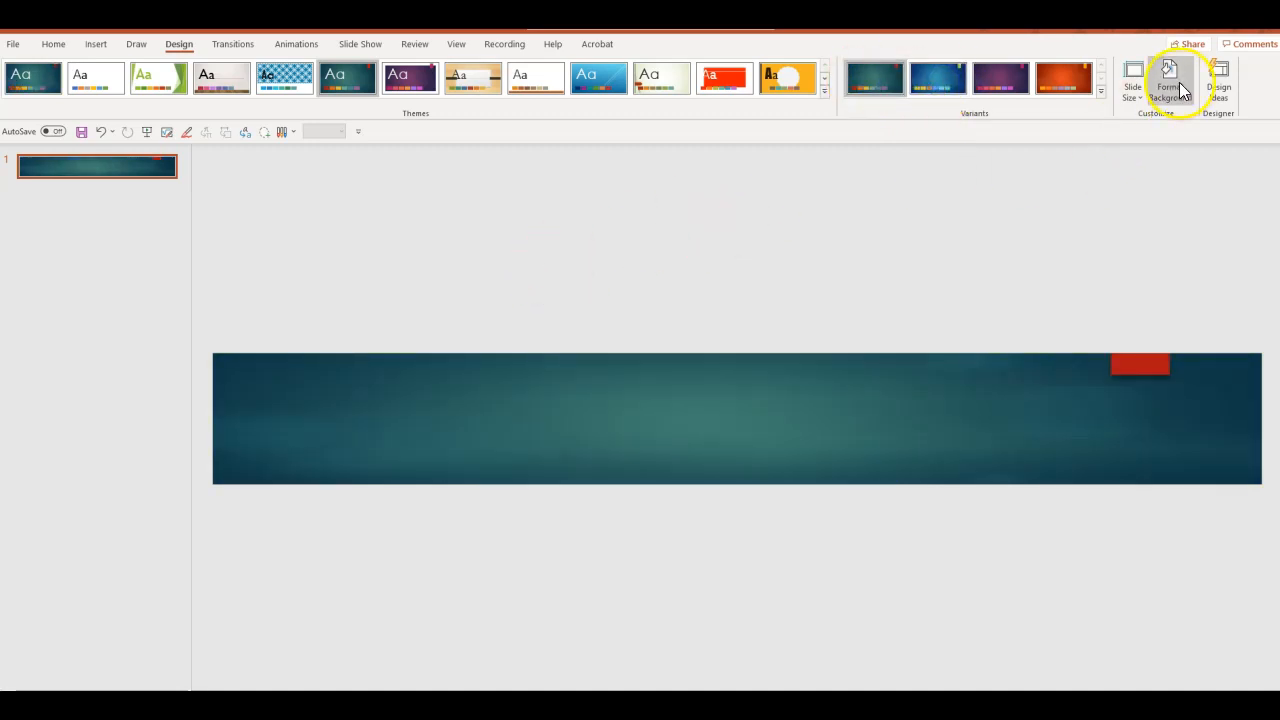
pyautogui.moveTo(1168, 82)
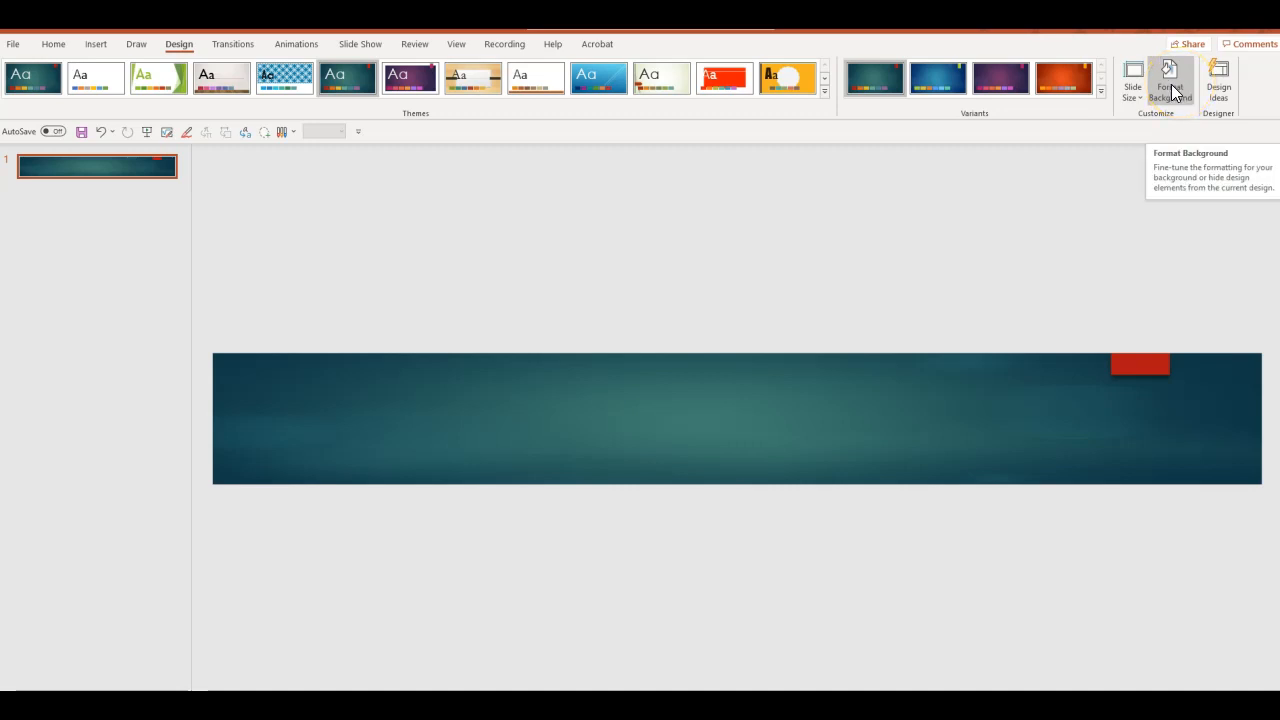
pyautogui.click(1168, 84)
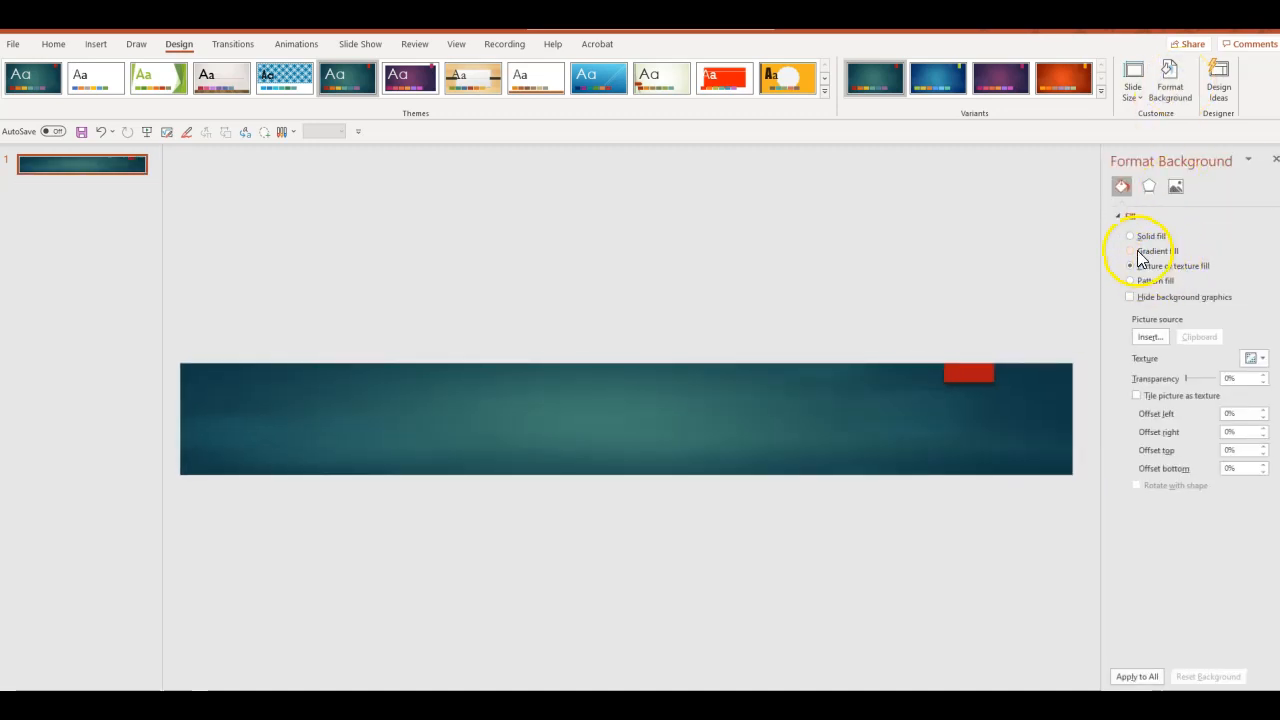
pyautogui.click(1130, 252)
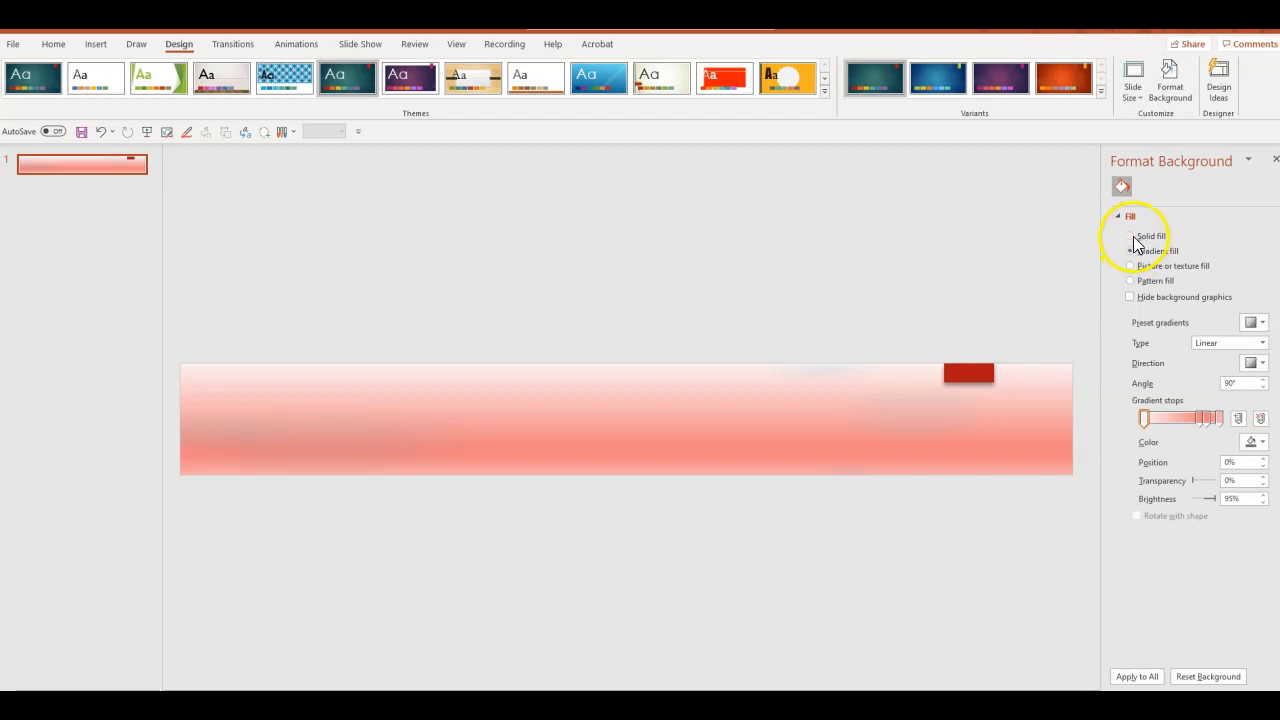
pyautogui.click(1130, 266)
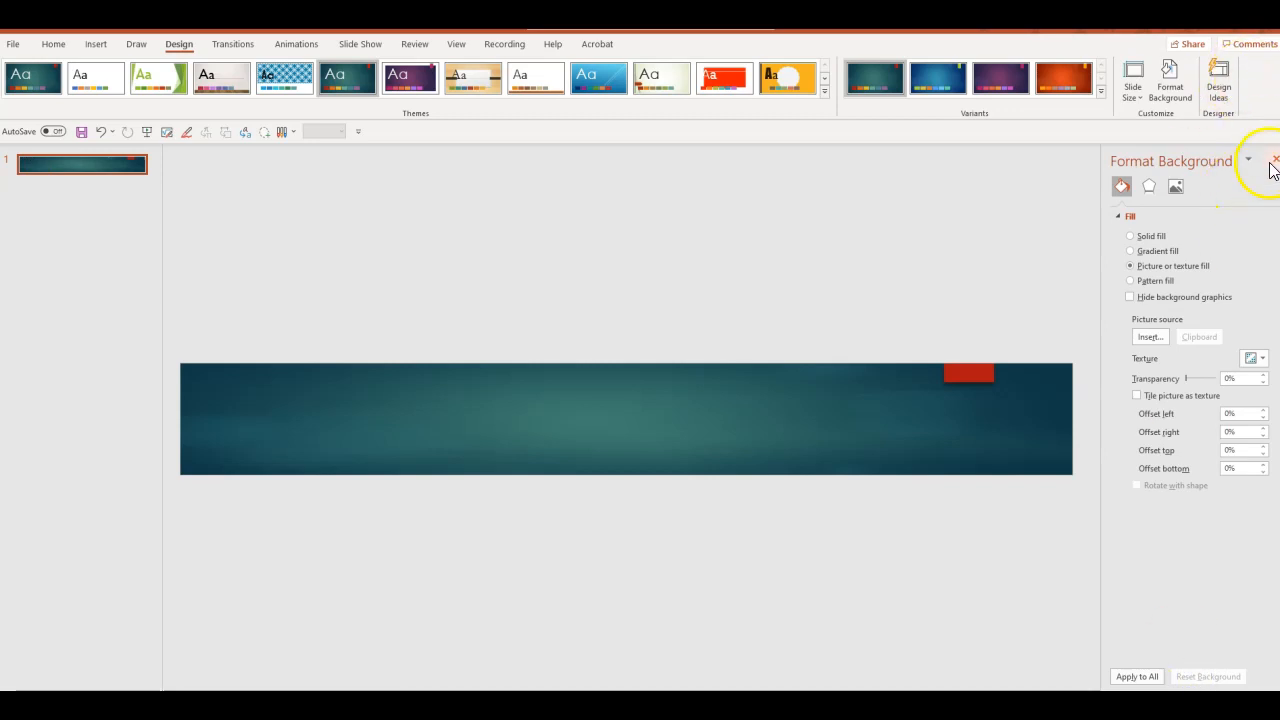
pyautogui.click(1276, 160)
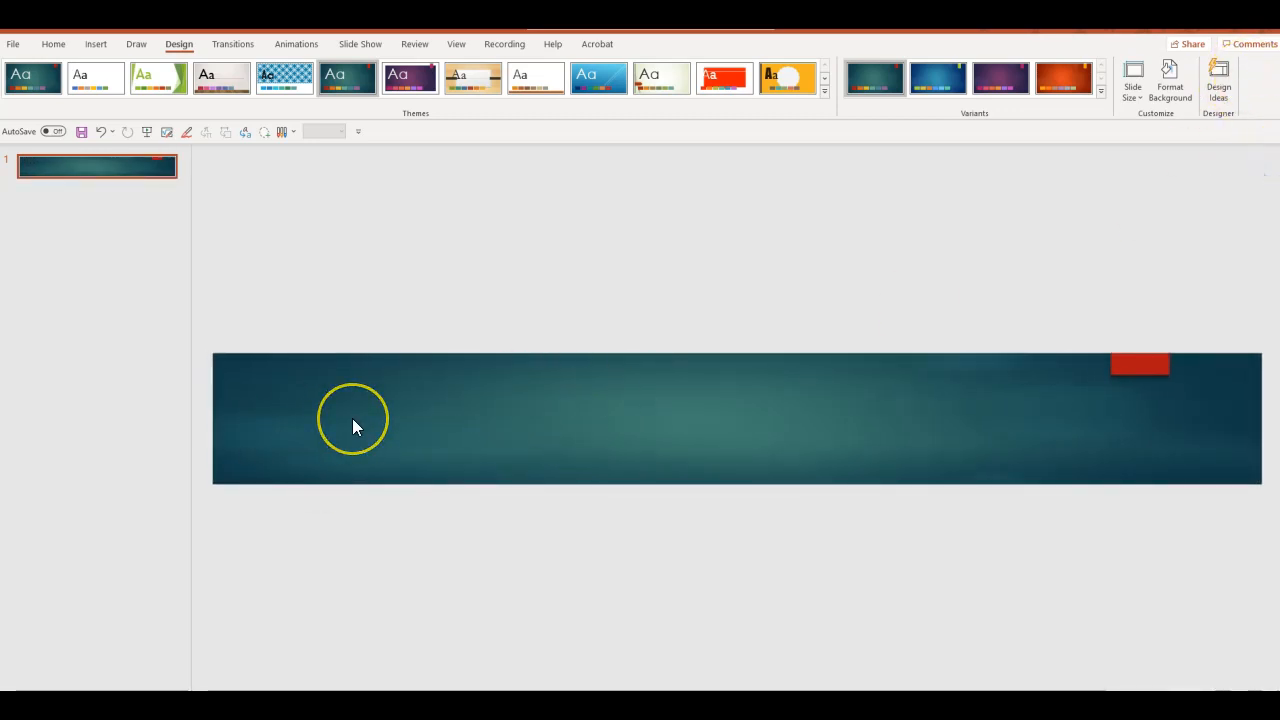
pyautogui.moveTo(418, 540)
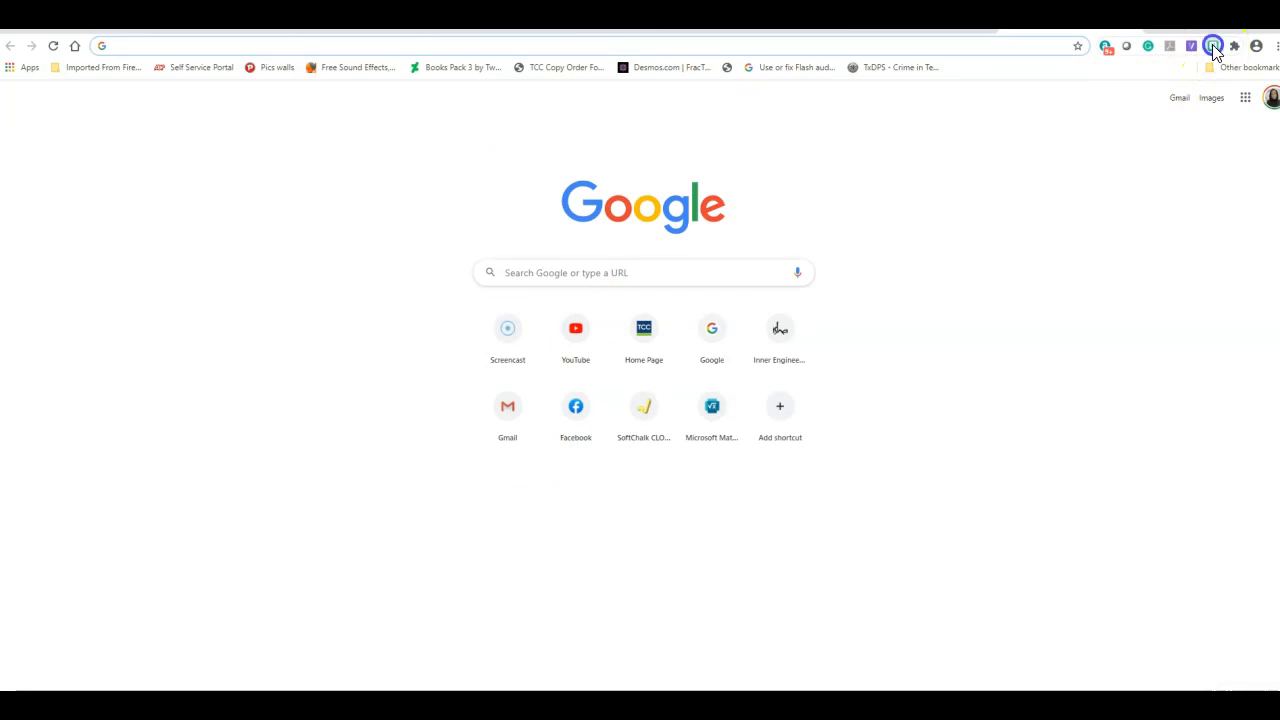
# Search the Bitmoji extension for 'math' stickers and browse the results
pyautogui.click(1212, 46)
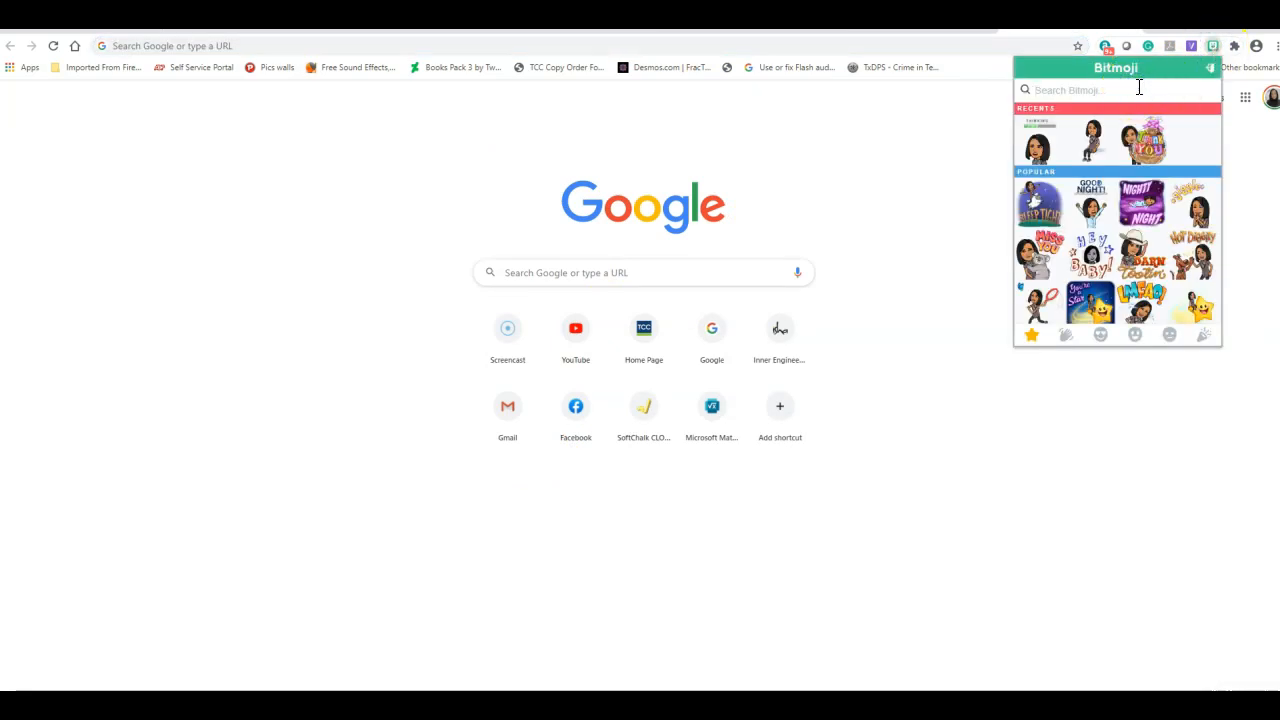
pyautogui.write('math')
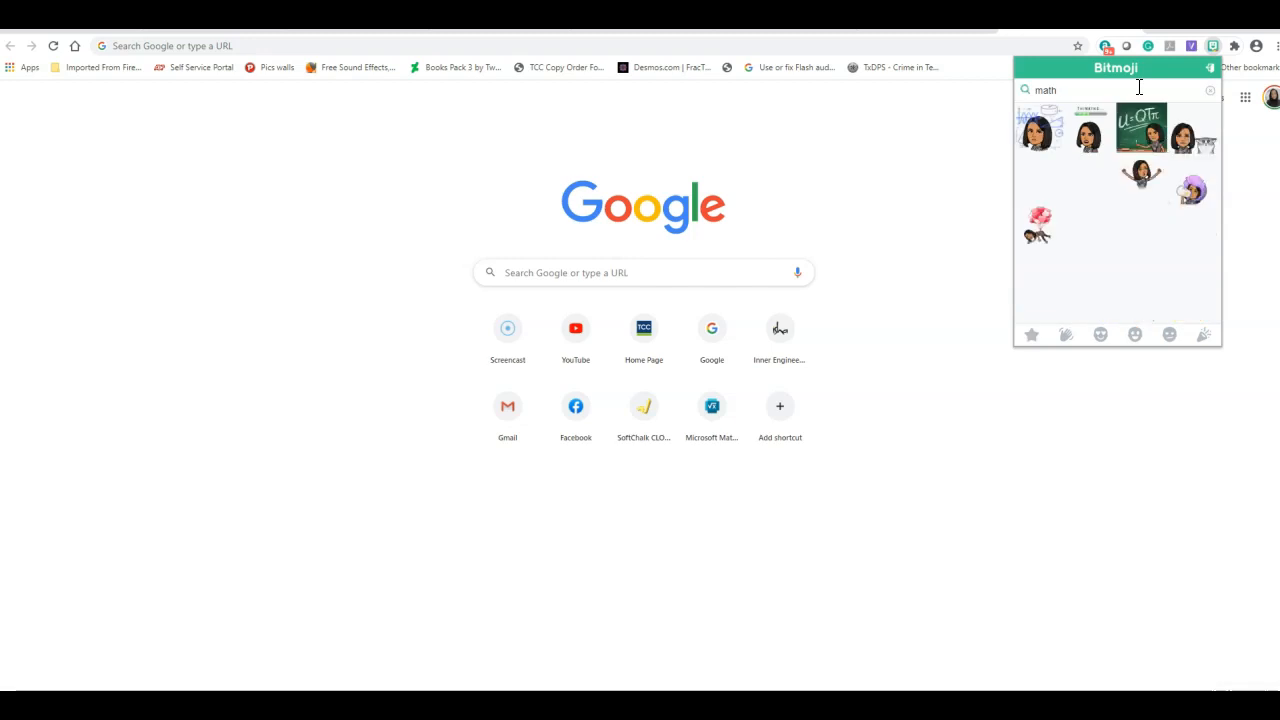
pyautogui.write('math')
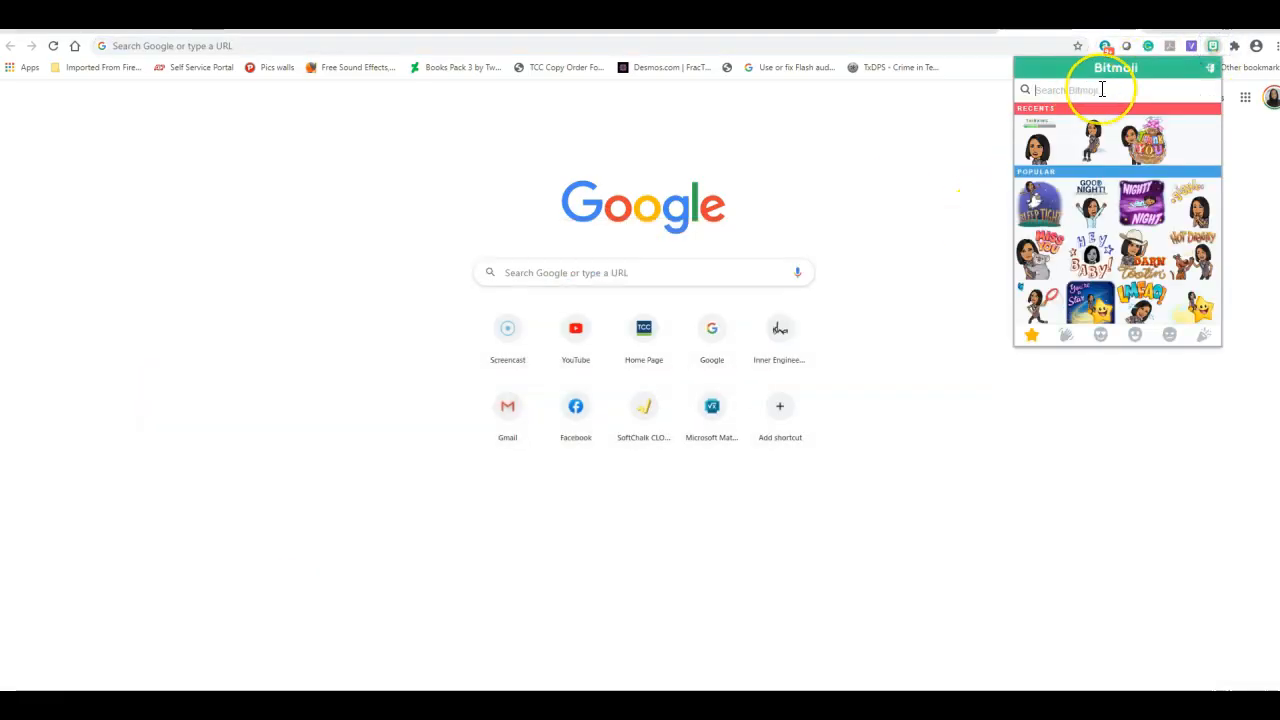
# Search Bitmoji for coffee stickers and copy one via its right-click menu
pyautogui.write('ma')
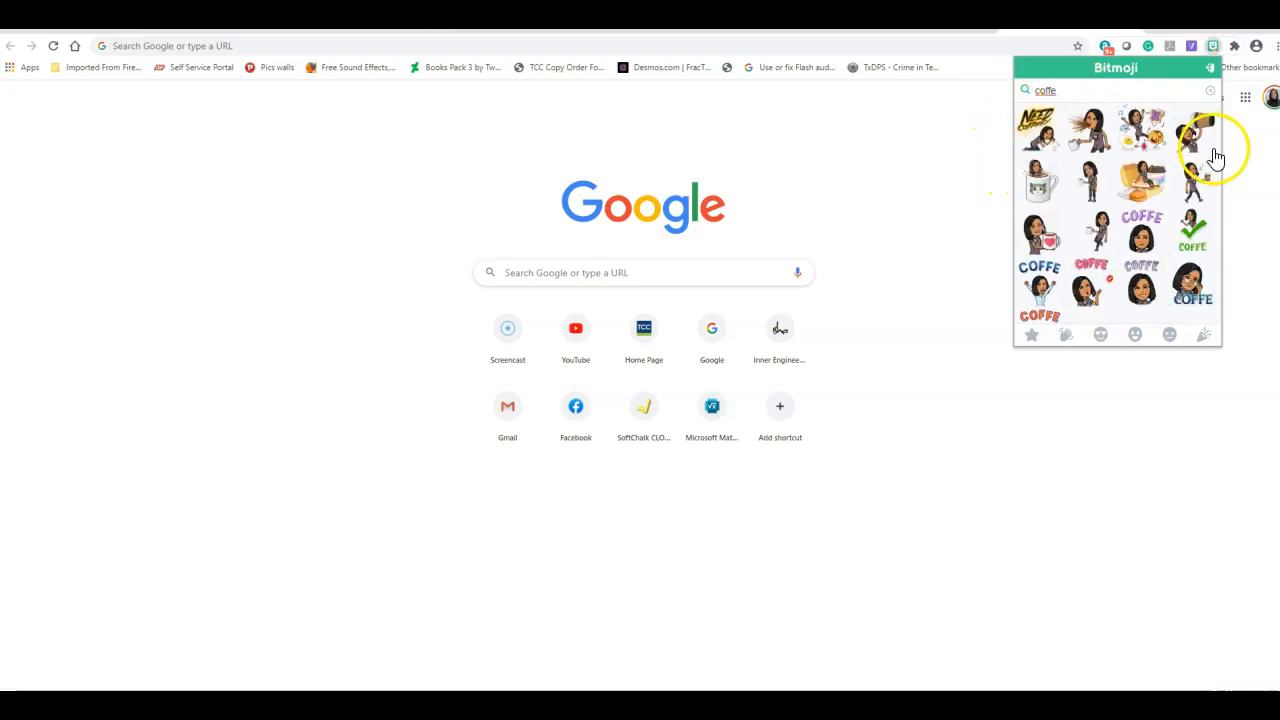
pyautogui.rightClick(1200, 136)
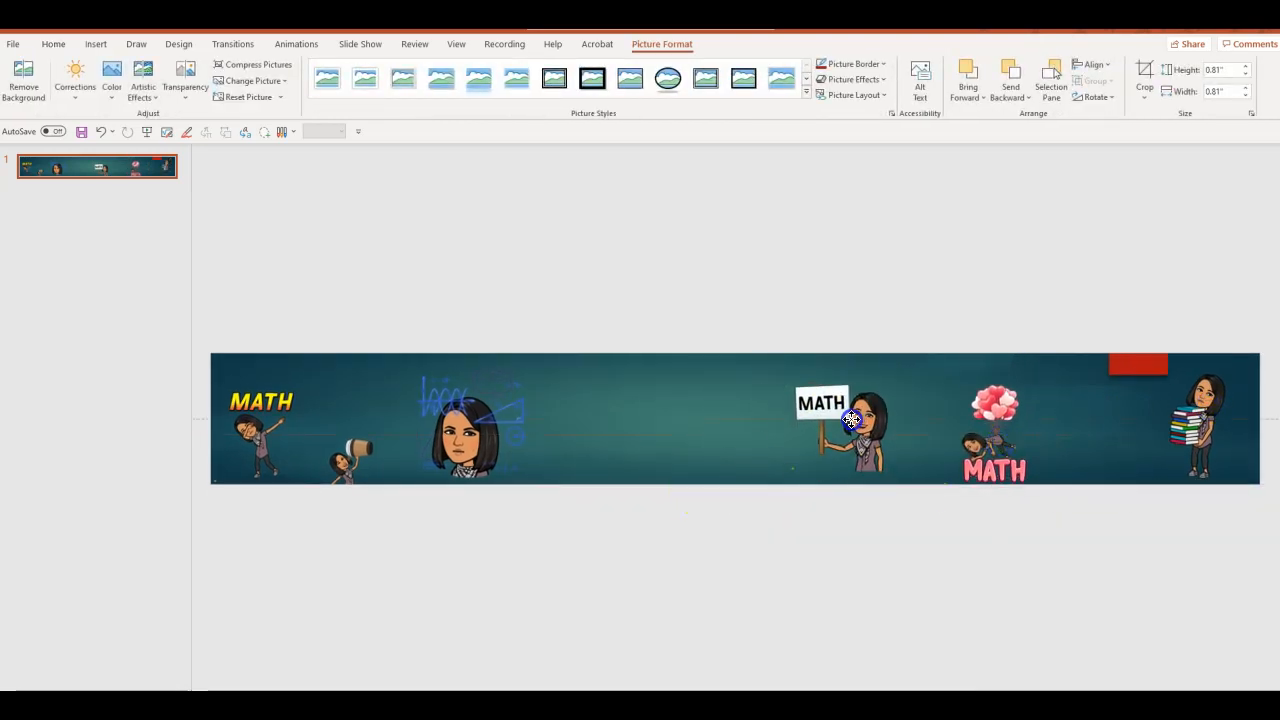
# Insert the billboard icon from the Icons gallery onto the banner around the MATH Bitmoji
pyautogui.click(52, 44)
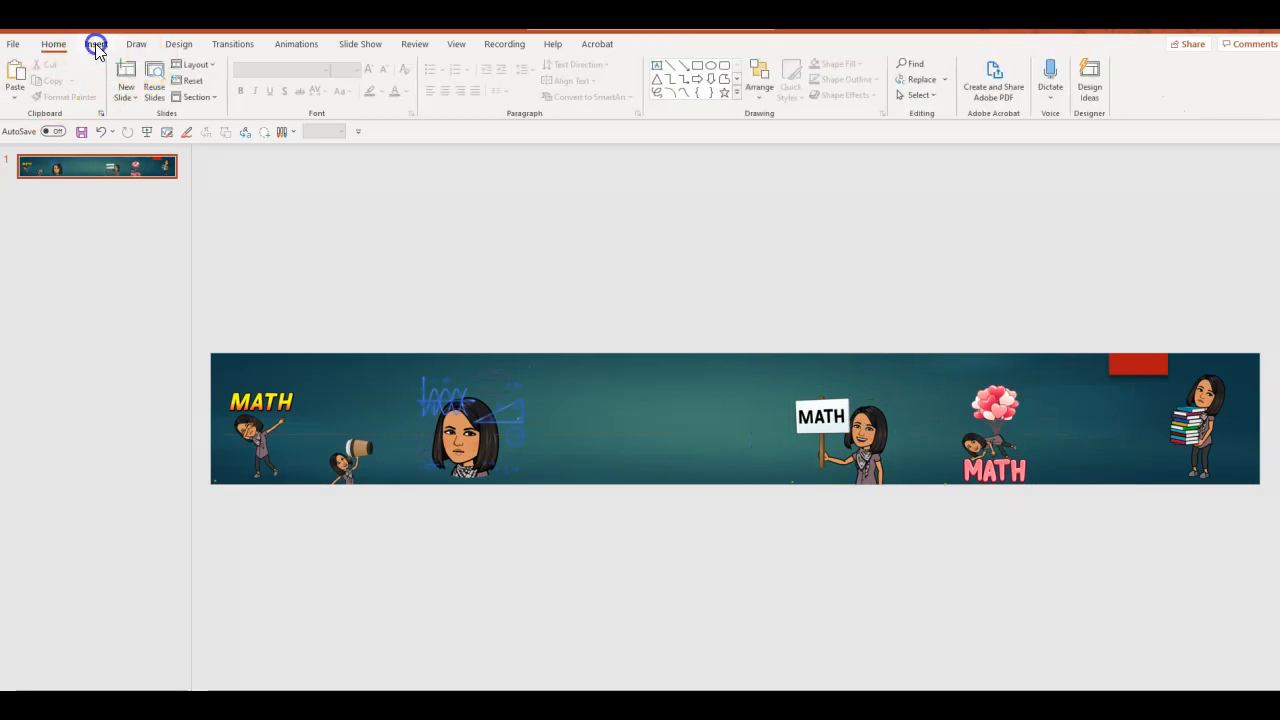
pyautogui.click(96, 44)
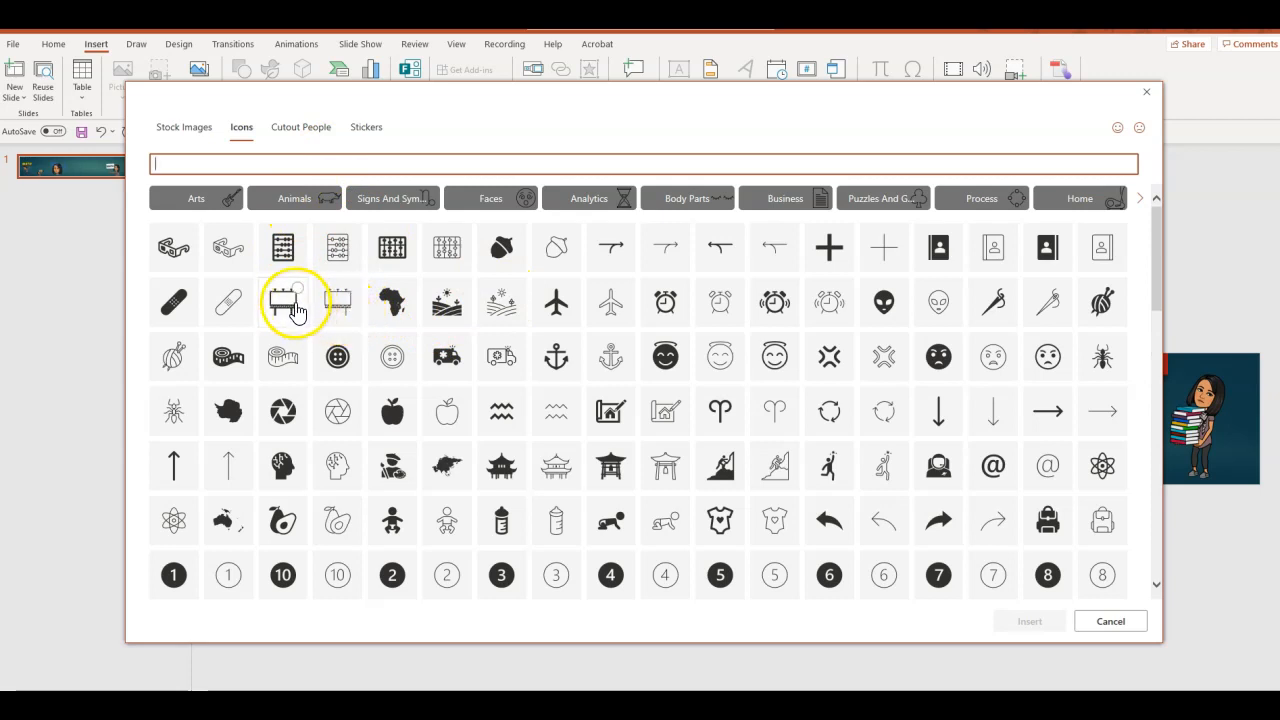
pyautogui.click(284, 302)
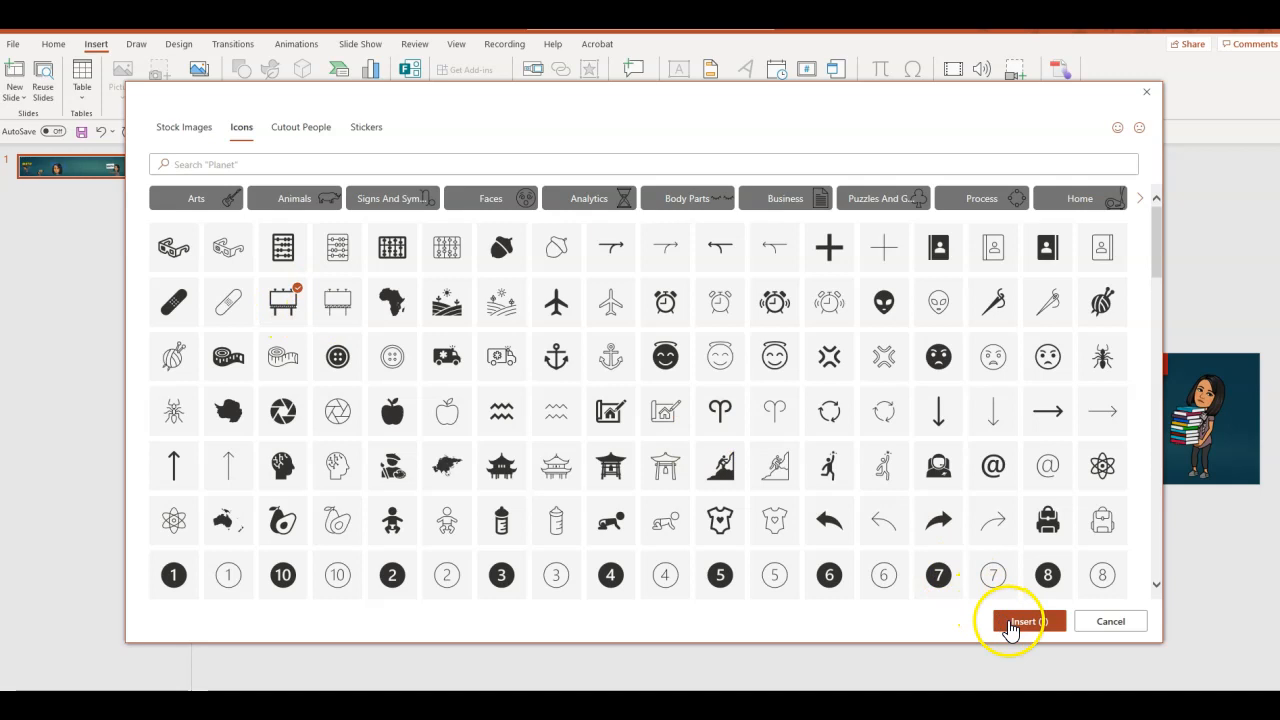
pyautogui.click(1020, 620)
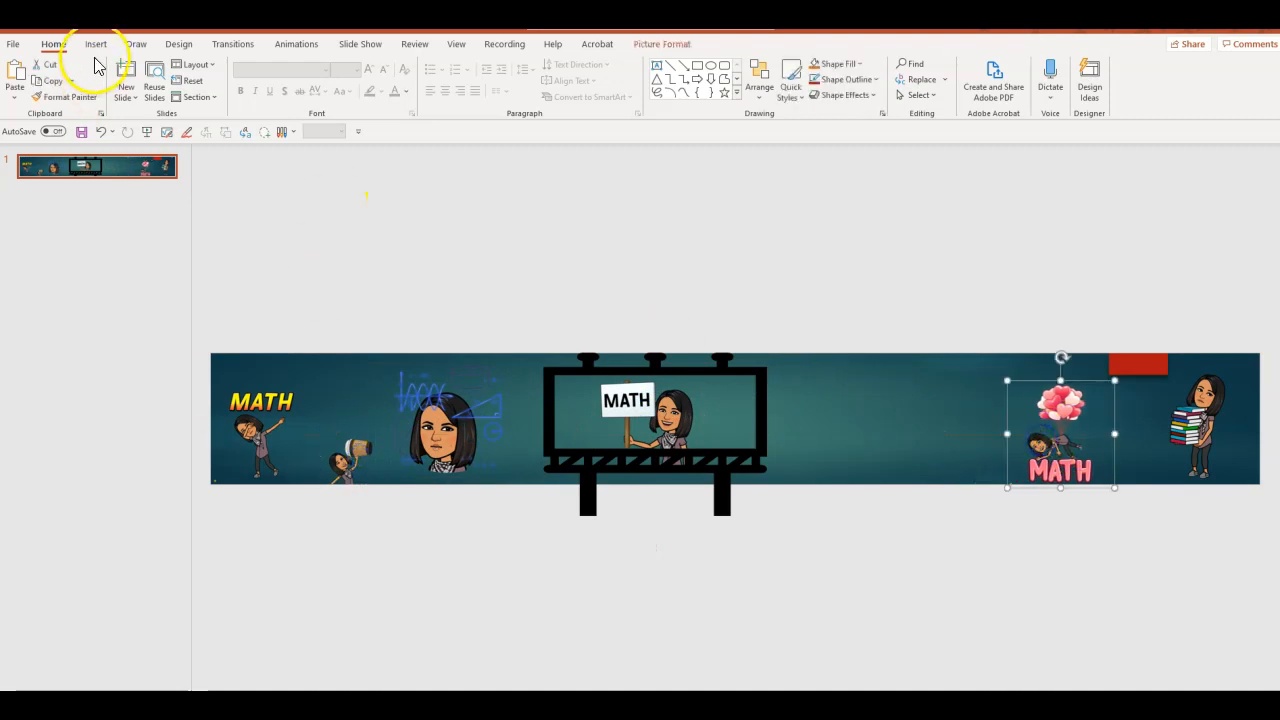
# Insert a pie chart icon found by searching 'graph' and fill it light blue
pyautogui.click(96, 44)
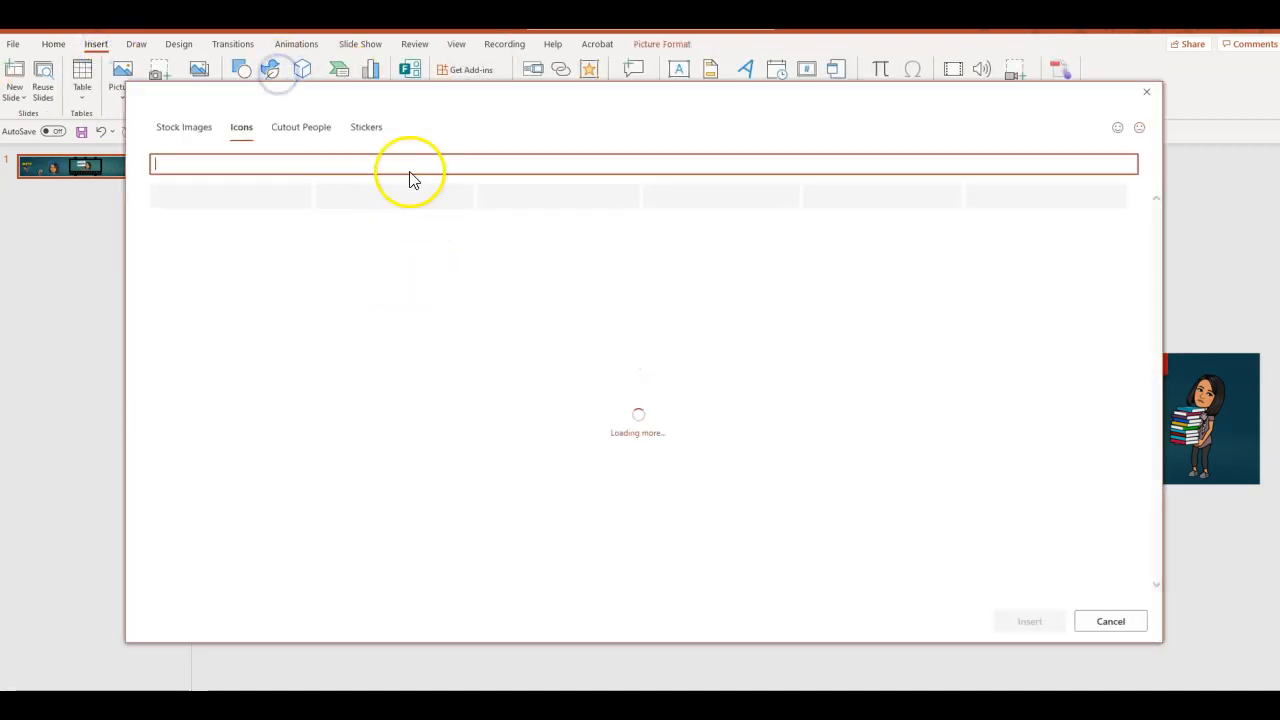
pyautogui.write('graph')
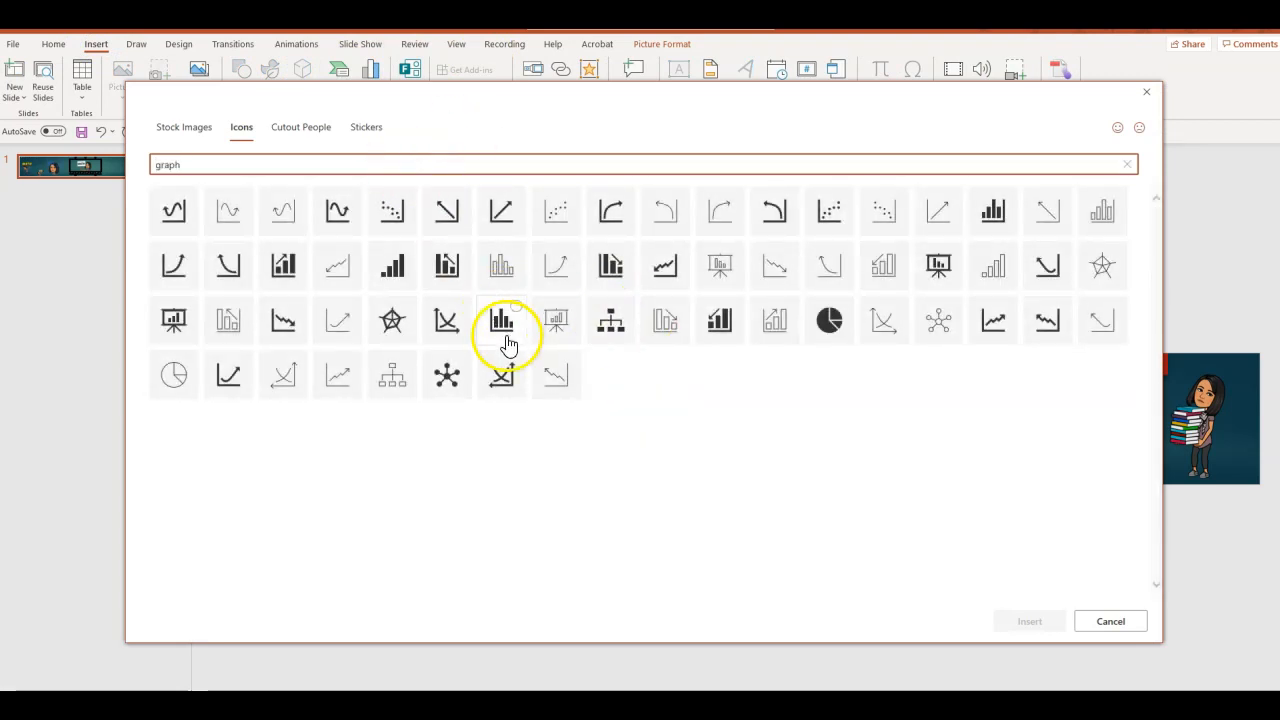
pyautogui.click(828, 320)
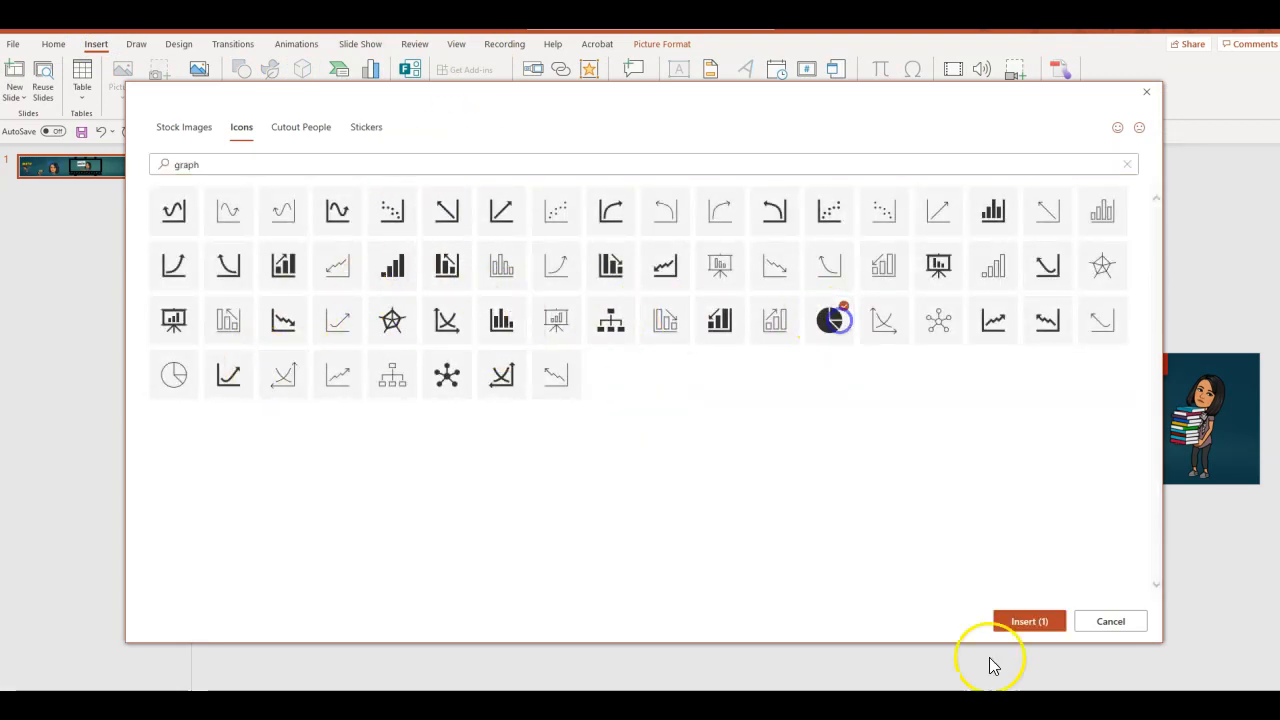
pyautogui.click(1028, 620)
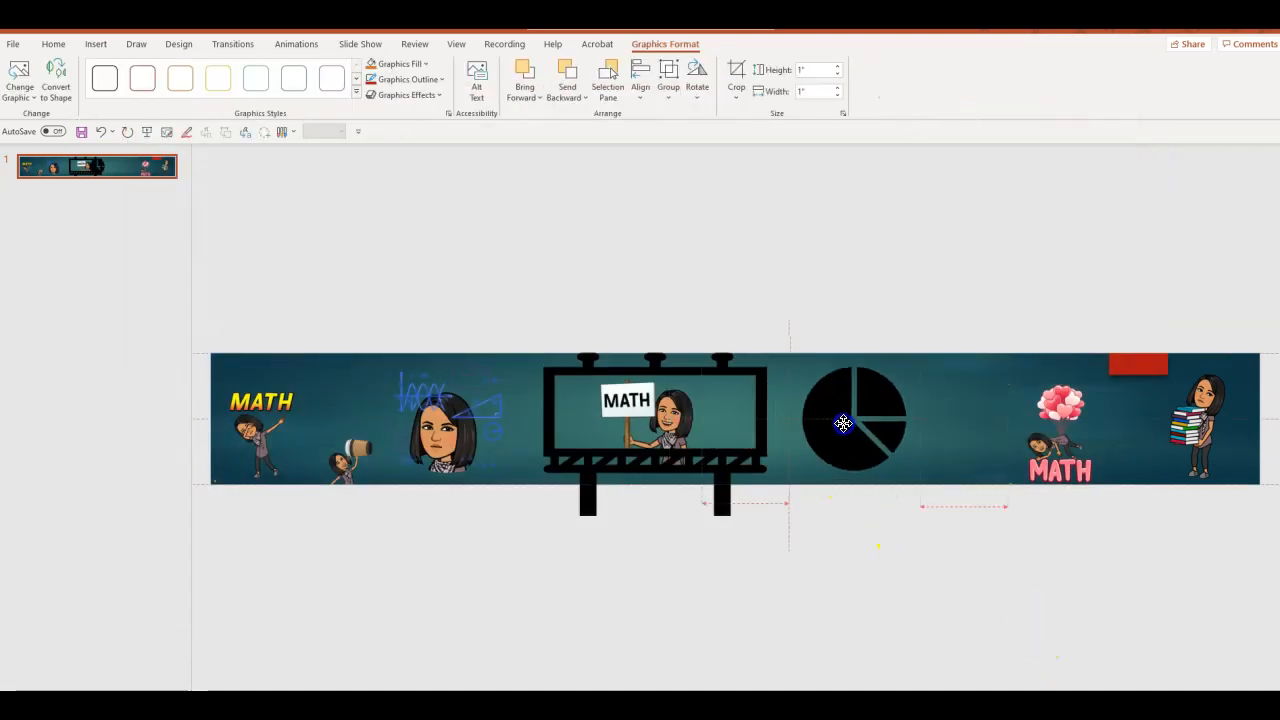
pyautogui.rightClick(844, 422)
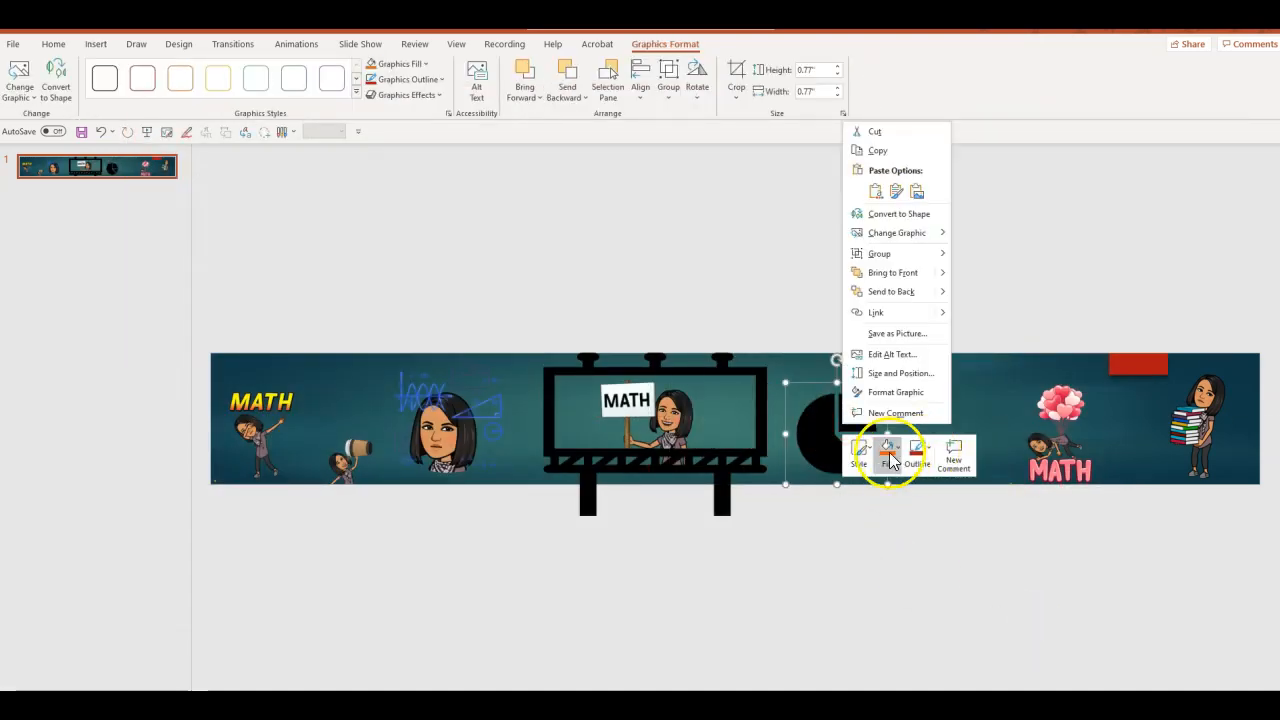
pyautogui.click(886, 456)
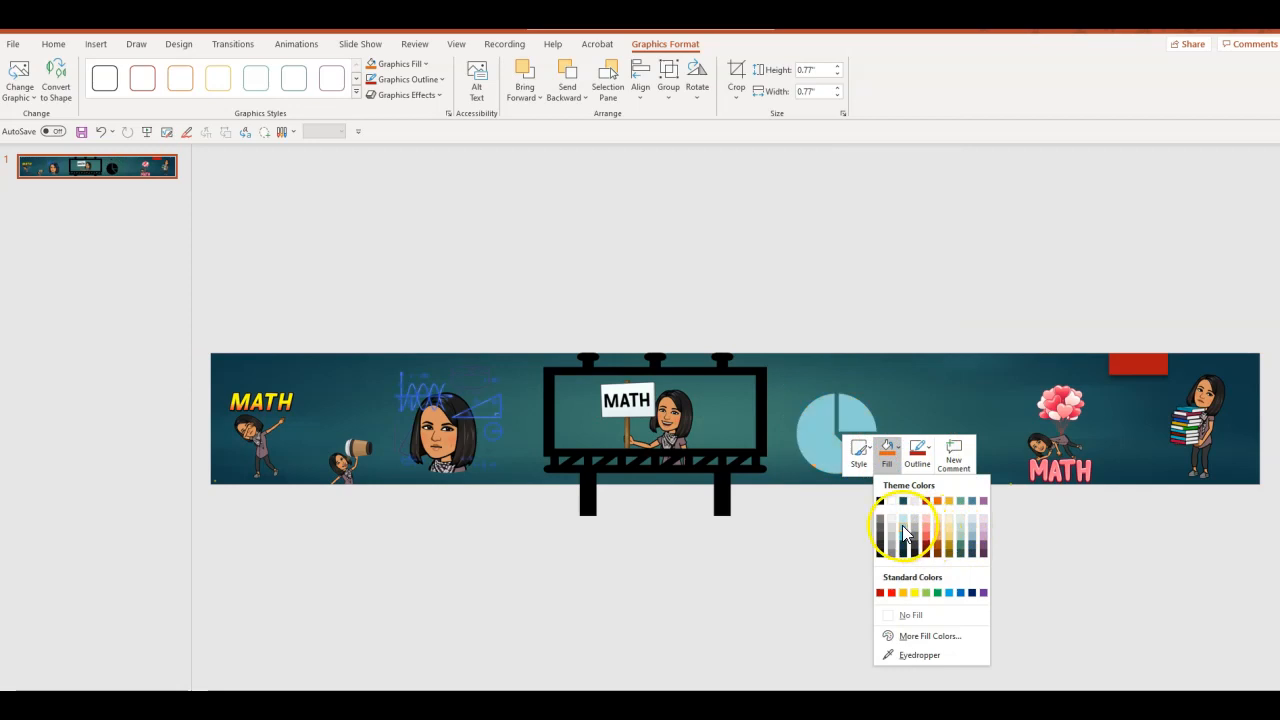
pyautogui.click(902, 530)
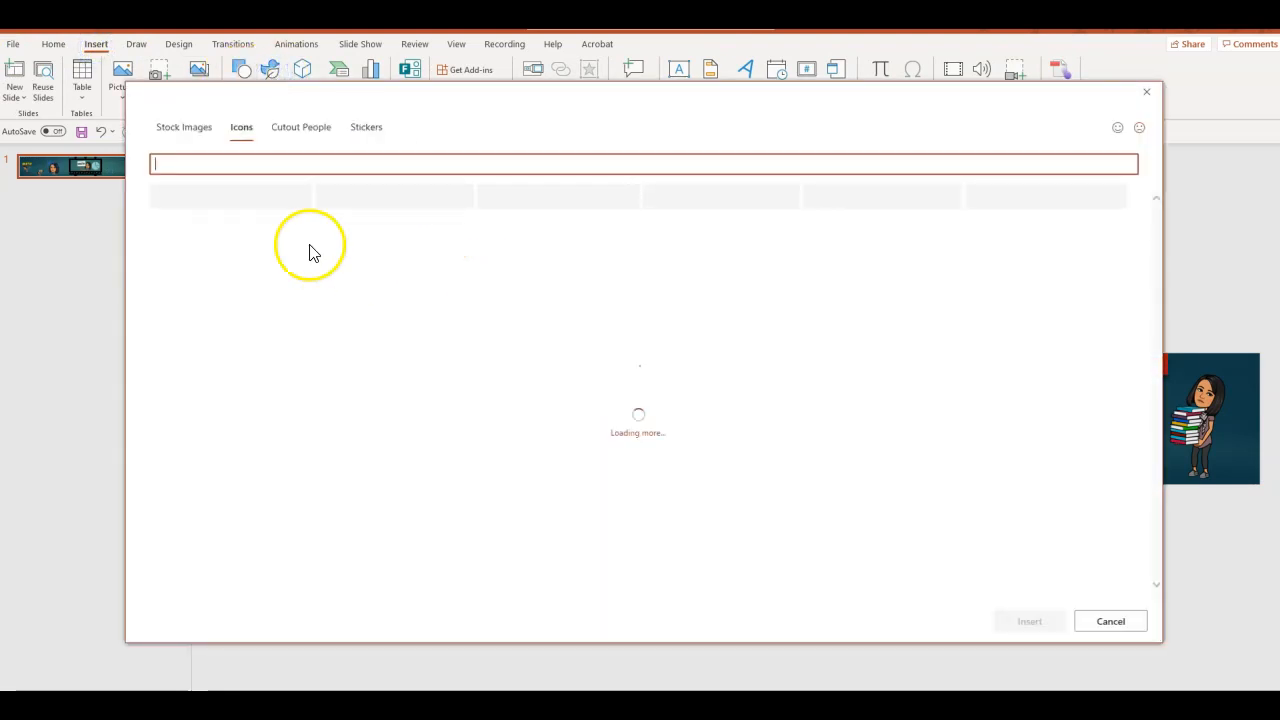
# Insert a bar chart icon from the 'graph' search, fill it yellow, and start a text box
pyautogui.write('graph')
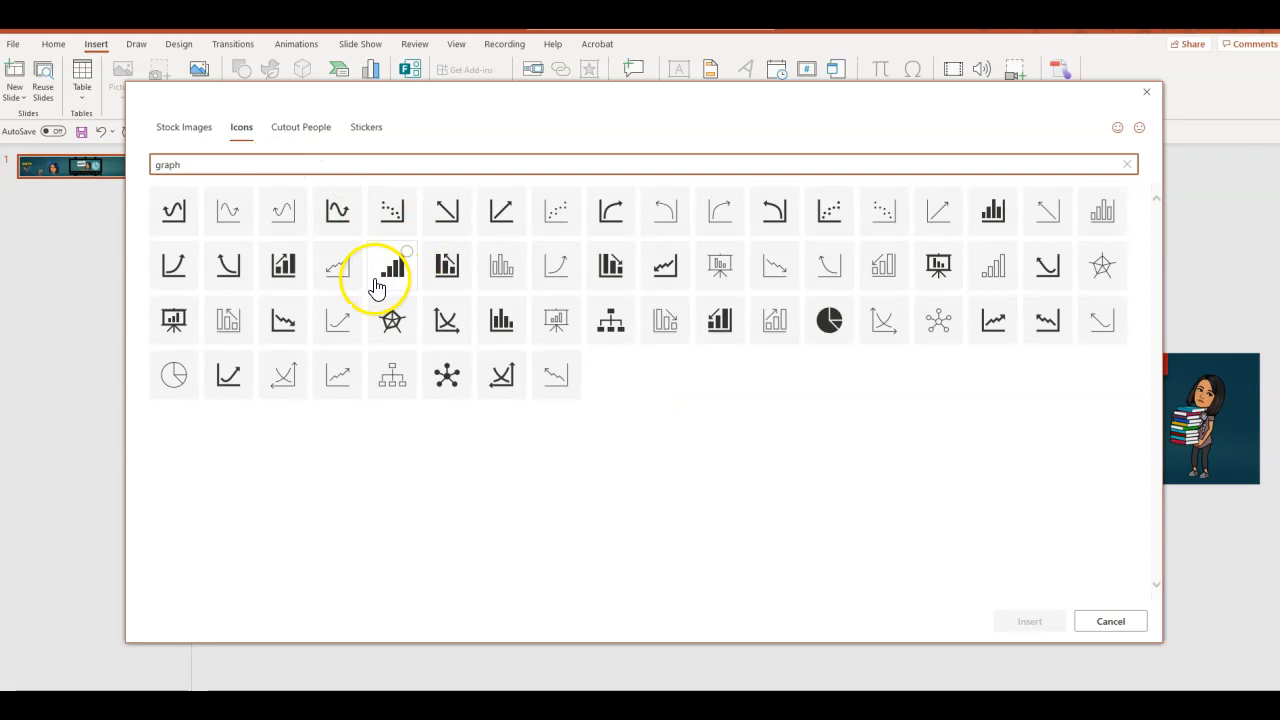
pyautogui.click(992, 212)
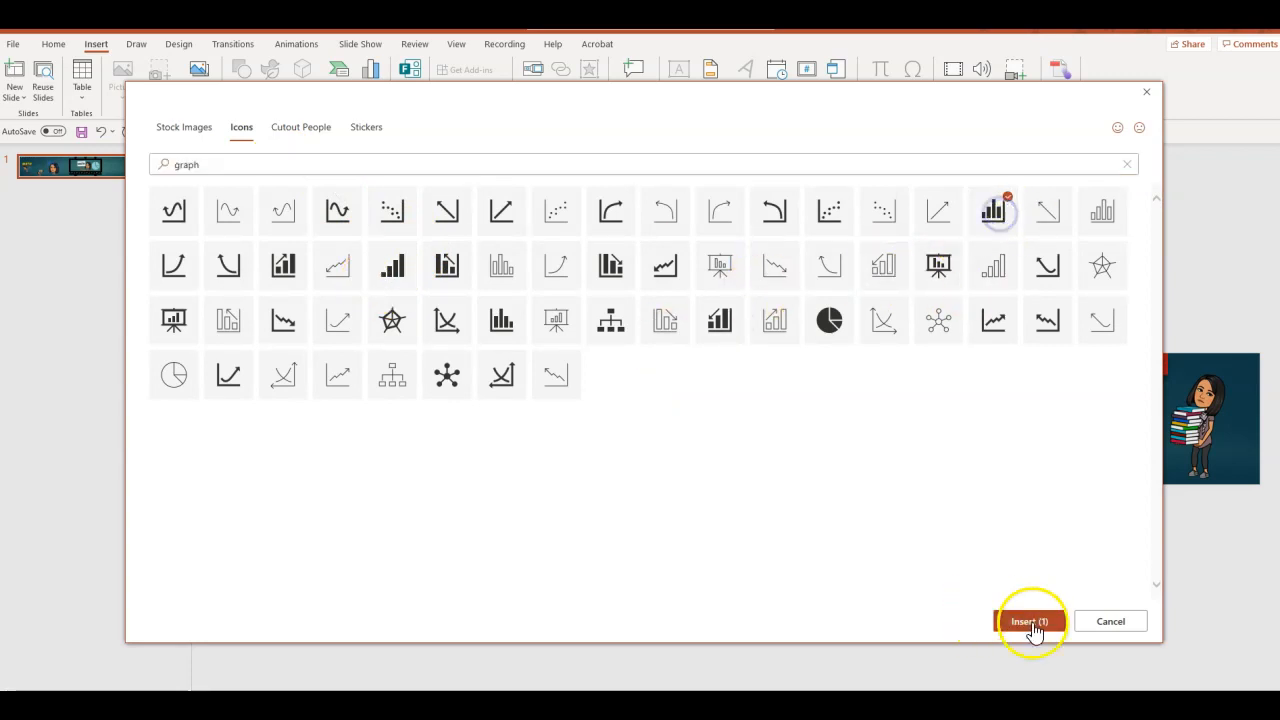
pyautogui.click(1028, 620)
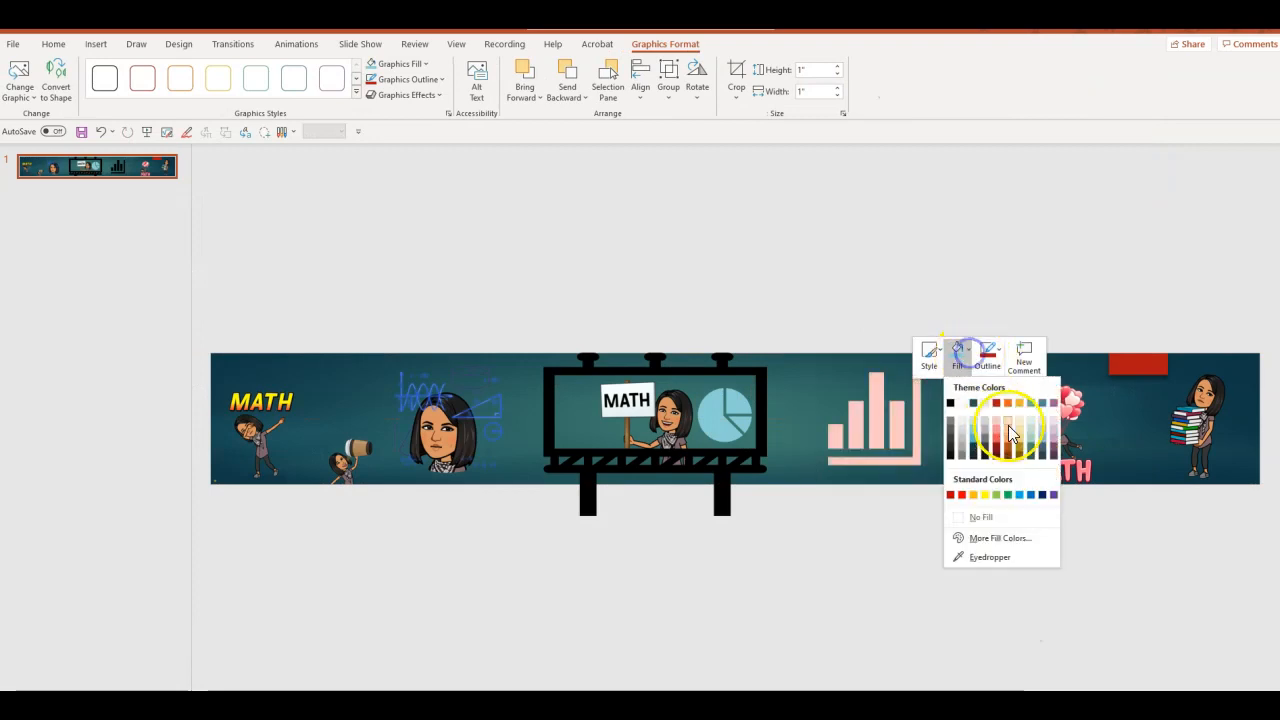
pyautogui.click(1008, 404)
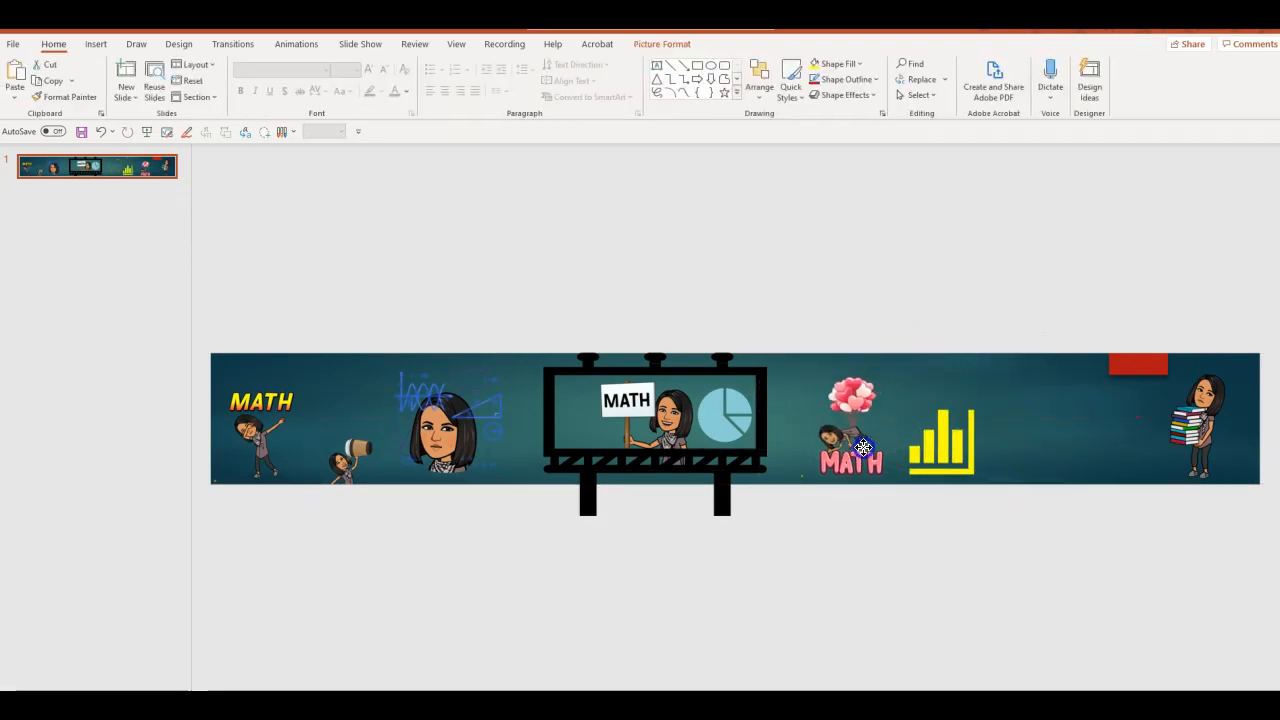
pyautogui.click(850, 430)
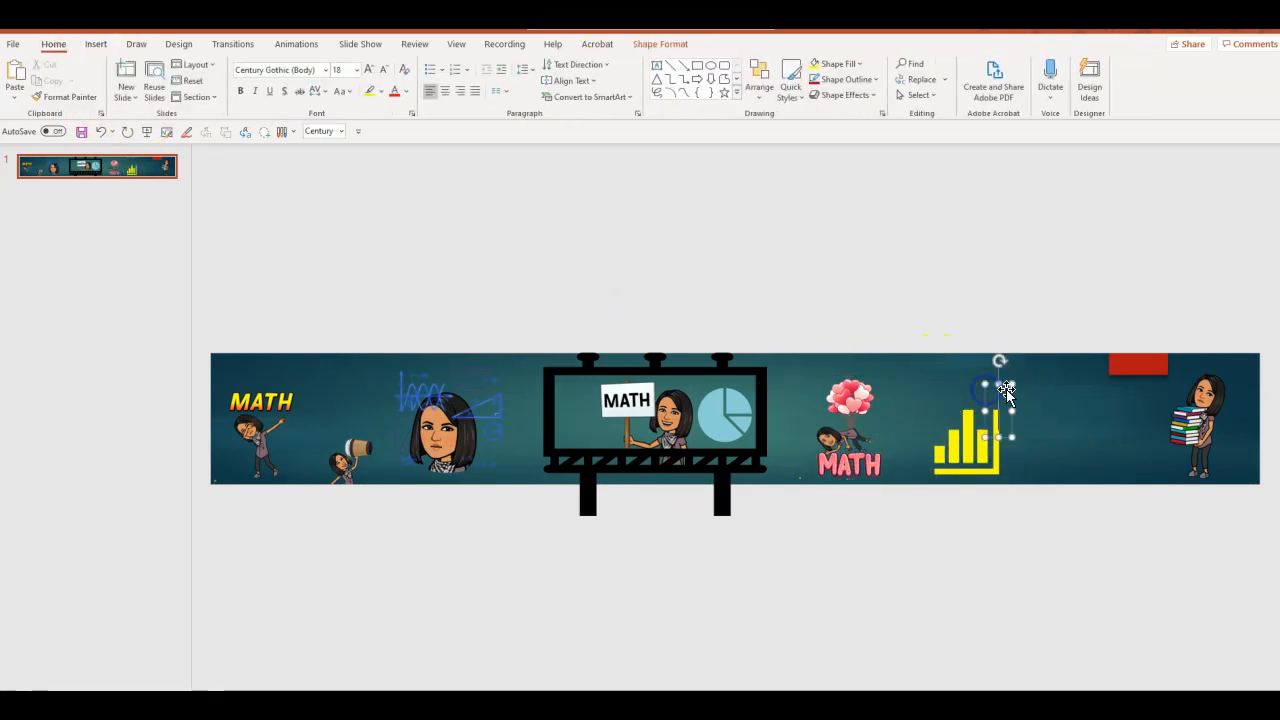
# Write 'Welcome' in the text box in white Segoe Print at the banner's top left
pyautogui.write('Welcome')
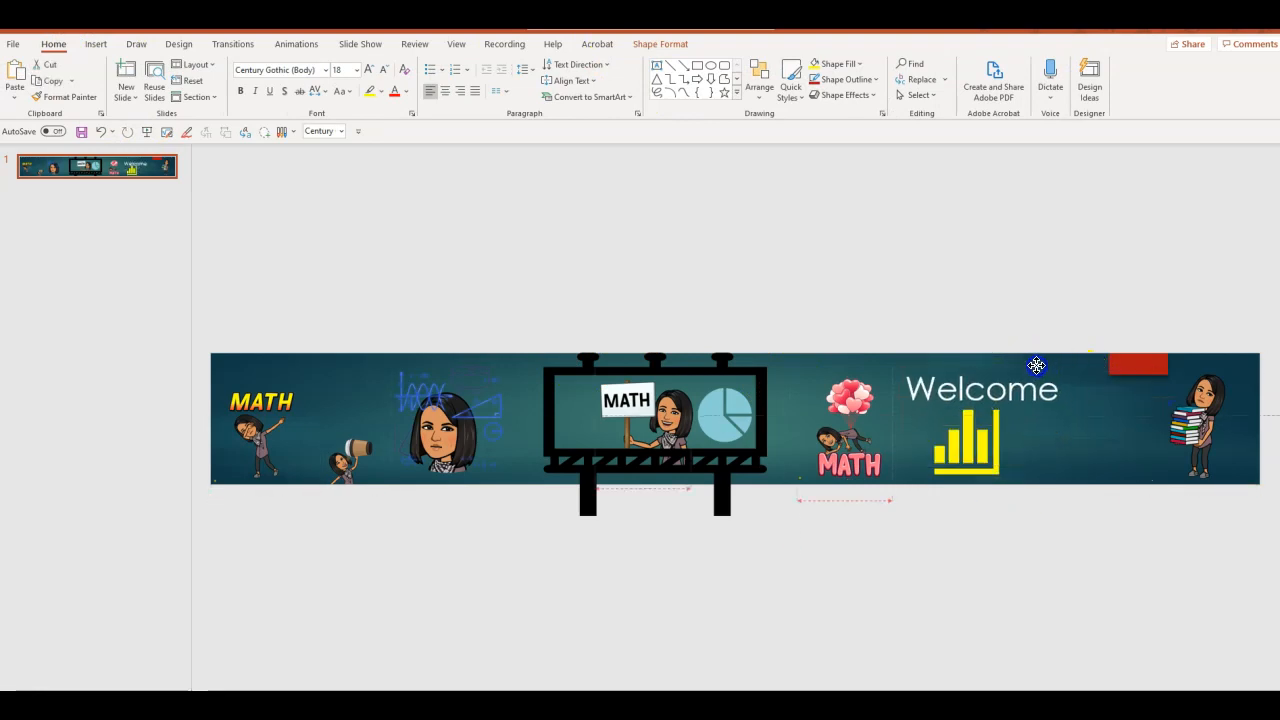
pyautogui.click(324, 70)
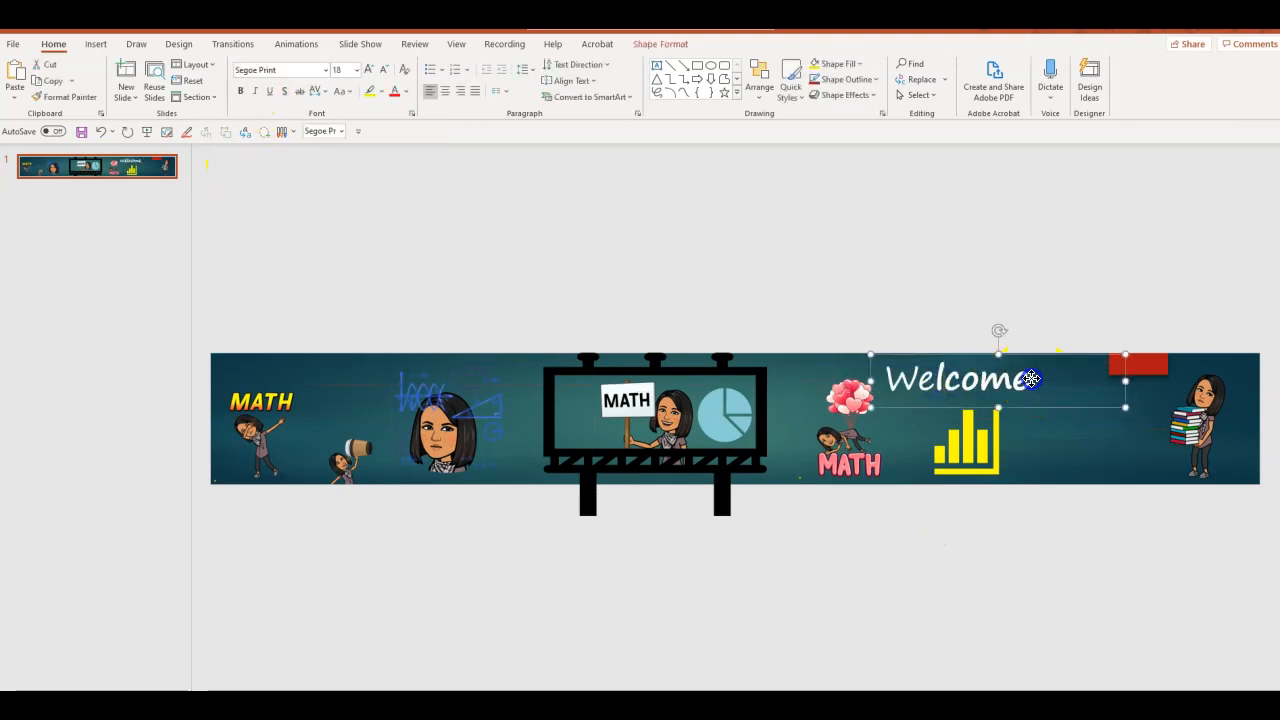
pyautogui.click(240, 92)
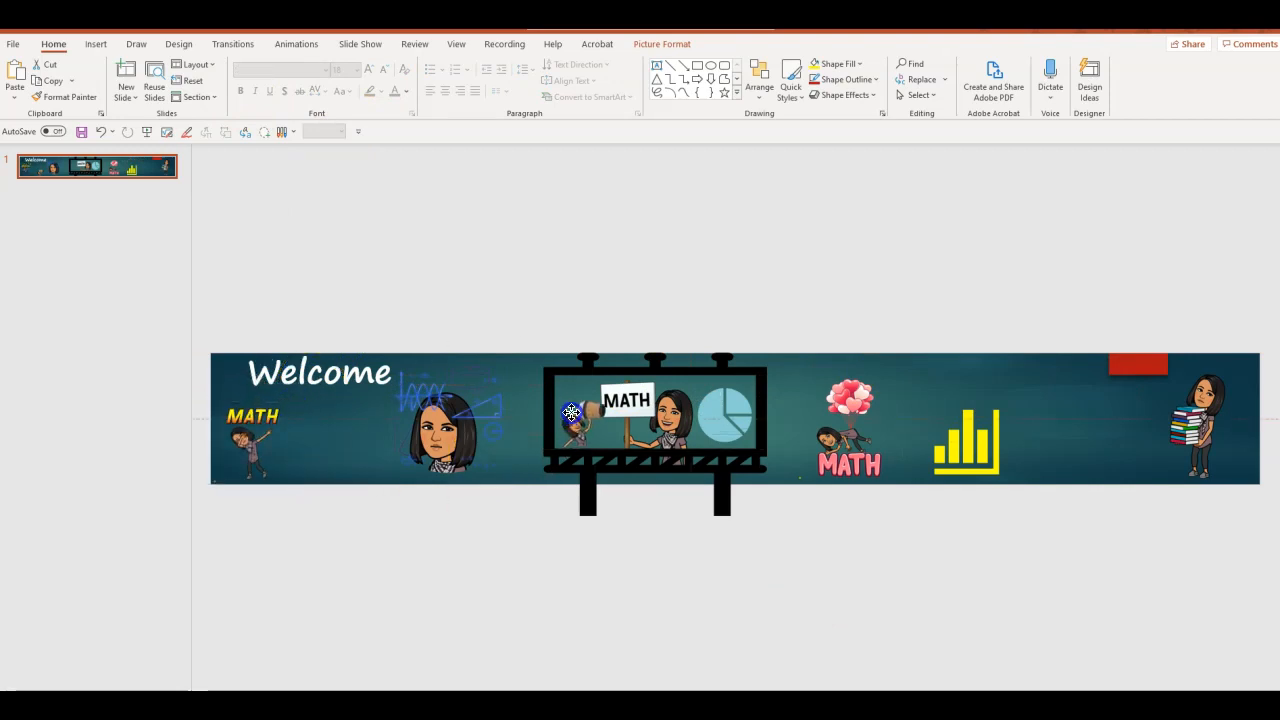
pyautogui.click(440, 430)
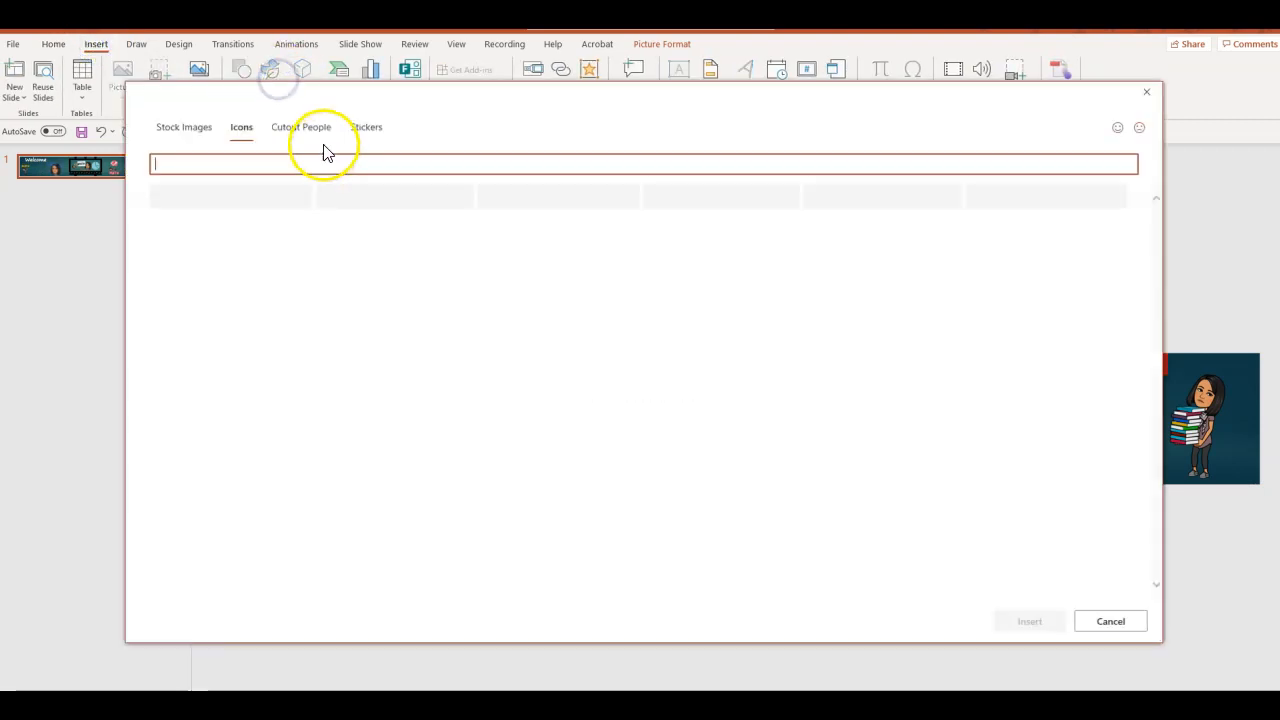
# Add a diploma icon and a lightbulb sticker to the banner and position them
pyautogui.write('gra')
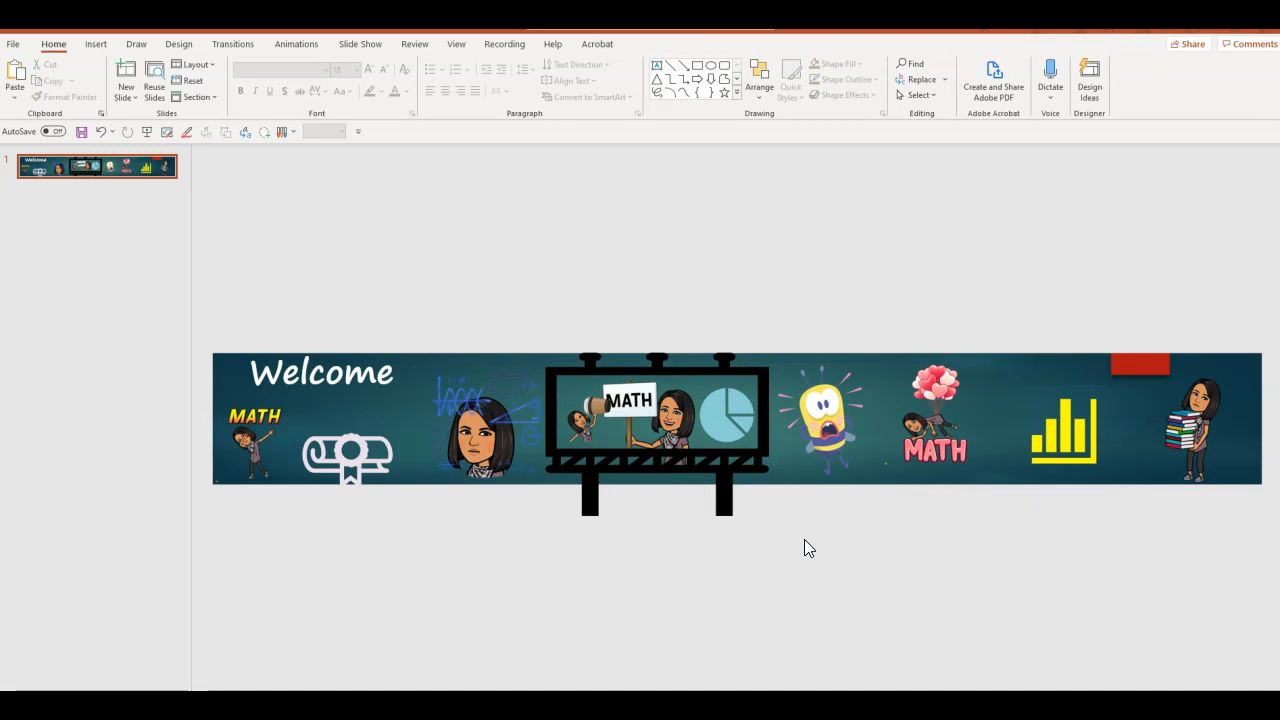
pyautogui.click(810, 536)
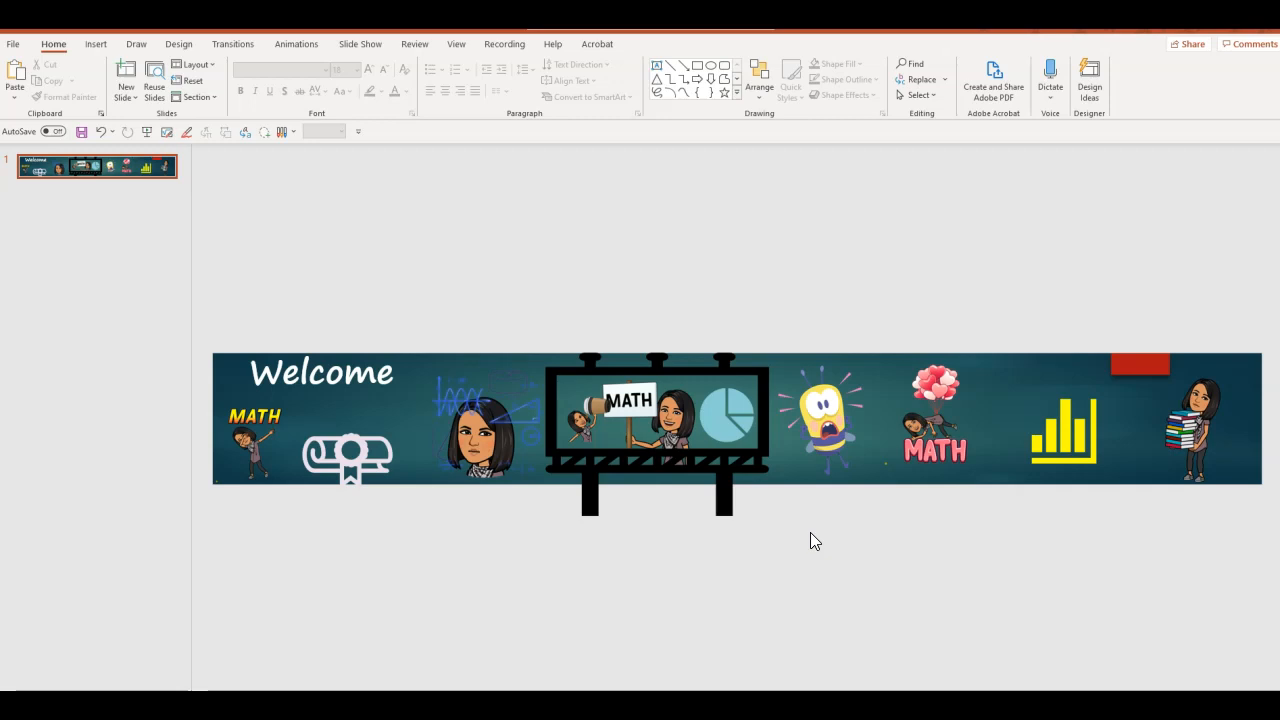
pyautogui.click(96, 44)
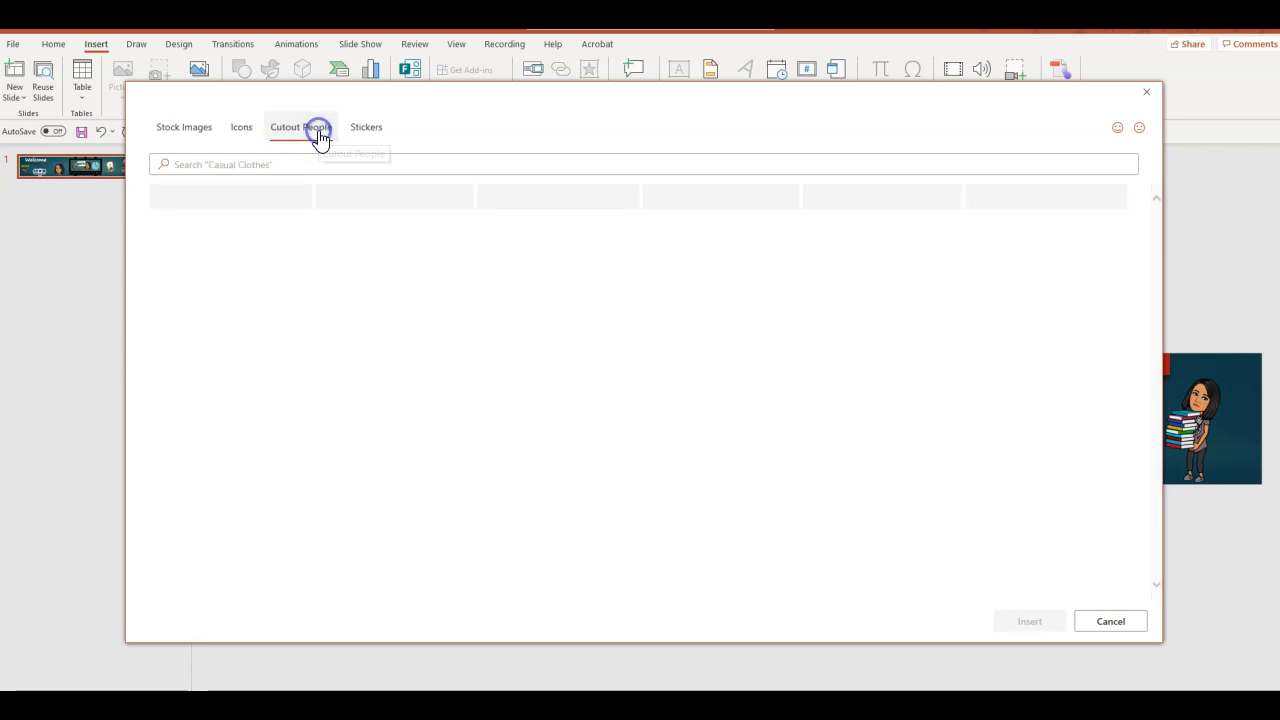
# Browse the cutout people gallery and insert a chosen photo onto the banner
pyautogui.click(300, 128)
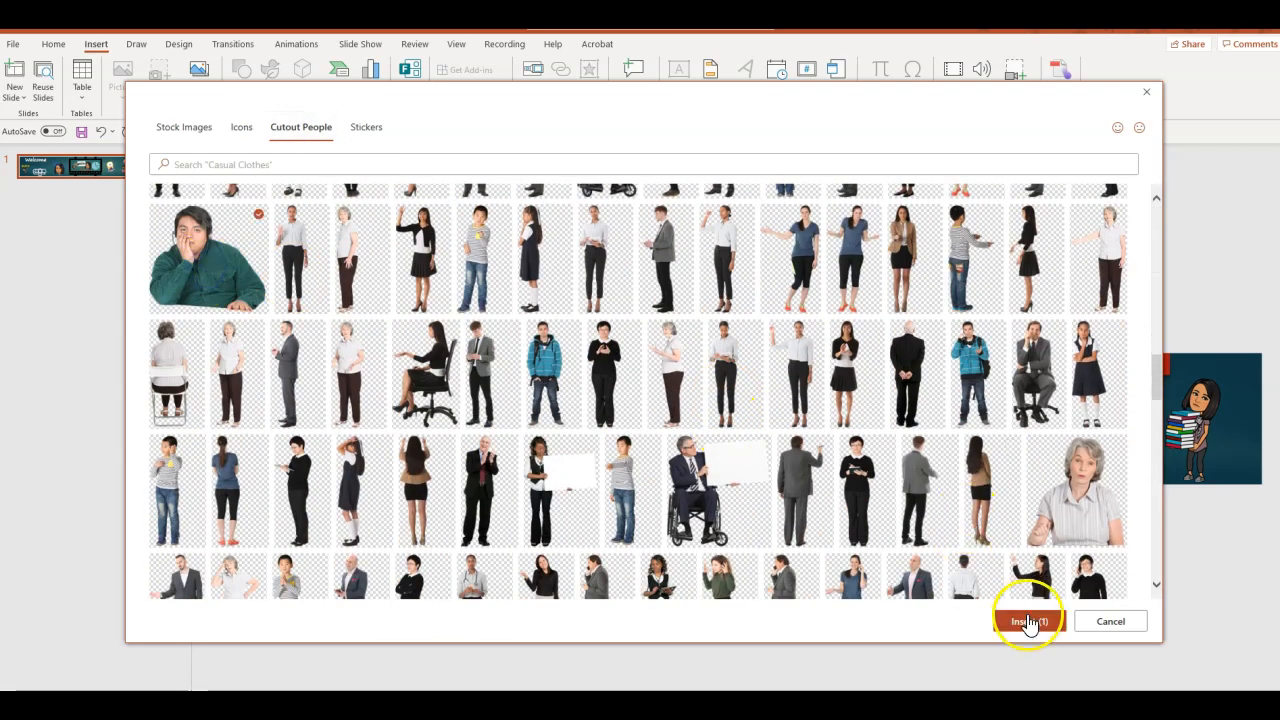
pyautogui.click(1028, 620)
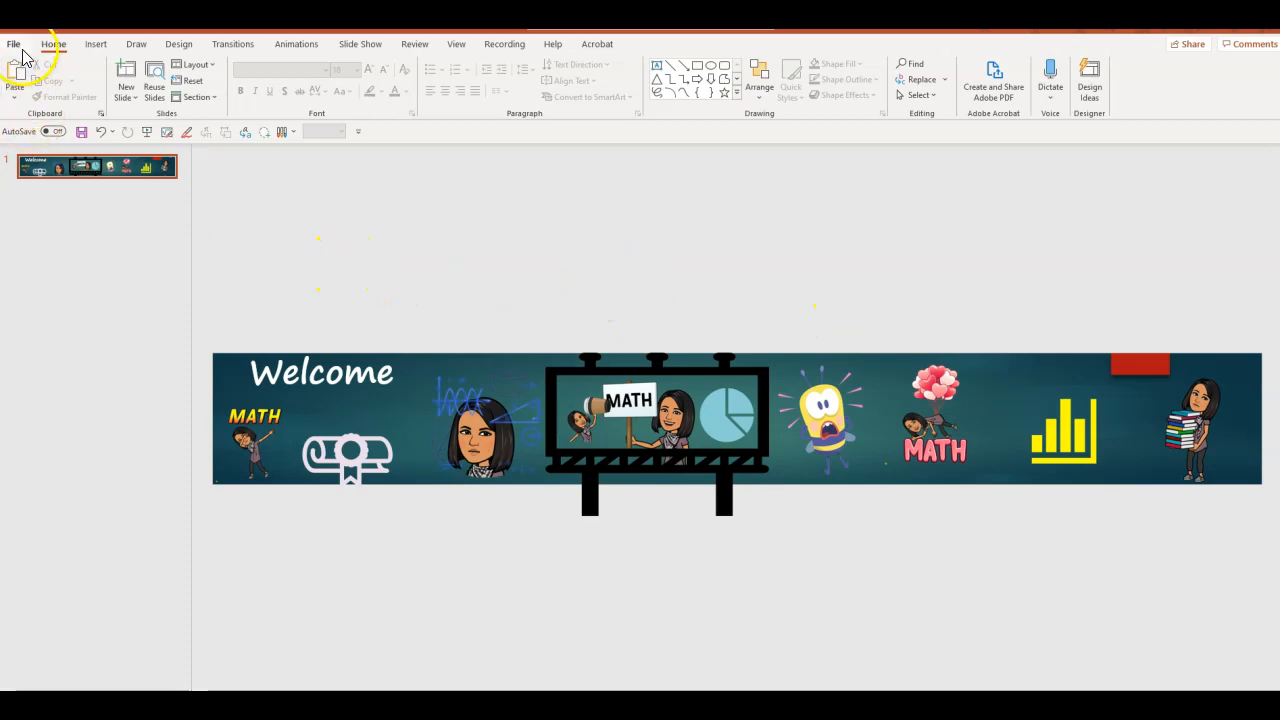
# Export only the current slide to the Desktop as a PNG named 'Banner'
pyautogui.click(14, 44)
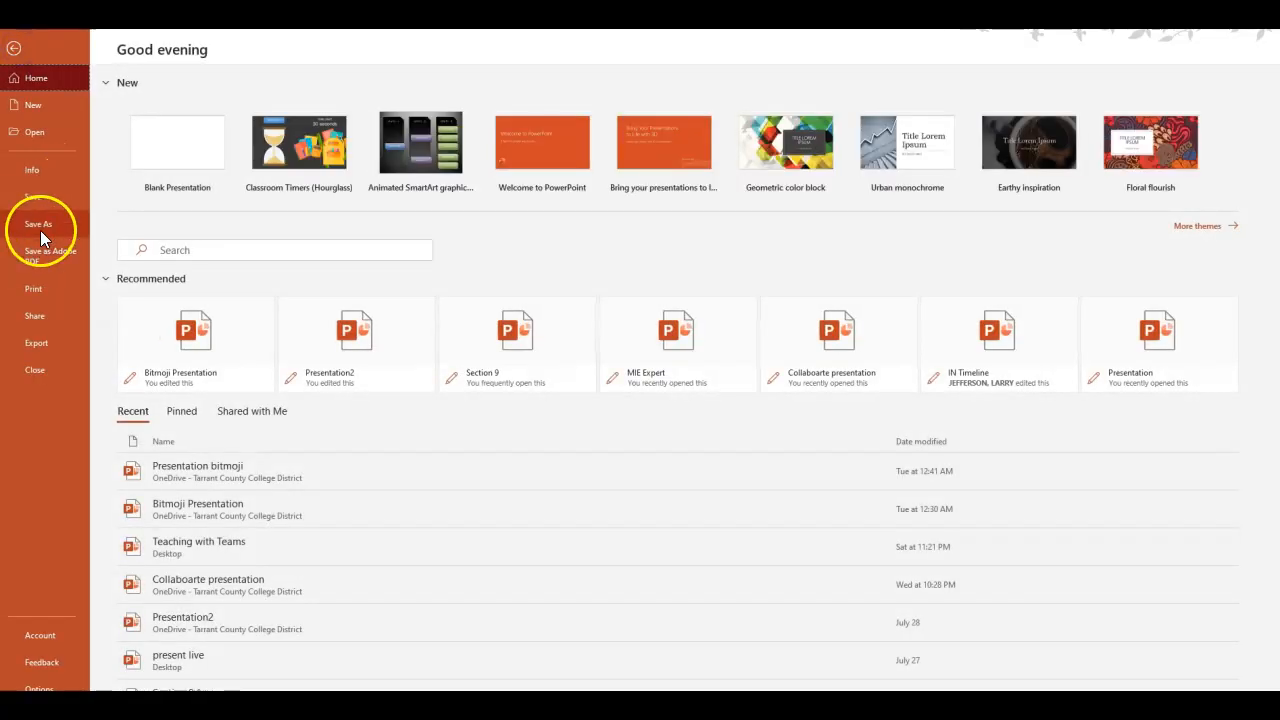
pyautogui.click(38, 224)
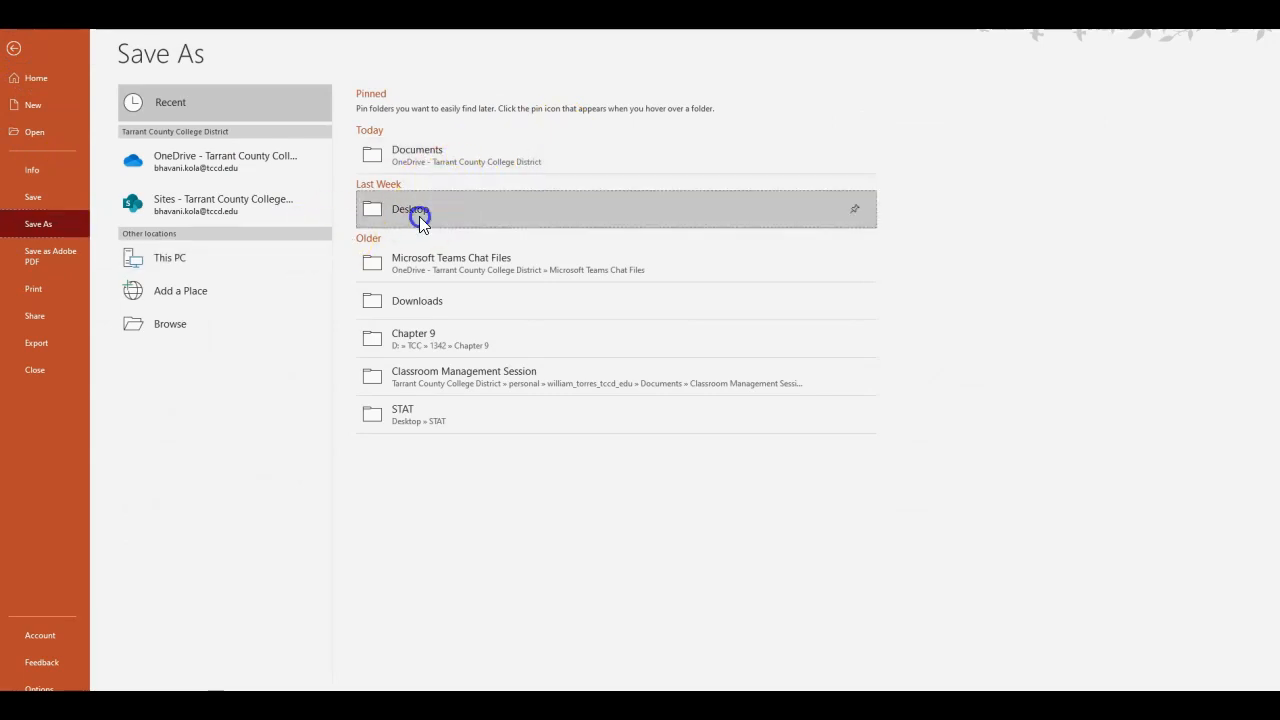
pyautogui.click(804, 128)
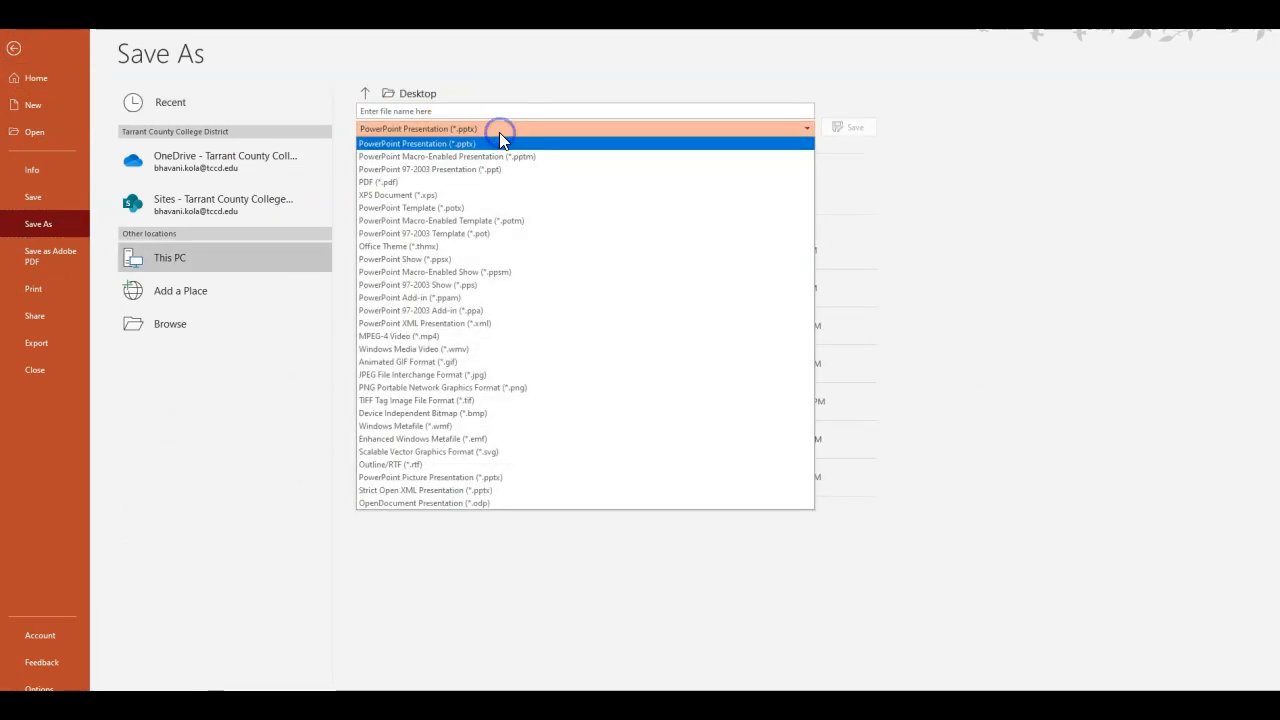
pyautogui.click(442, 388)
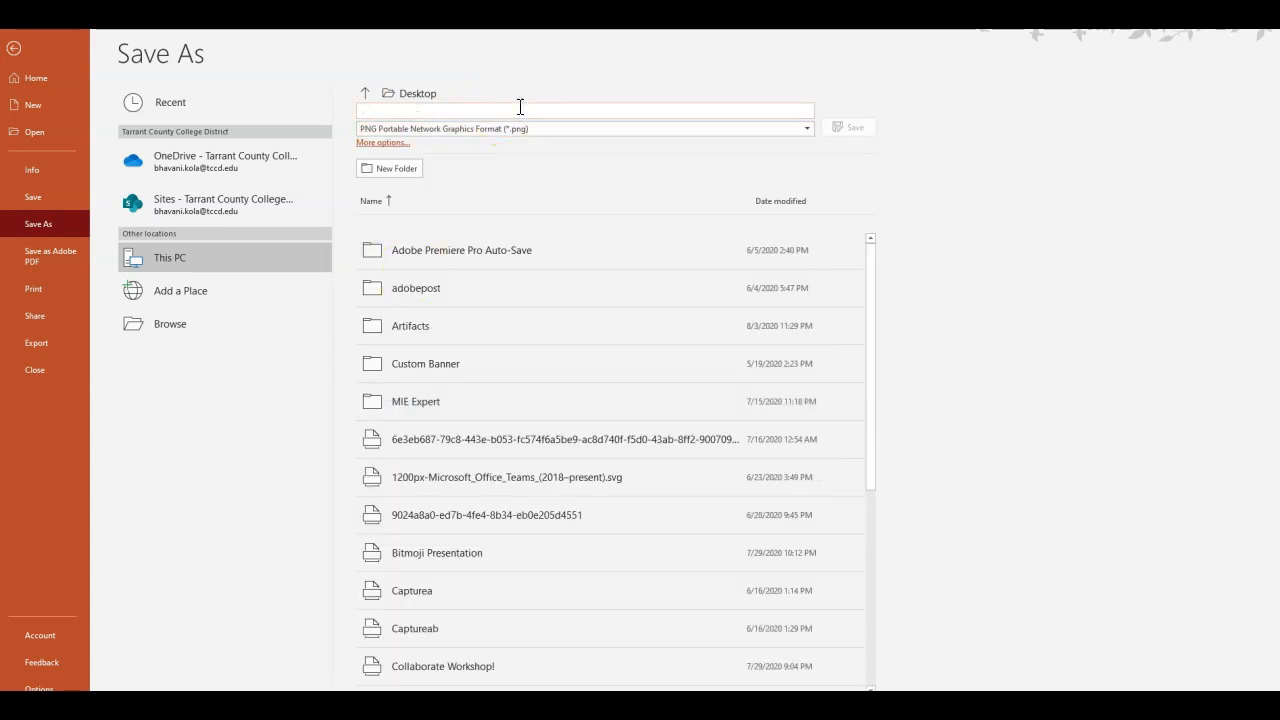
pyautogui.write('Banner')
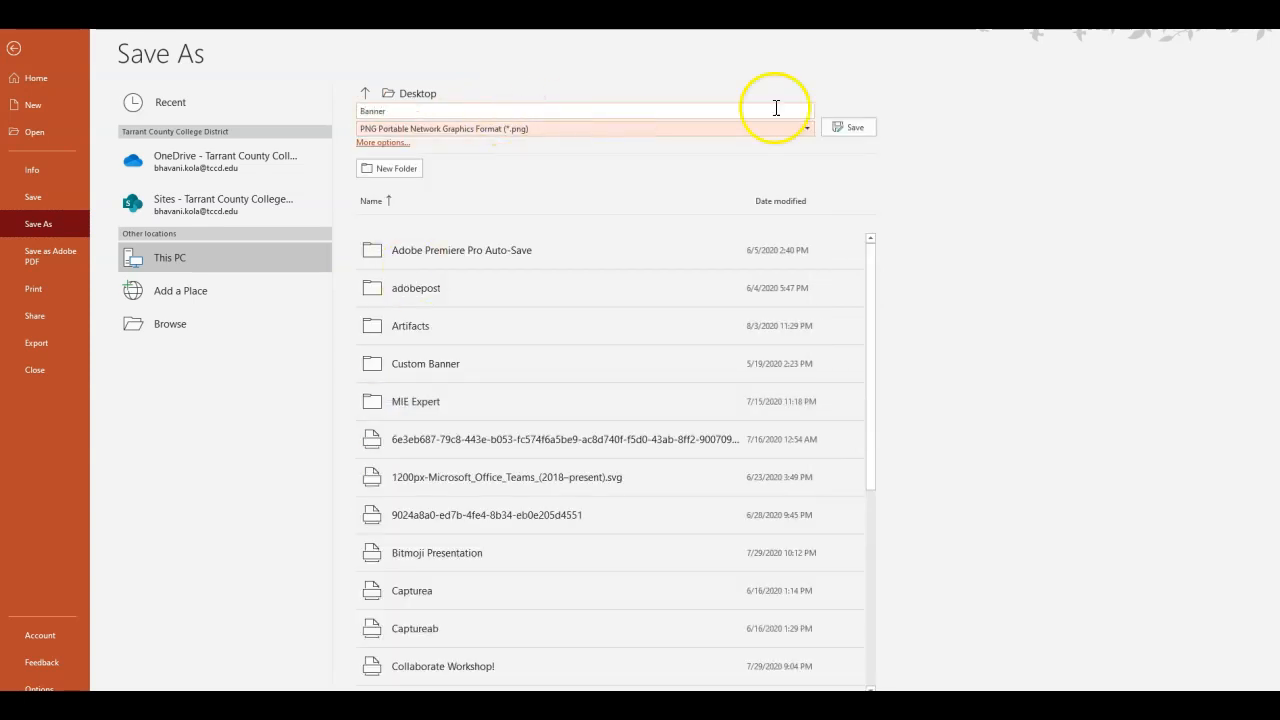
pyautogui.click(848, 128)
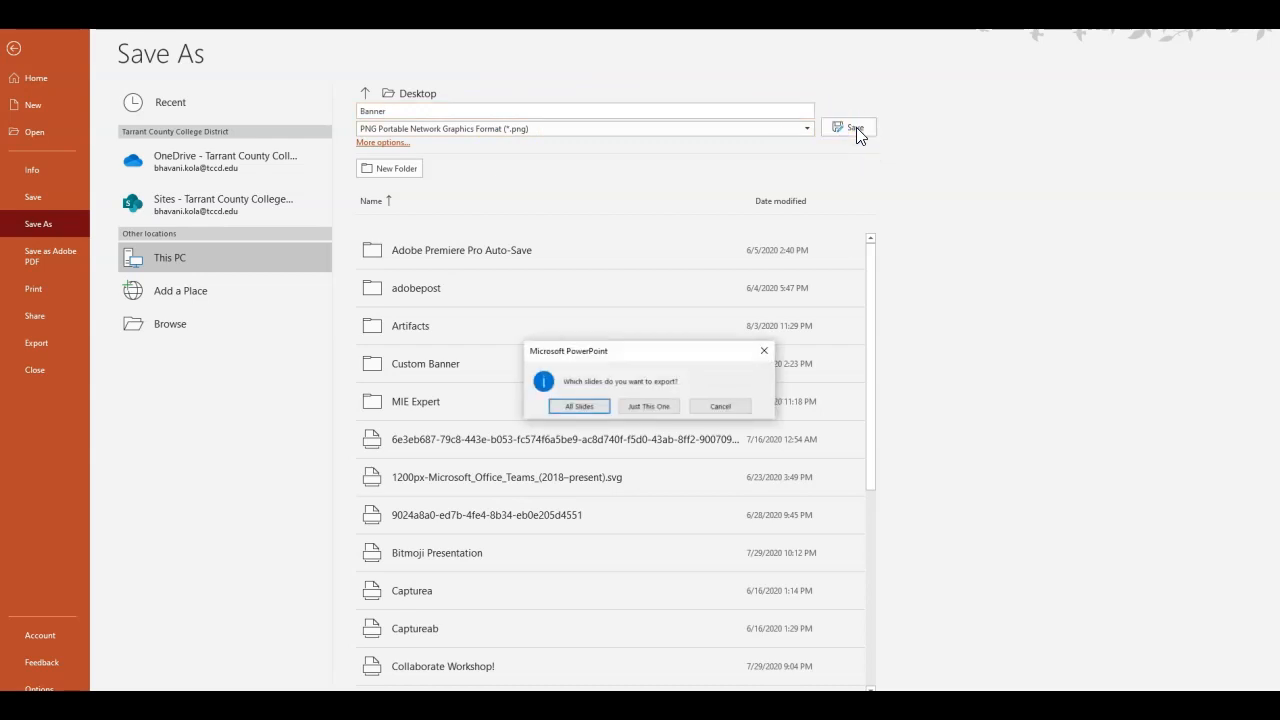
pyautogui.click(648, 406)
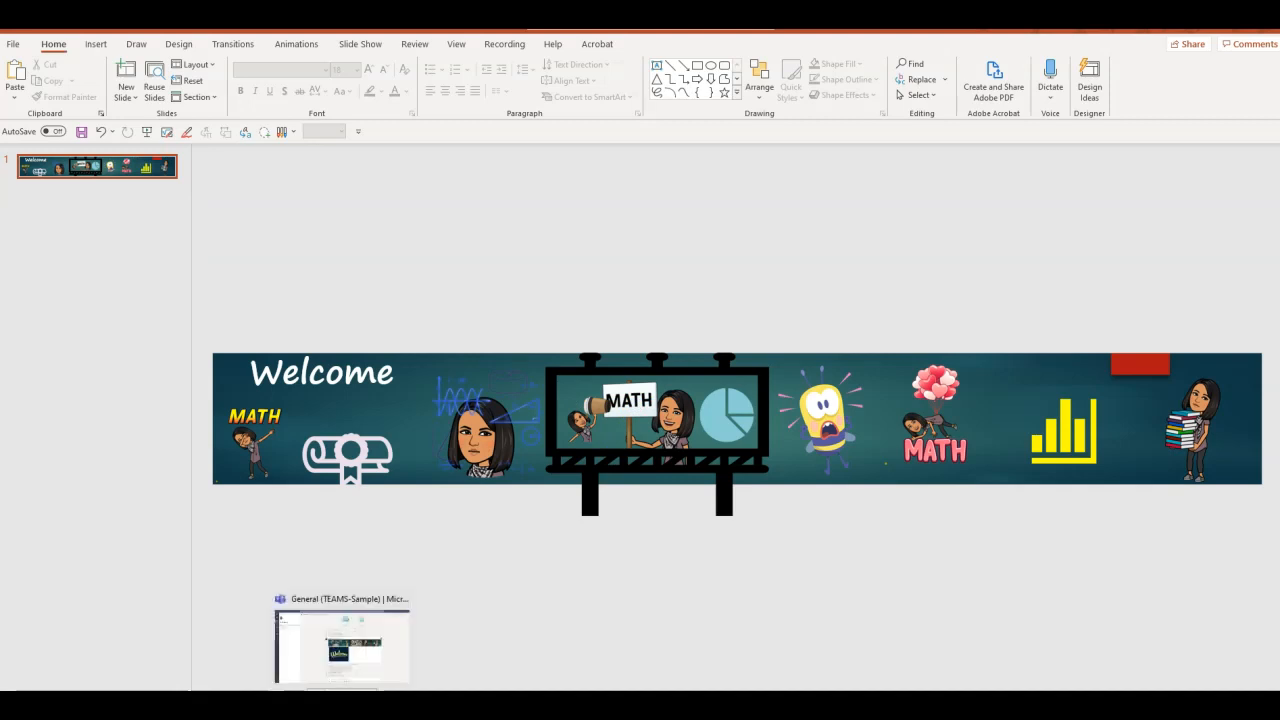
# Begin a new post in the General channel of TEAMS-Sample
pyautogui.click(340, 644)
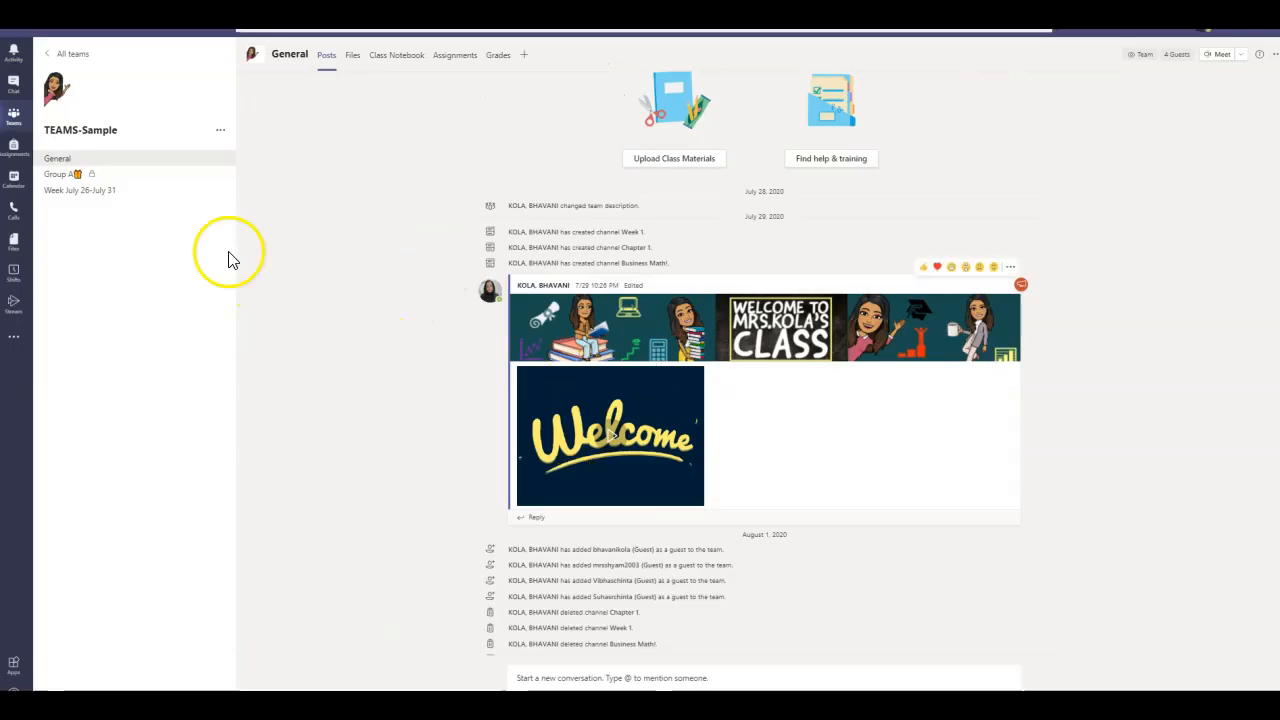
pyautogui.scroll(-3)
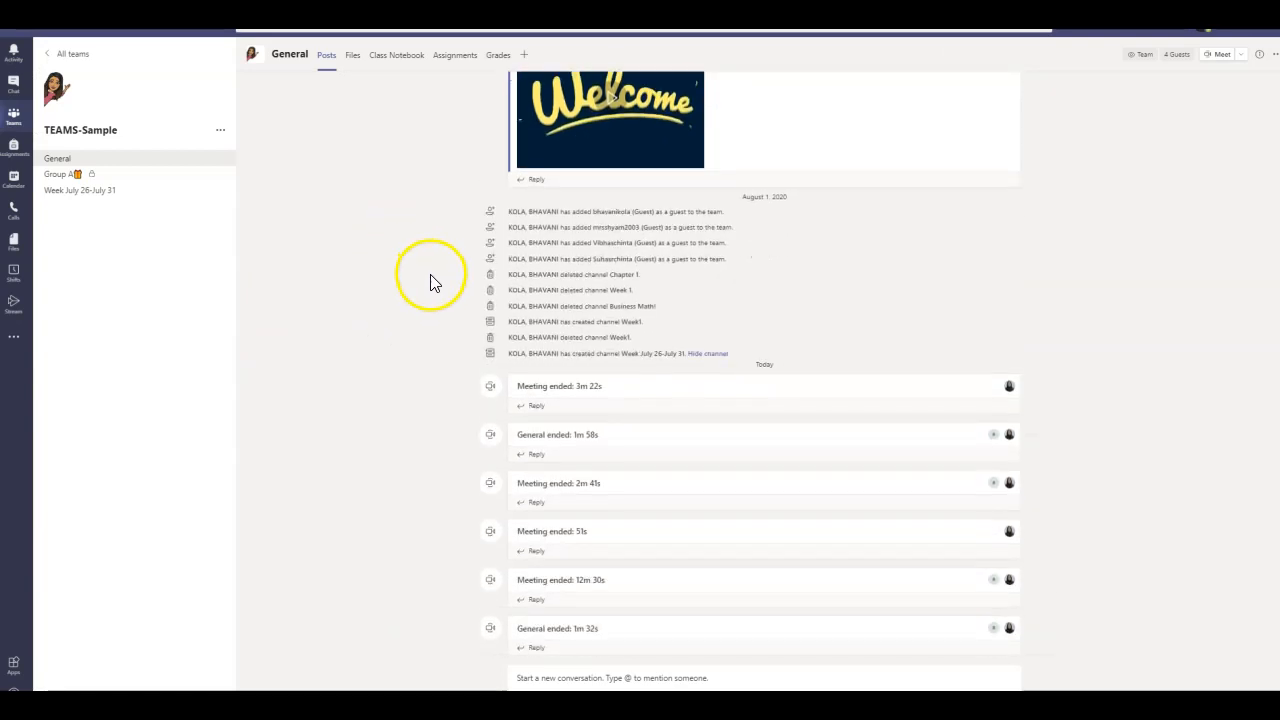
pyautogui.scroll(-3)
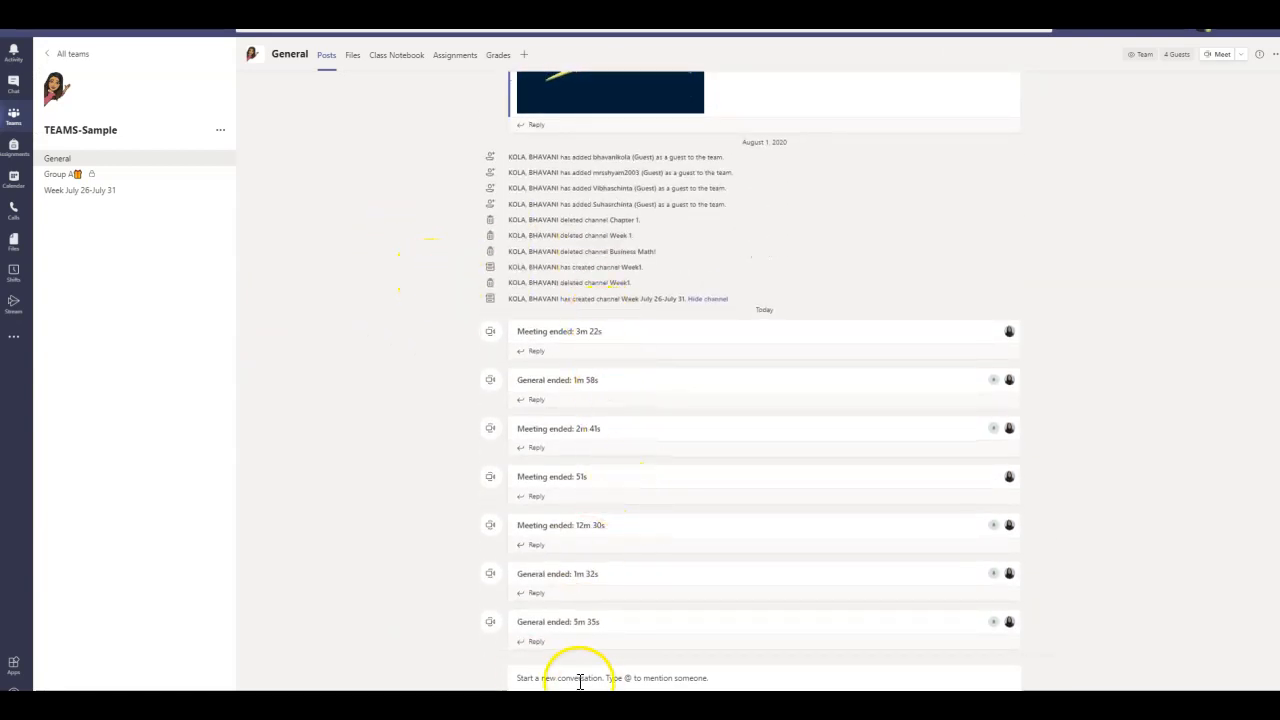
pyautogui.click(610, 676)
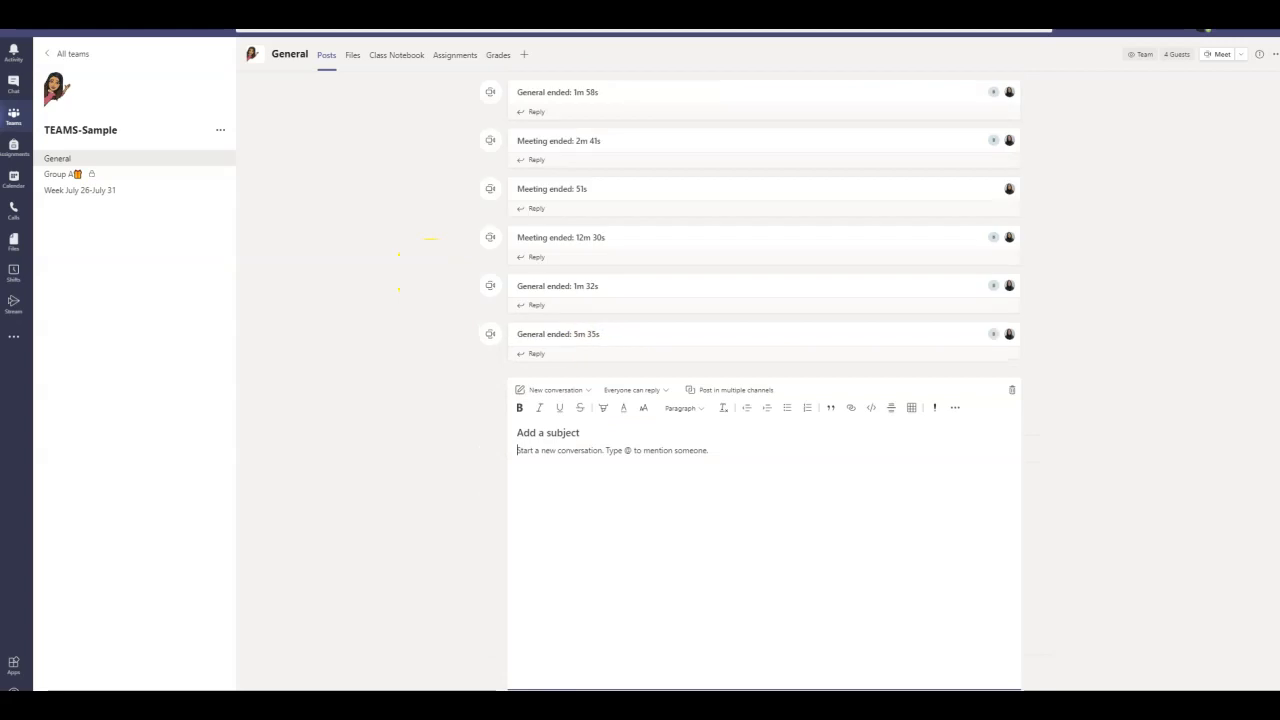
pyautogui.moveTo(980, 408)
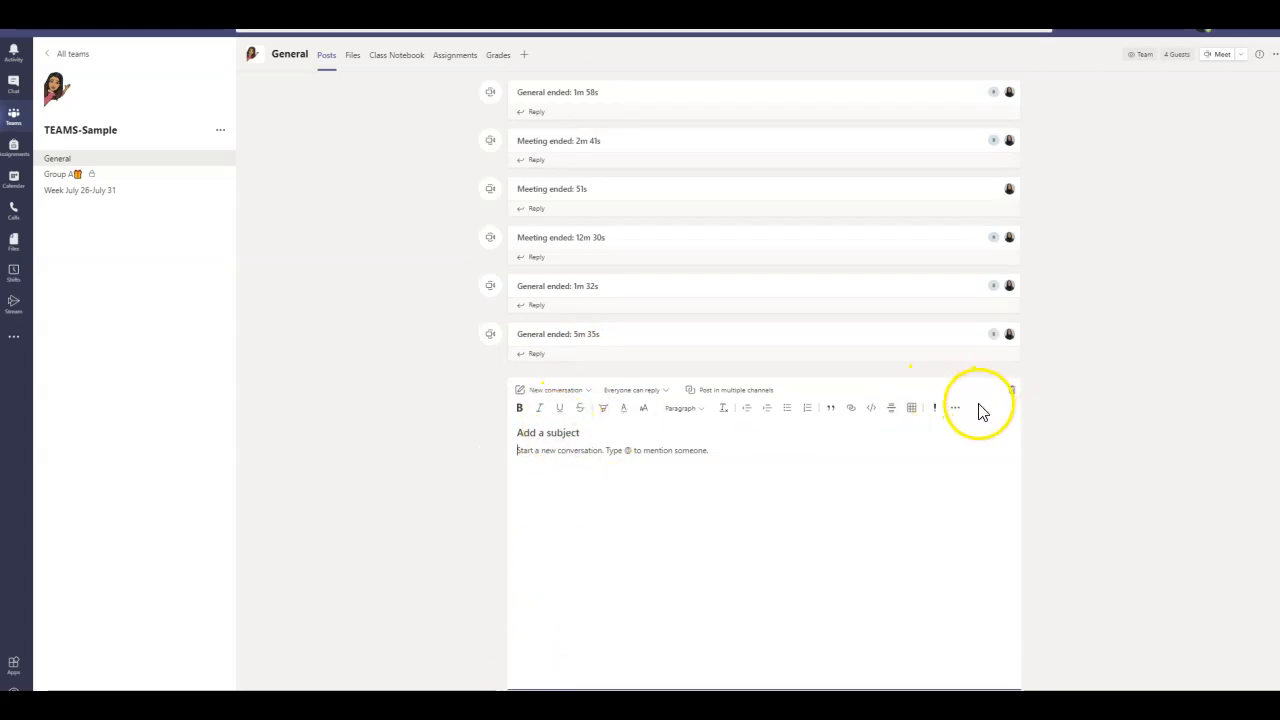
# Change the post type to Announcement and show its headline background choices
pyautogui.click(556, 390)
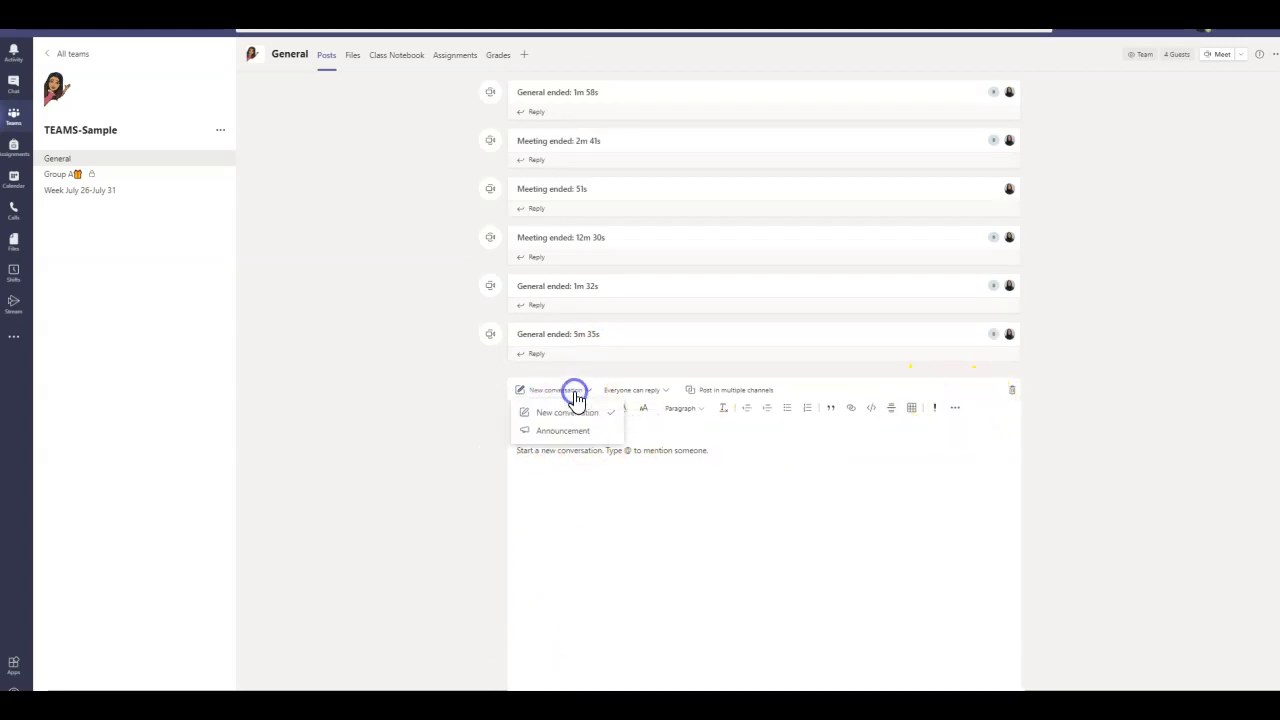
pyautogui.click(562, 430)
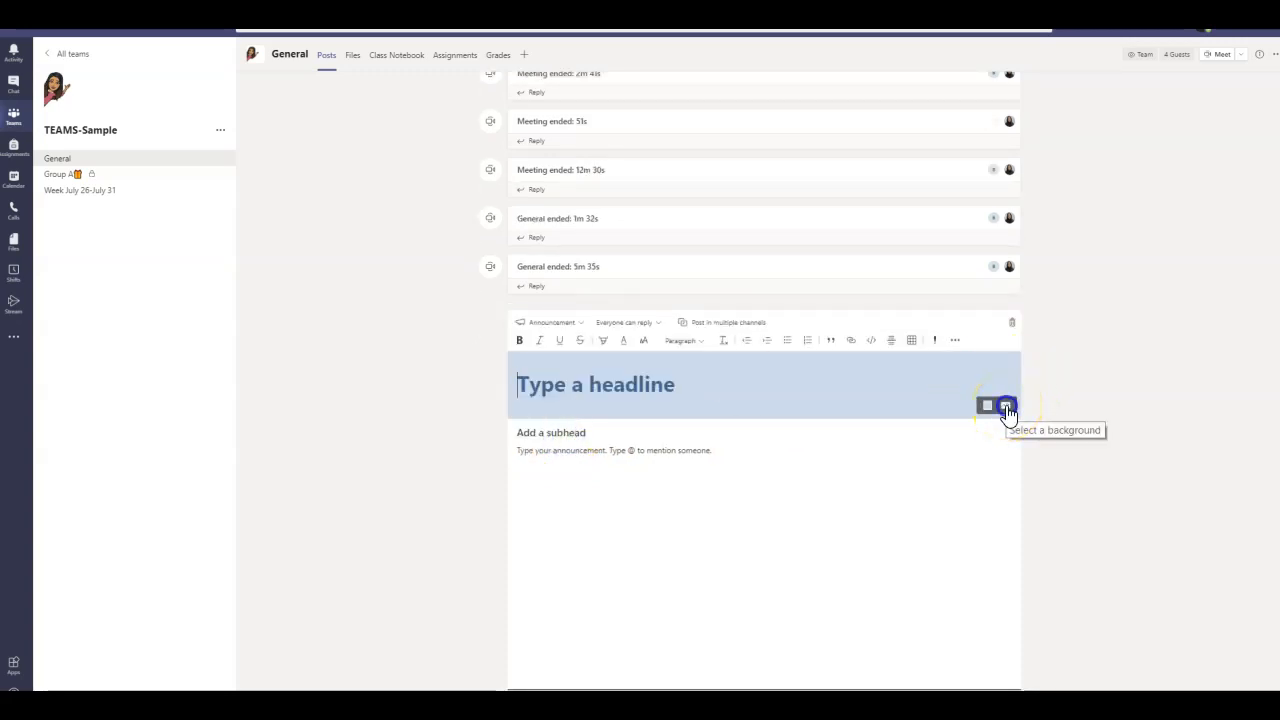
pyautogui.click(1006, 404)
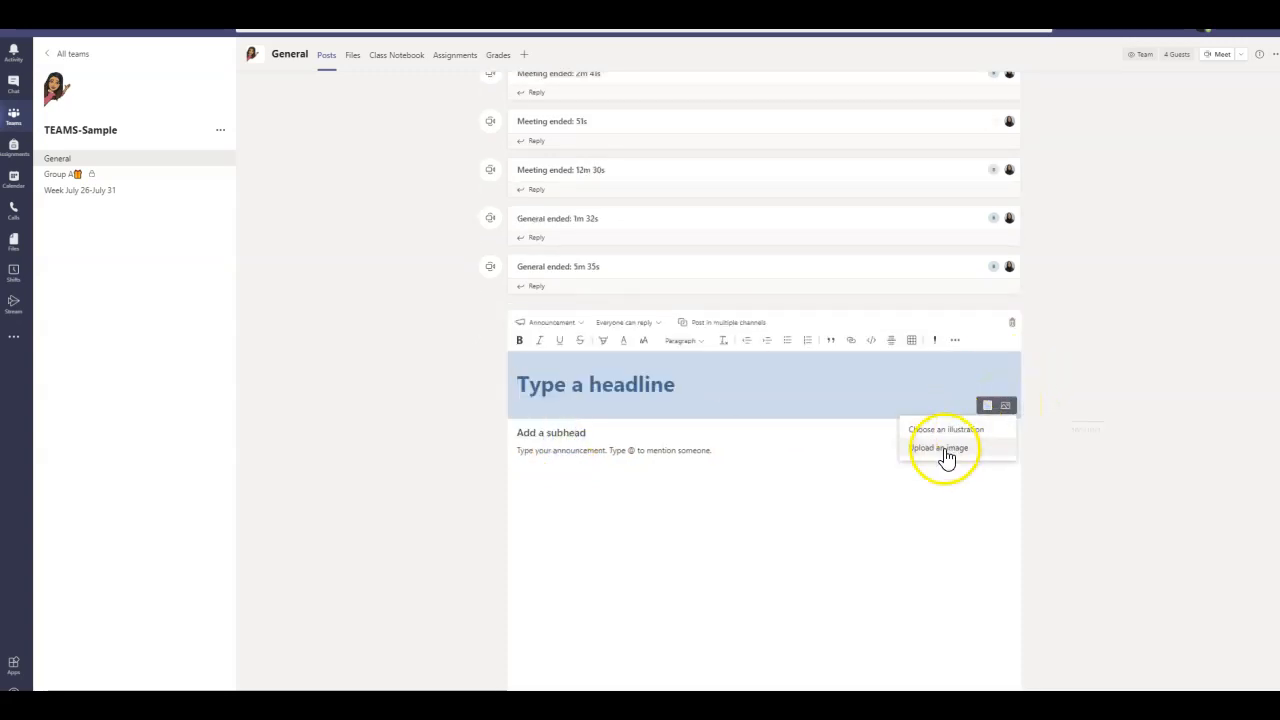
# Upload Banner from the Desktop and apply it as the headline background
pyautogui.click(940, 448)
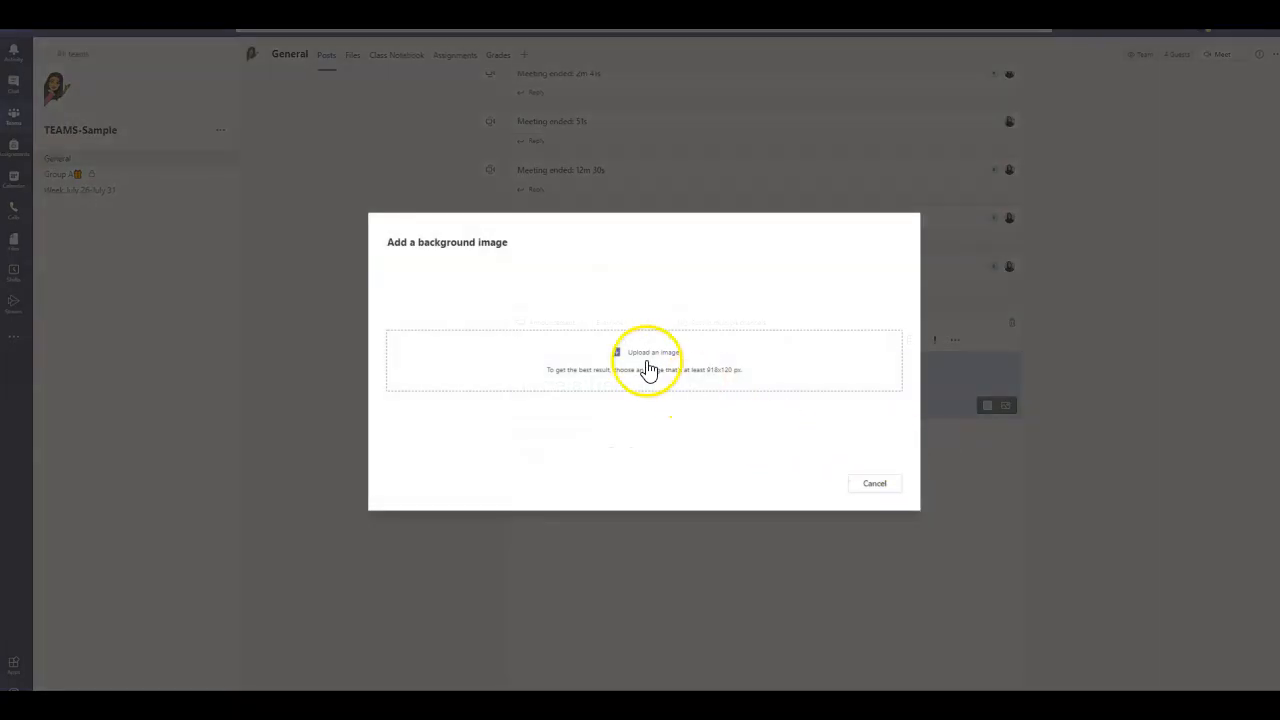
pyautogui.moveTo(652, 356)
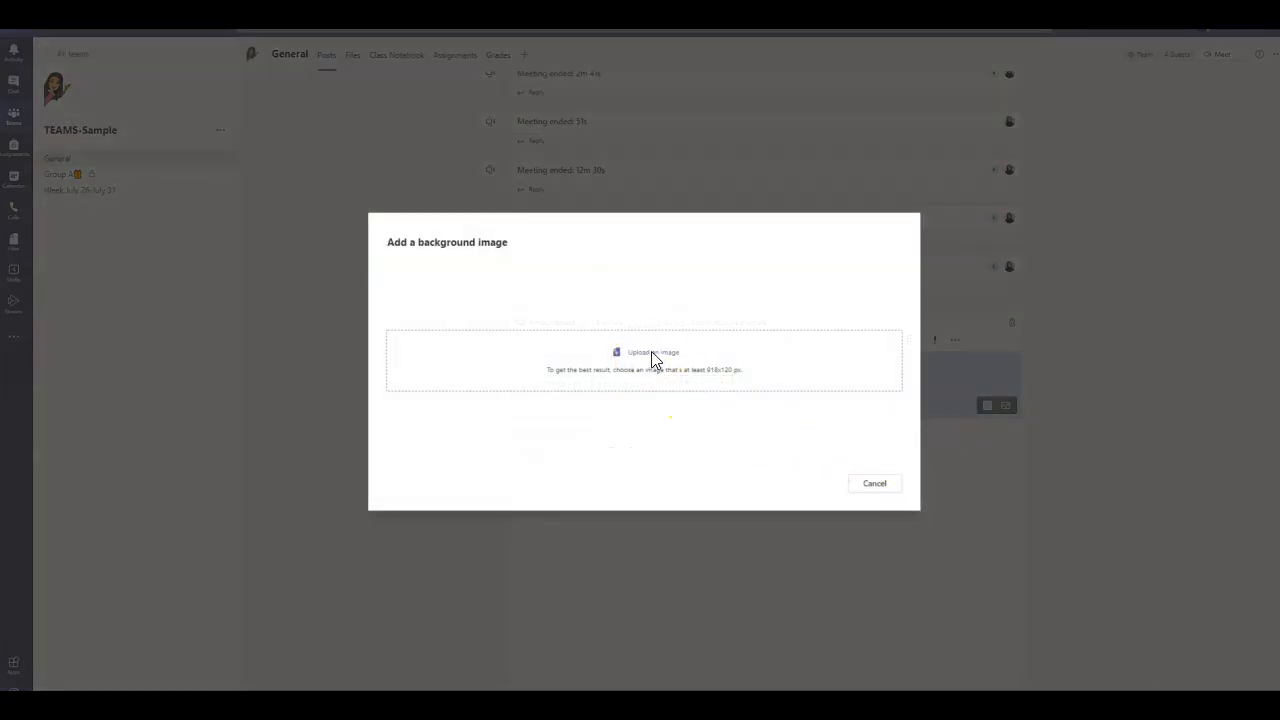
pyautogui.click(652, 352)
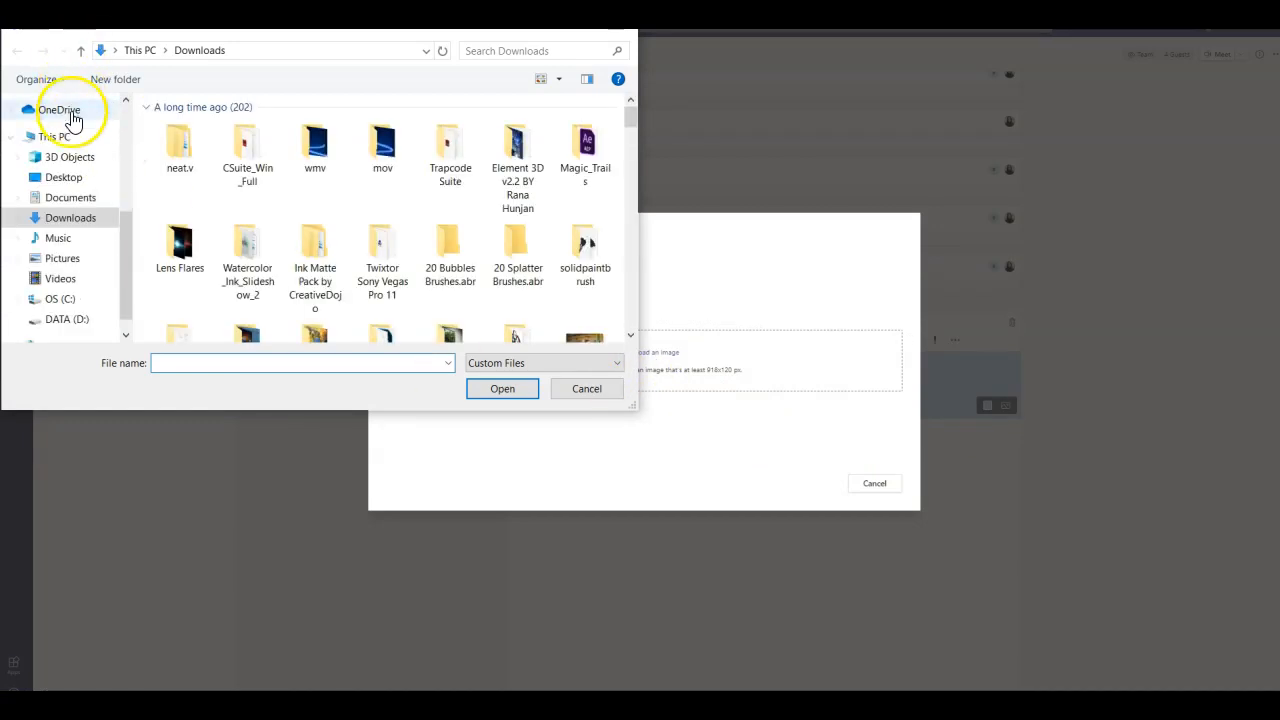
pyautogui.click(64, 176)
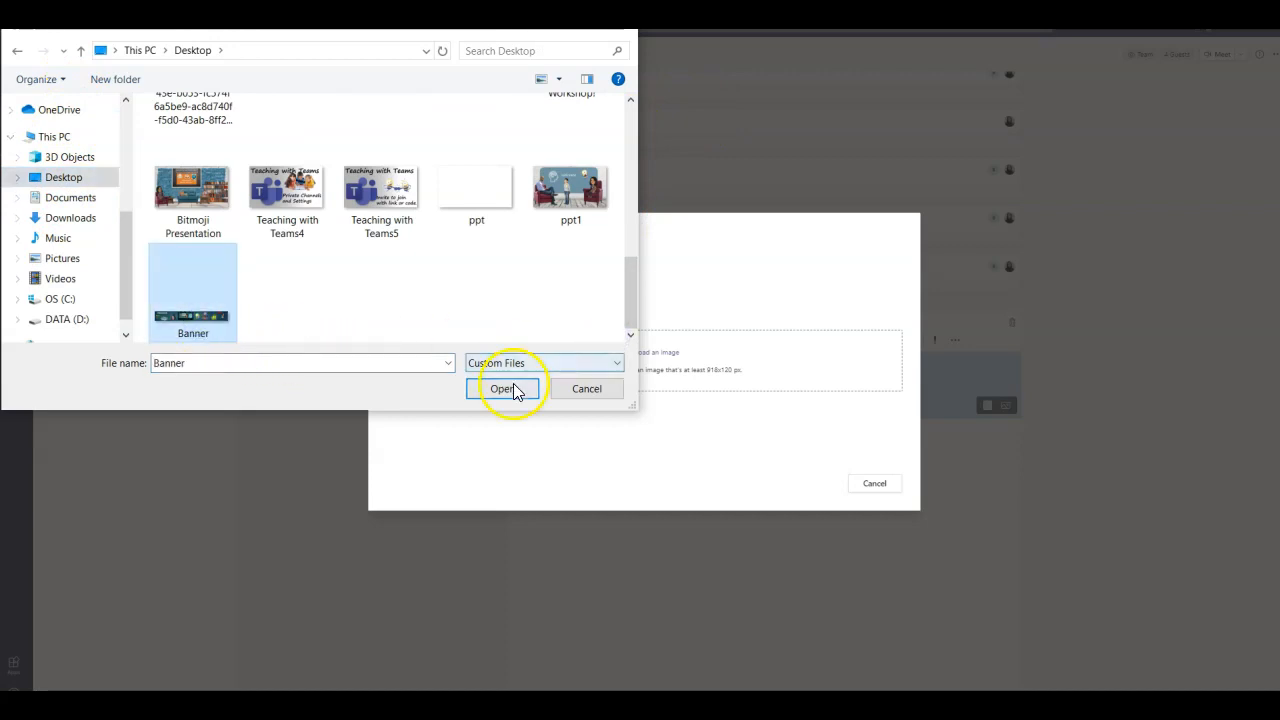
pyautogui.click(504, 388)
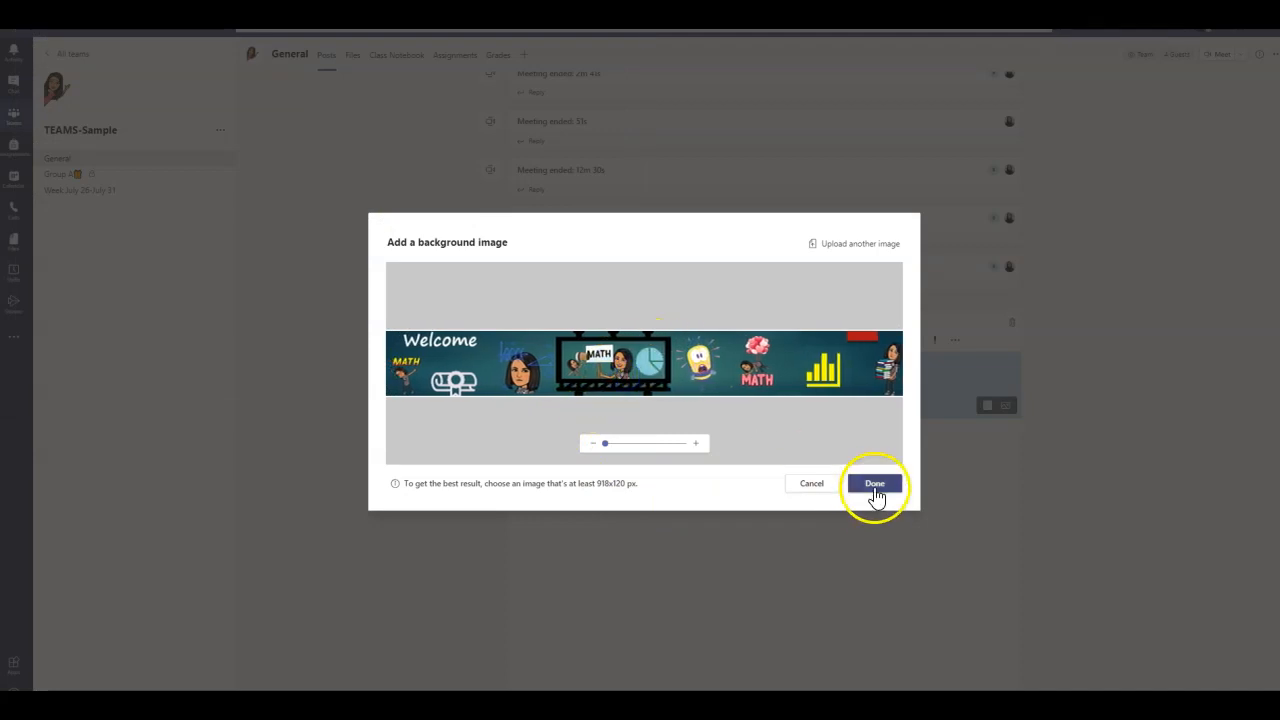
pyautogui.click(874, 482)
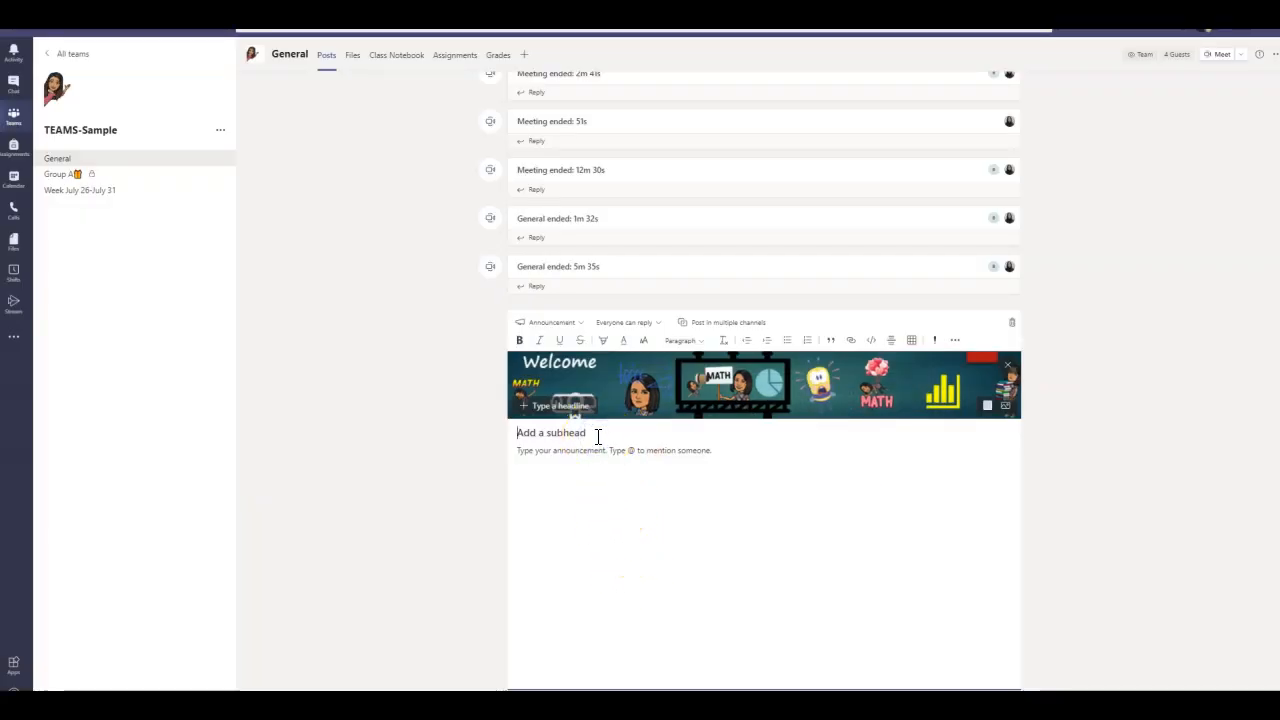
# Enter 'Enjoy!' as the subhead and begin the body line 'Subscribe to my channel!!'
pyautogui.write('En')
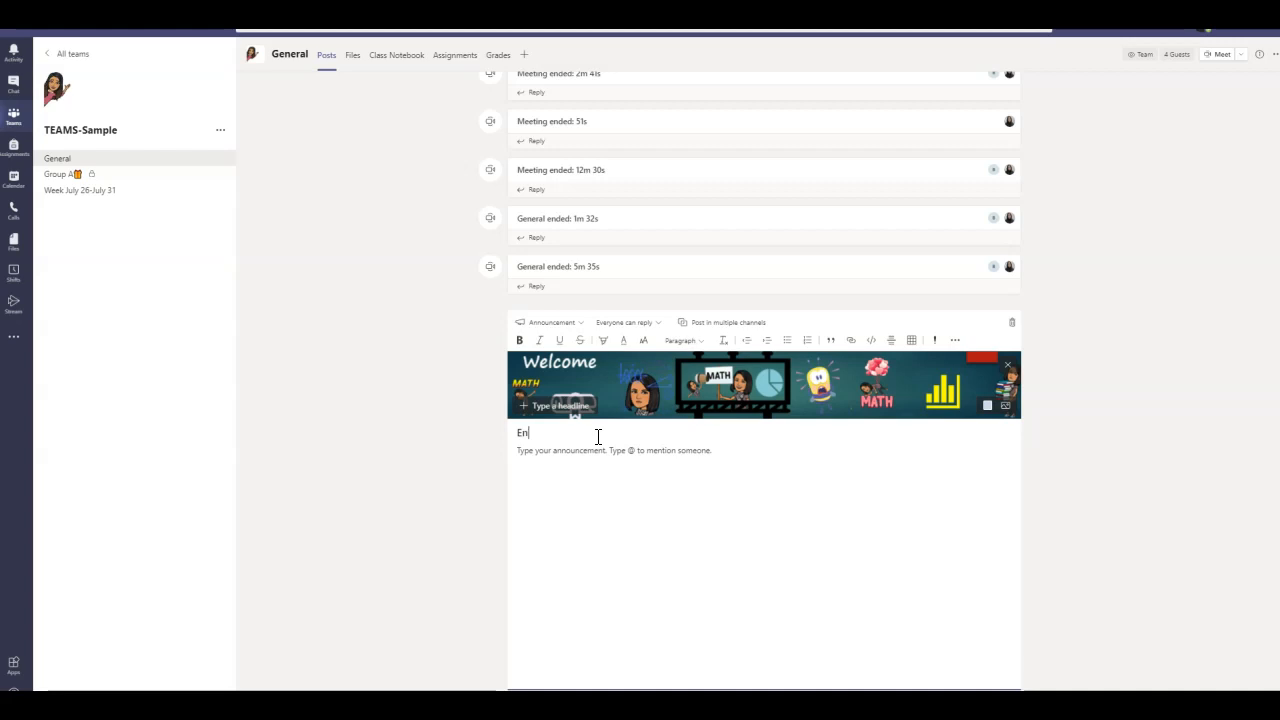
pyautogui.write('Enjoy!')
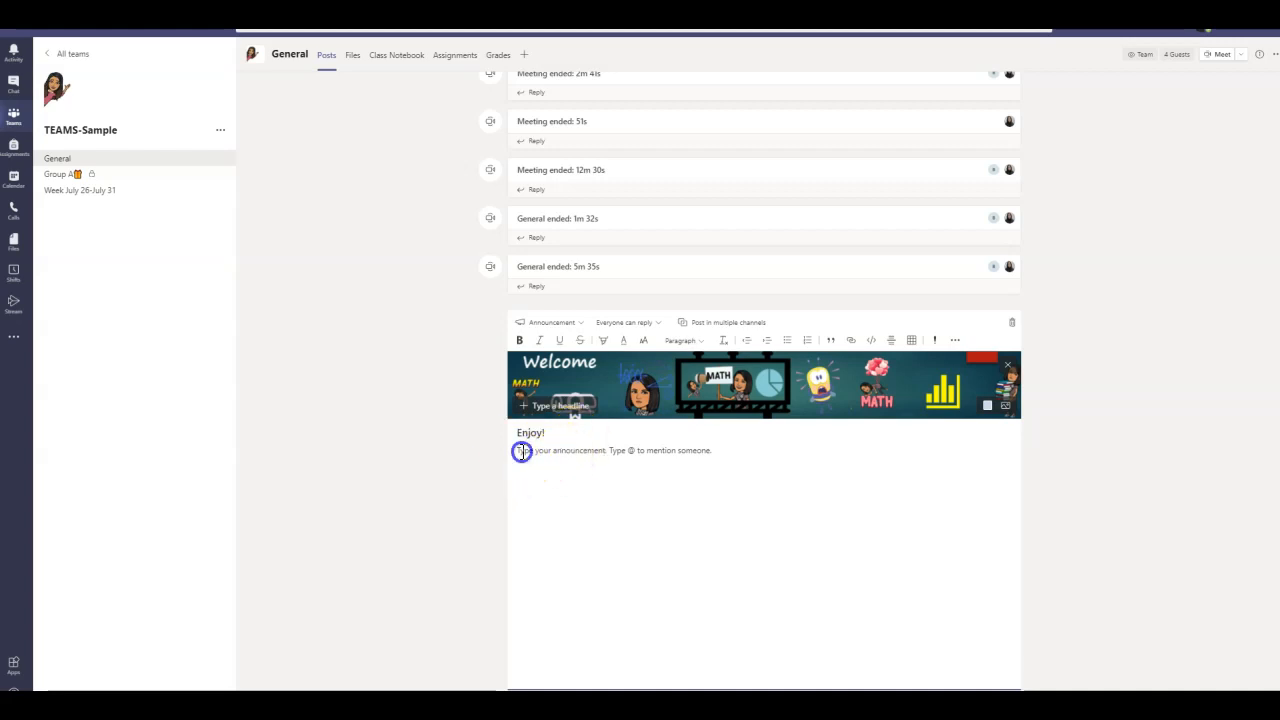
pyautogui.write('Subscribe to my channel!!!')
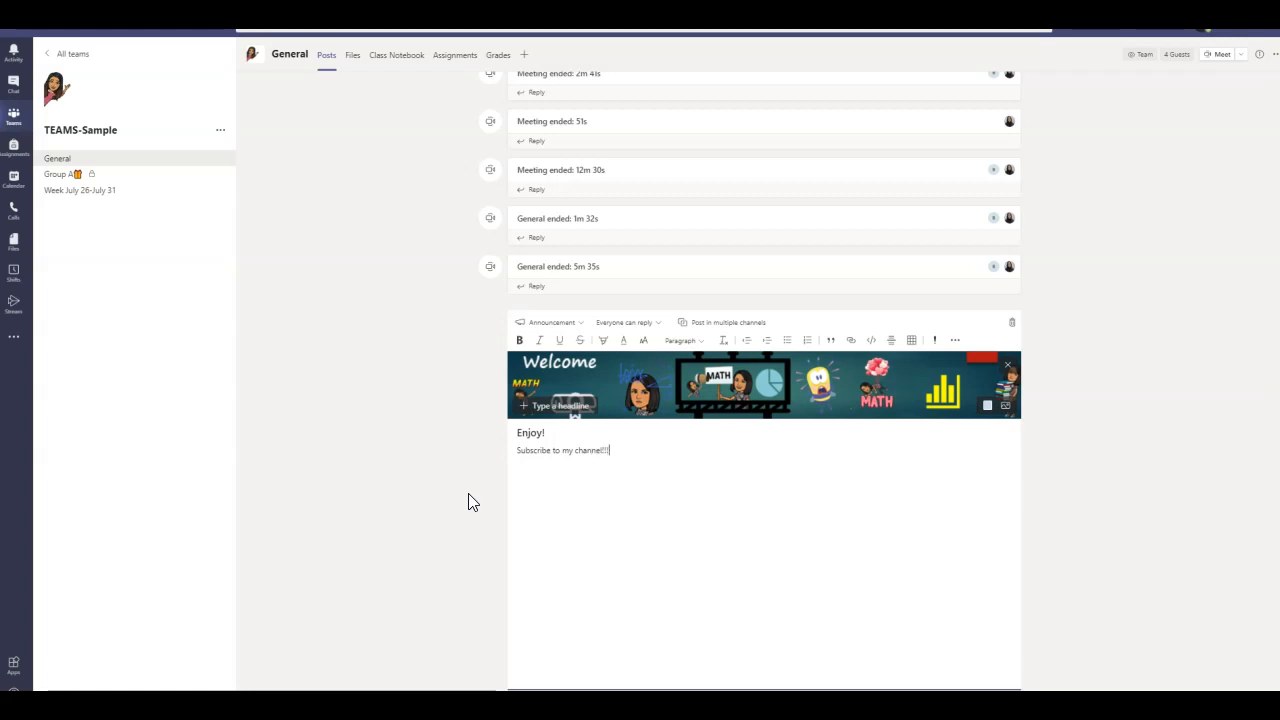
pyautogui.moveTo(476, 500)
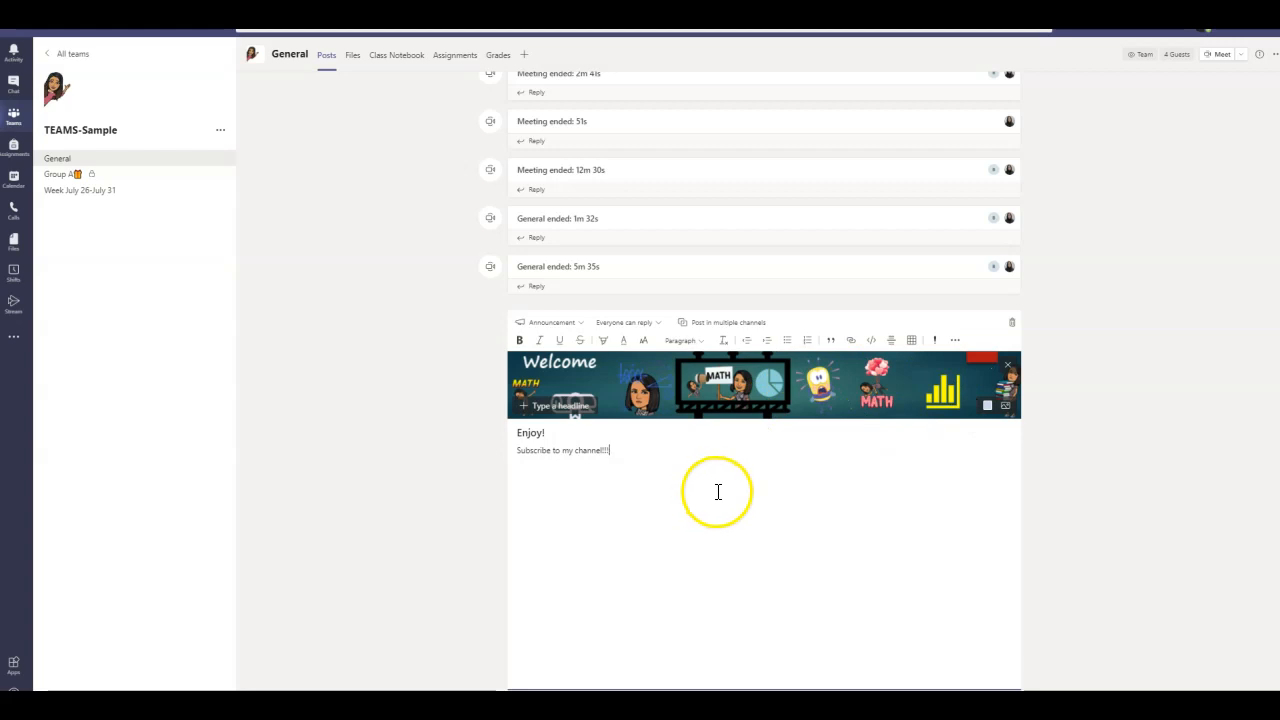
pyautogui.moveTo(770, 448)
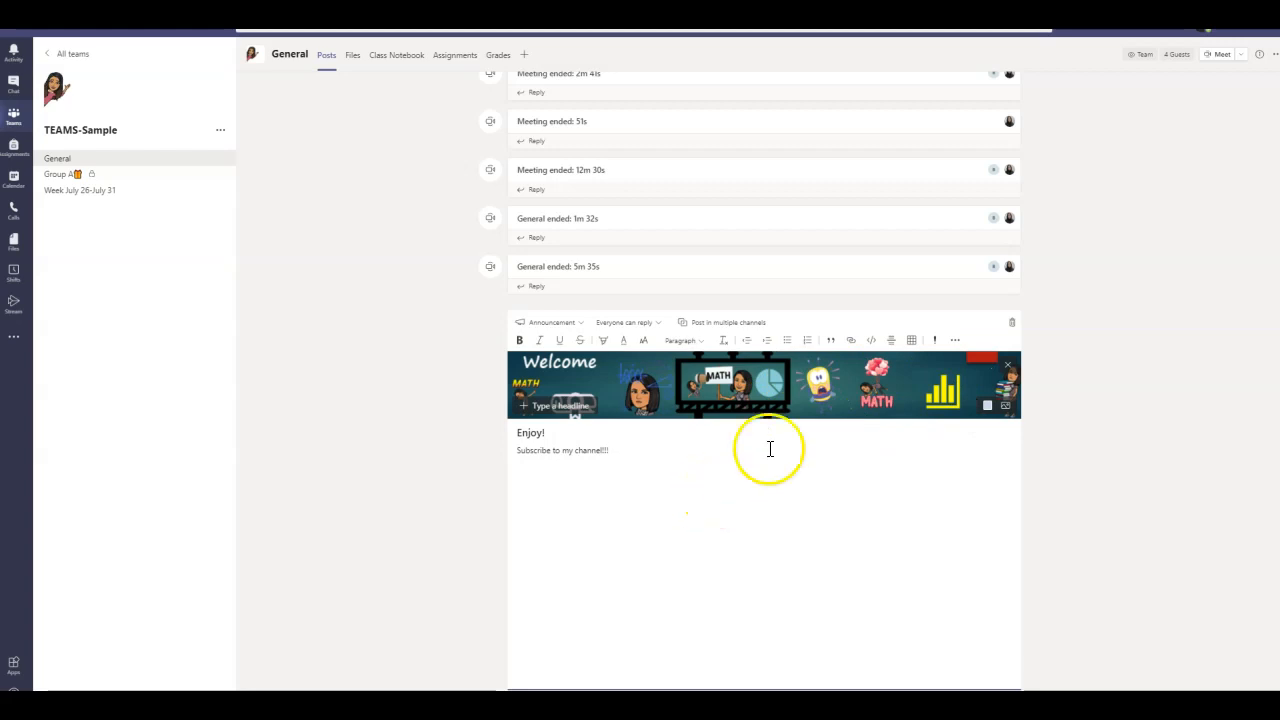
pyautogui.moveTo(696, 412)
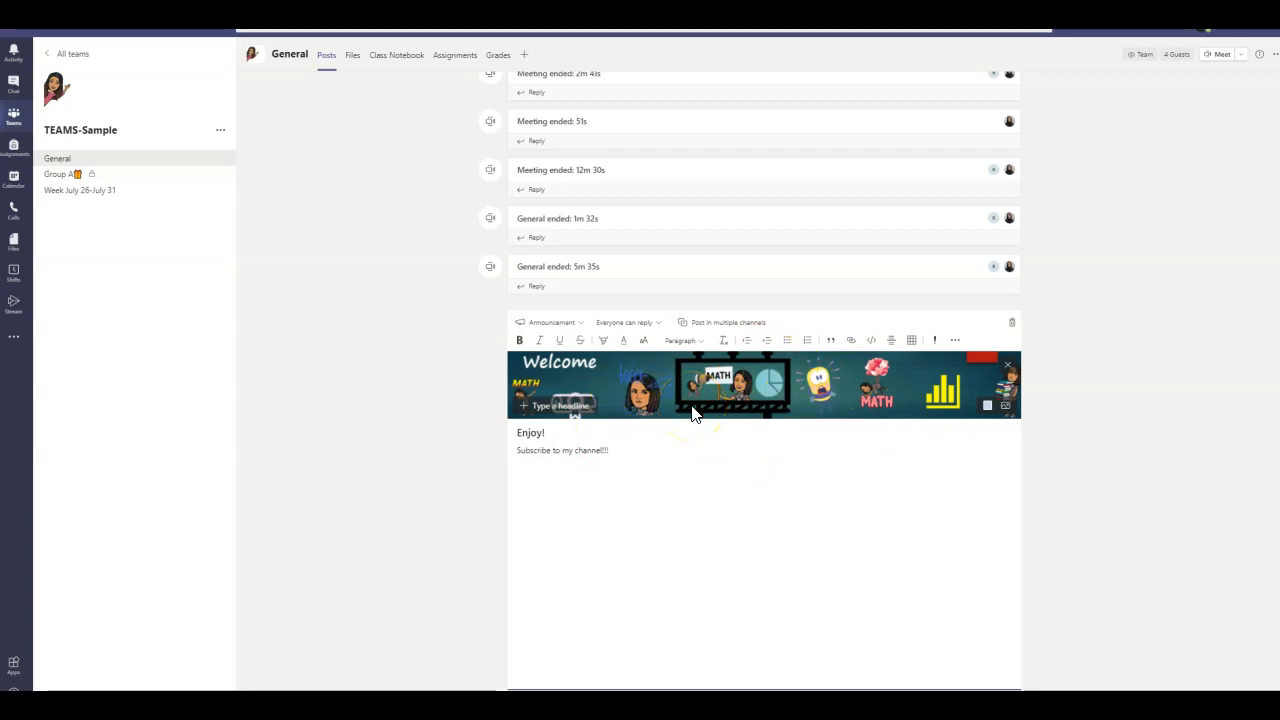